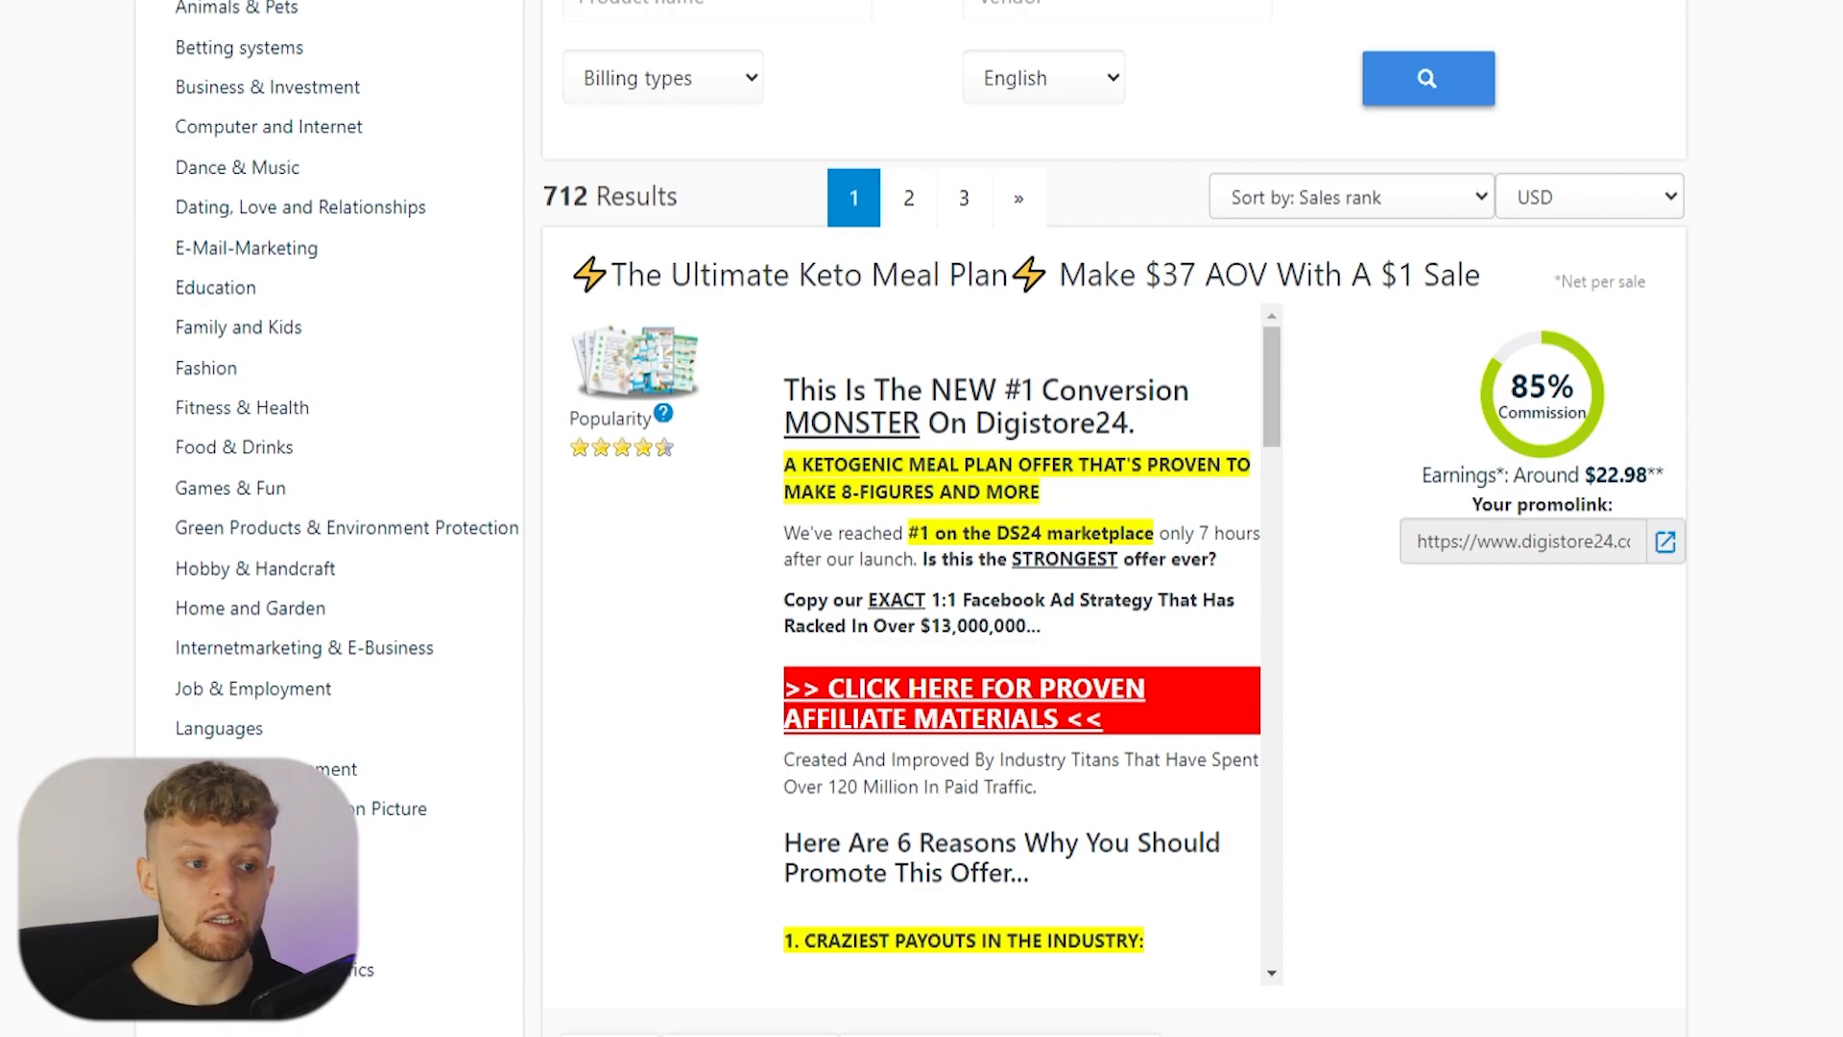
# Step: Scroll the Internetmarketing & E-Business marketplace results down to the Secret Millionaire Bot listing at 50% commission
pyautogui.scroll(-3)
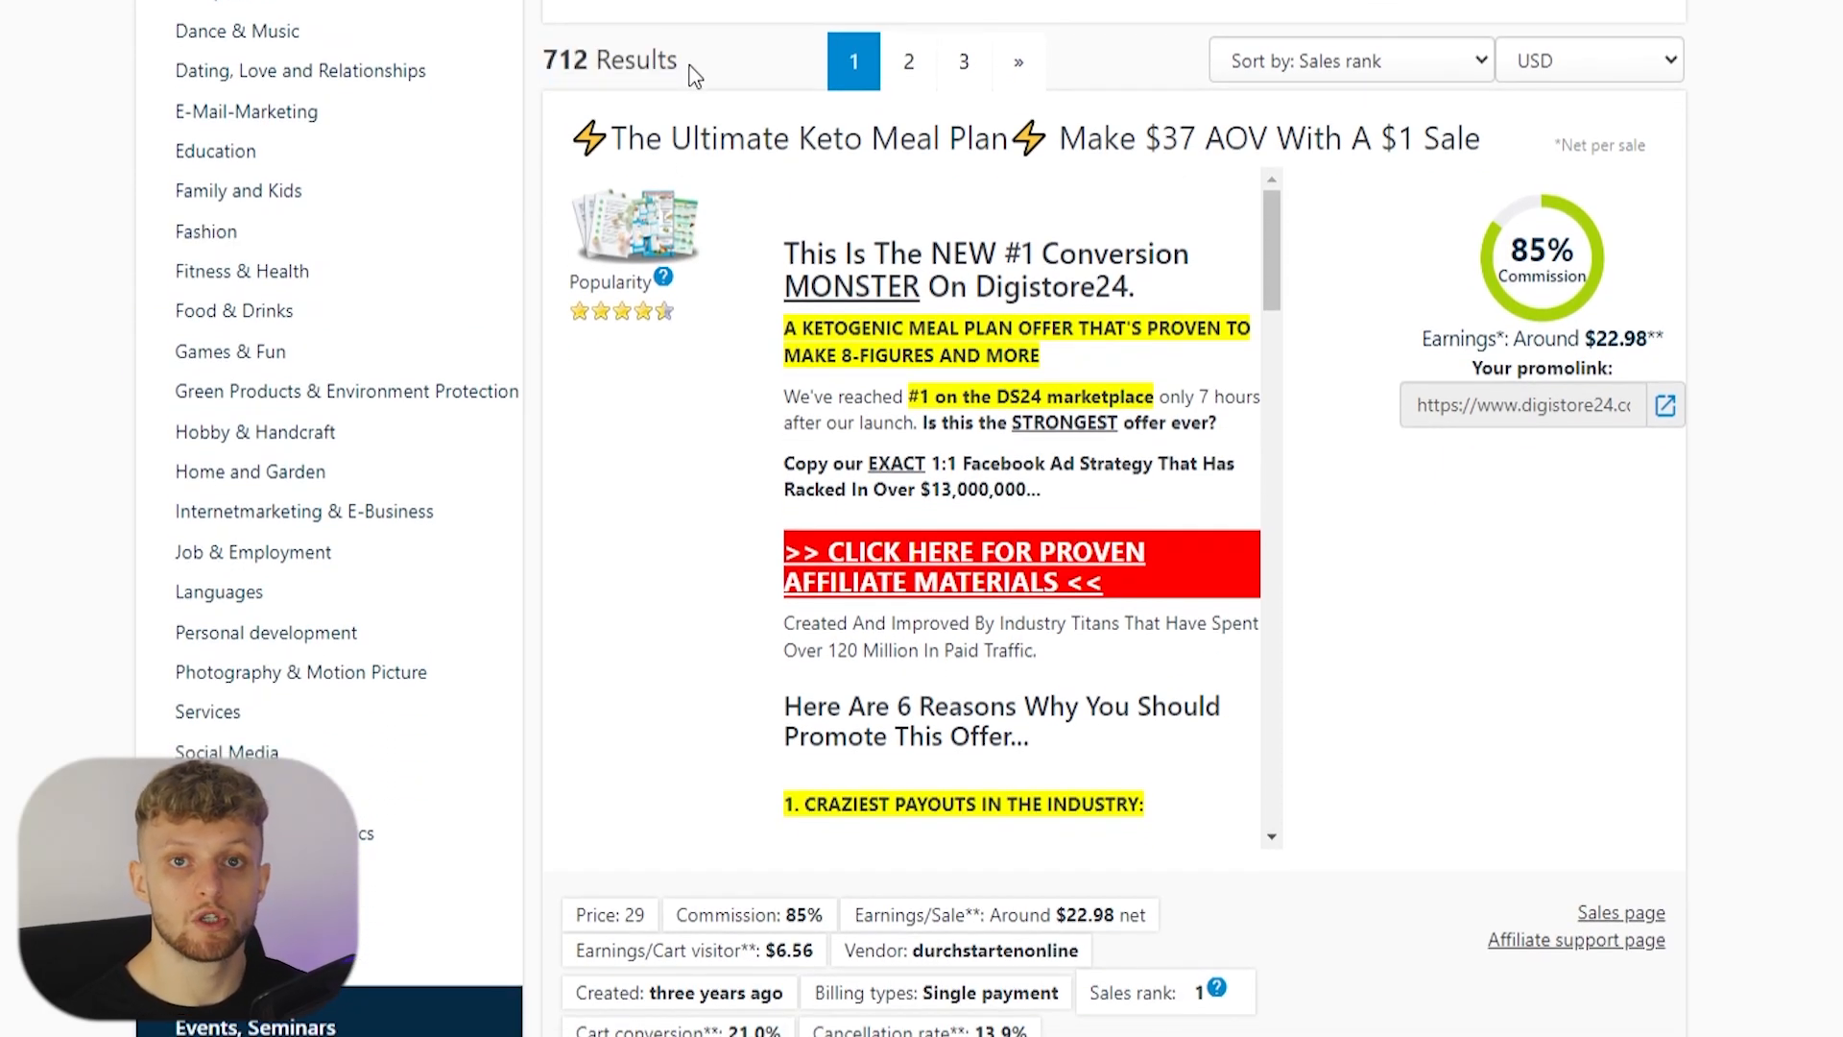
pyautogui.scroll(-3)
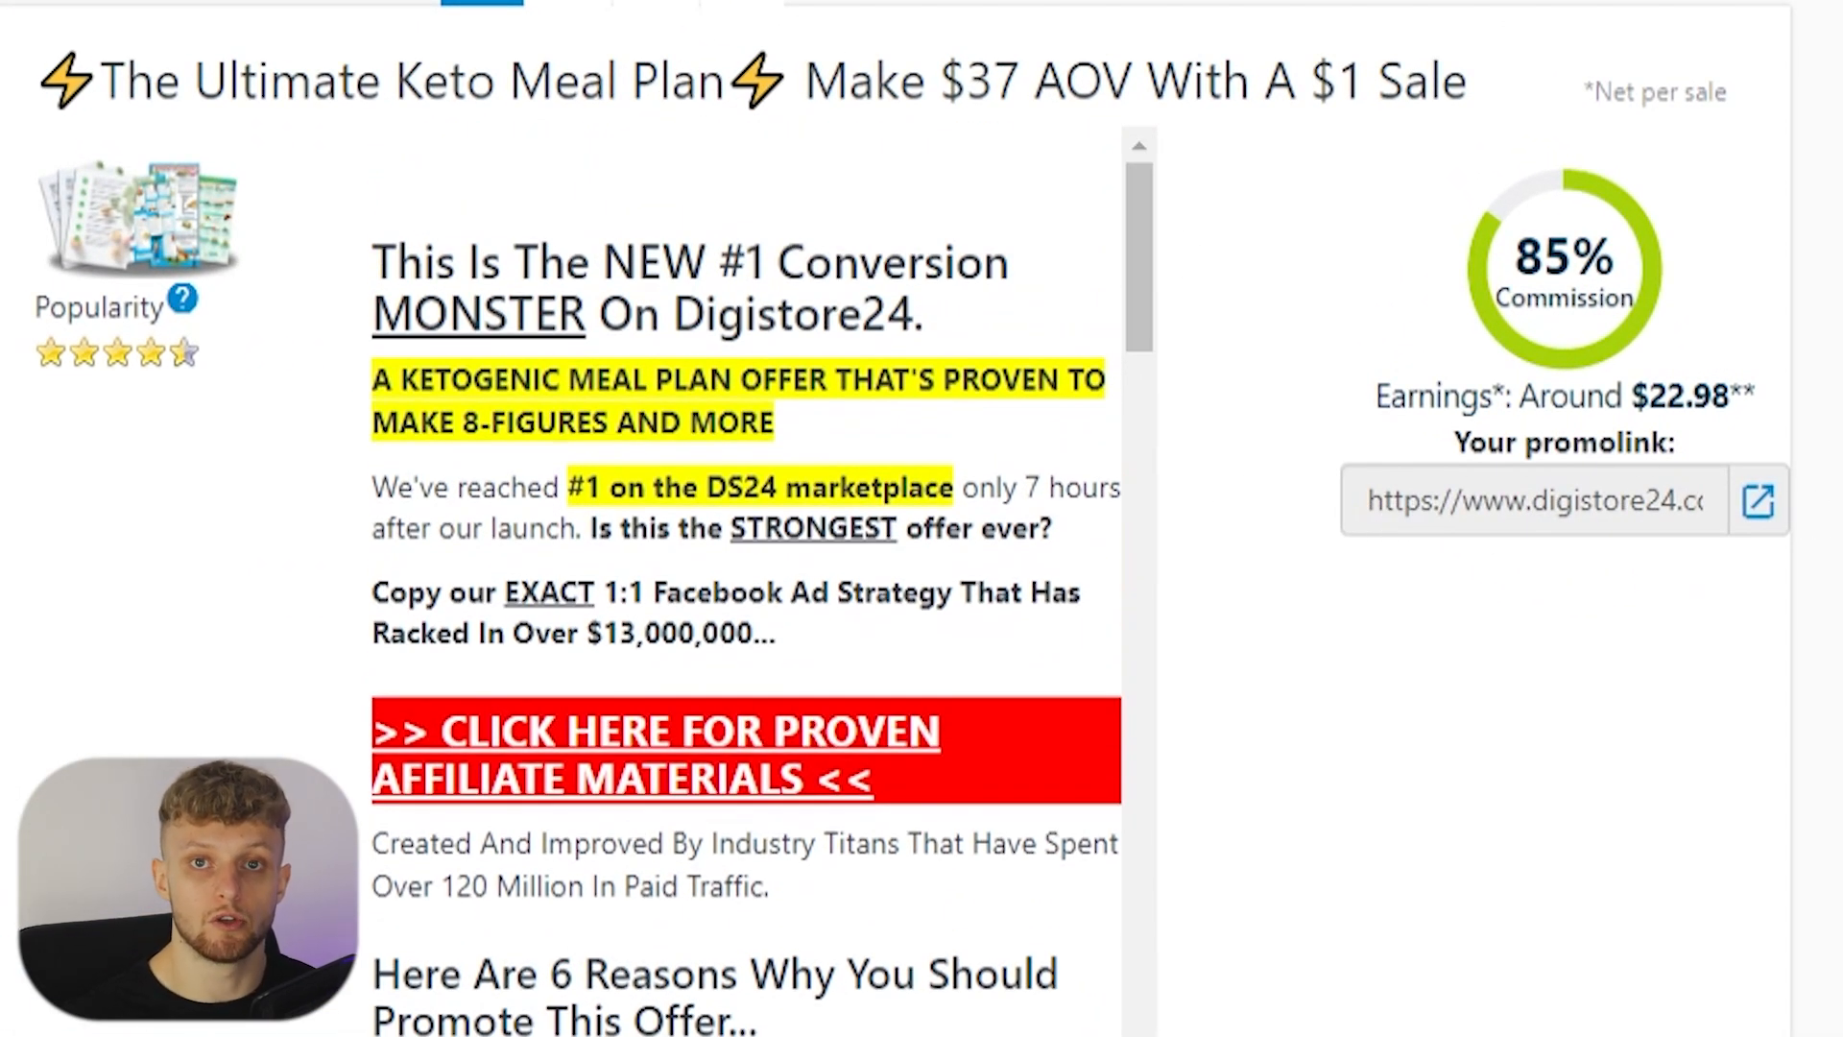
pyautogui.moveTo(1820, 395)
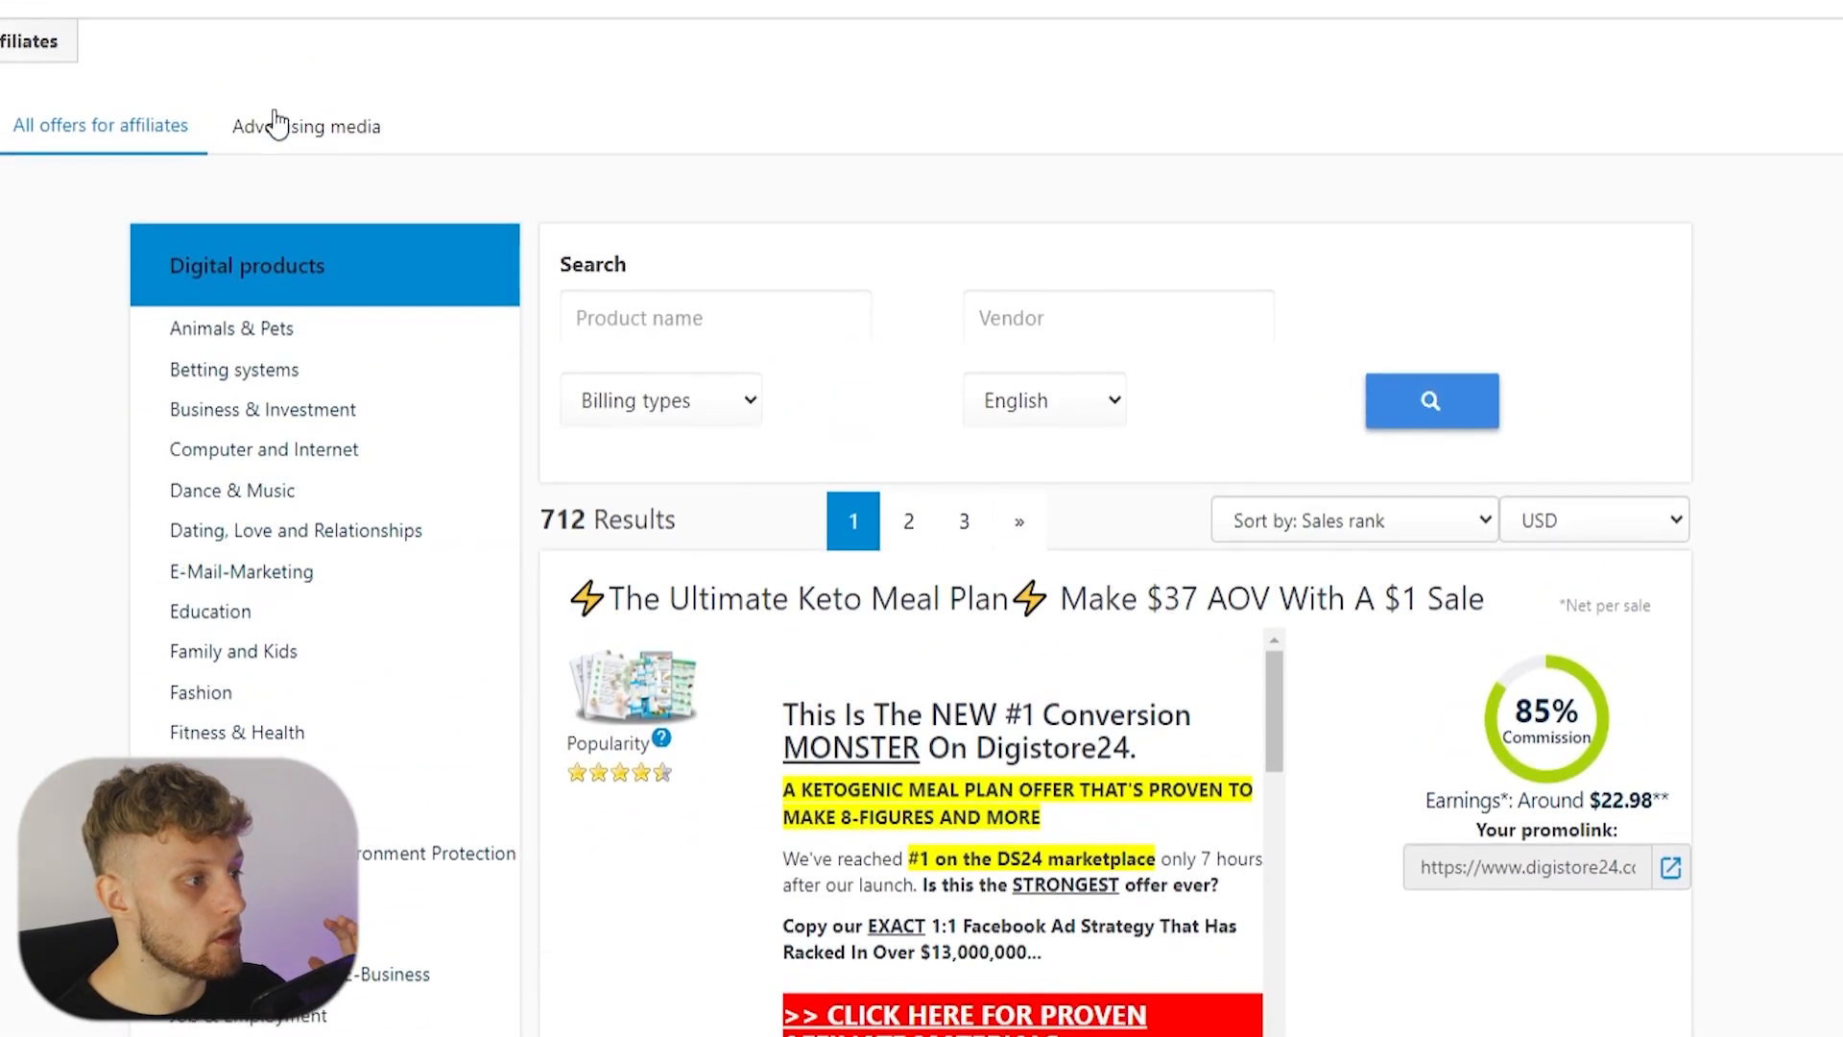
pyautogui.scroll(-3)
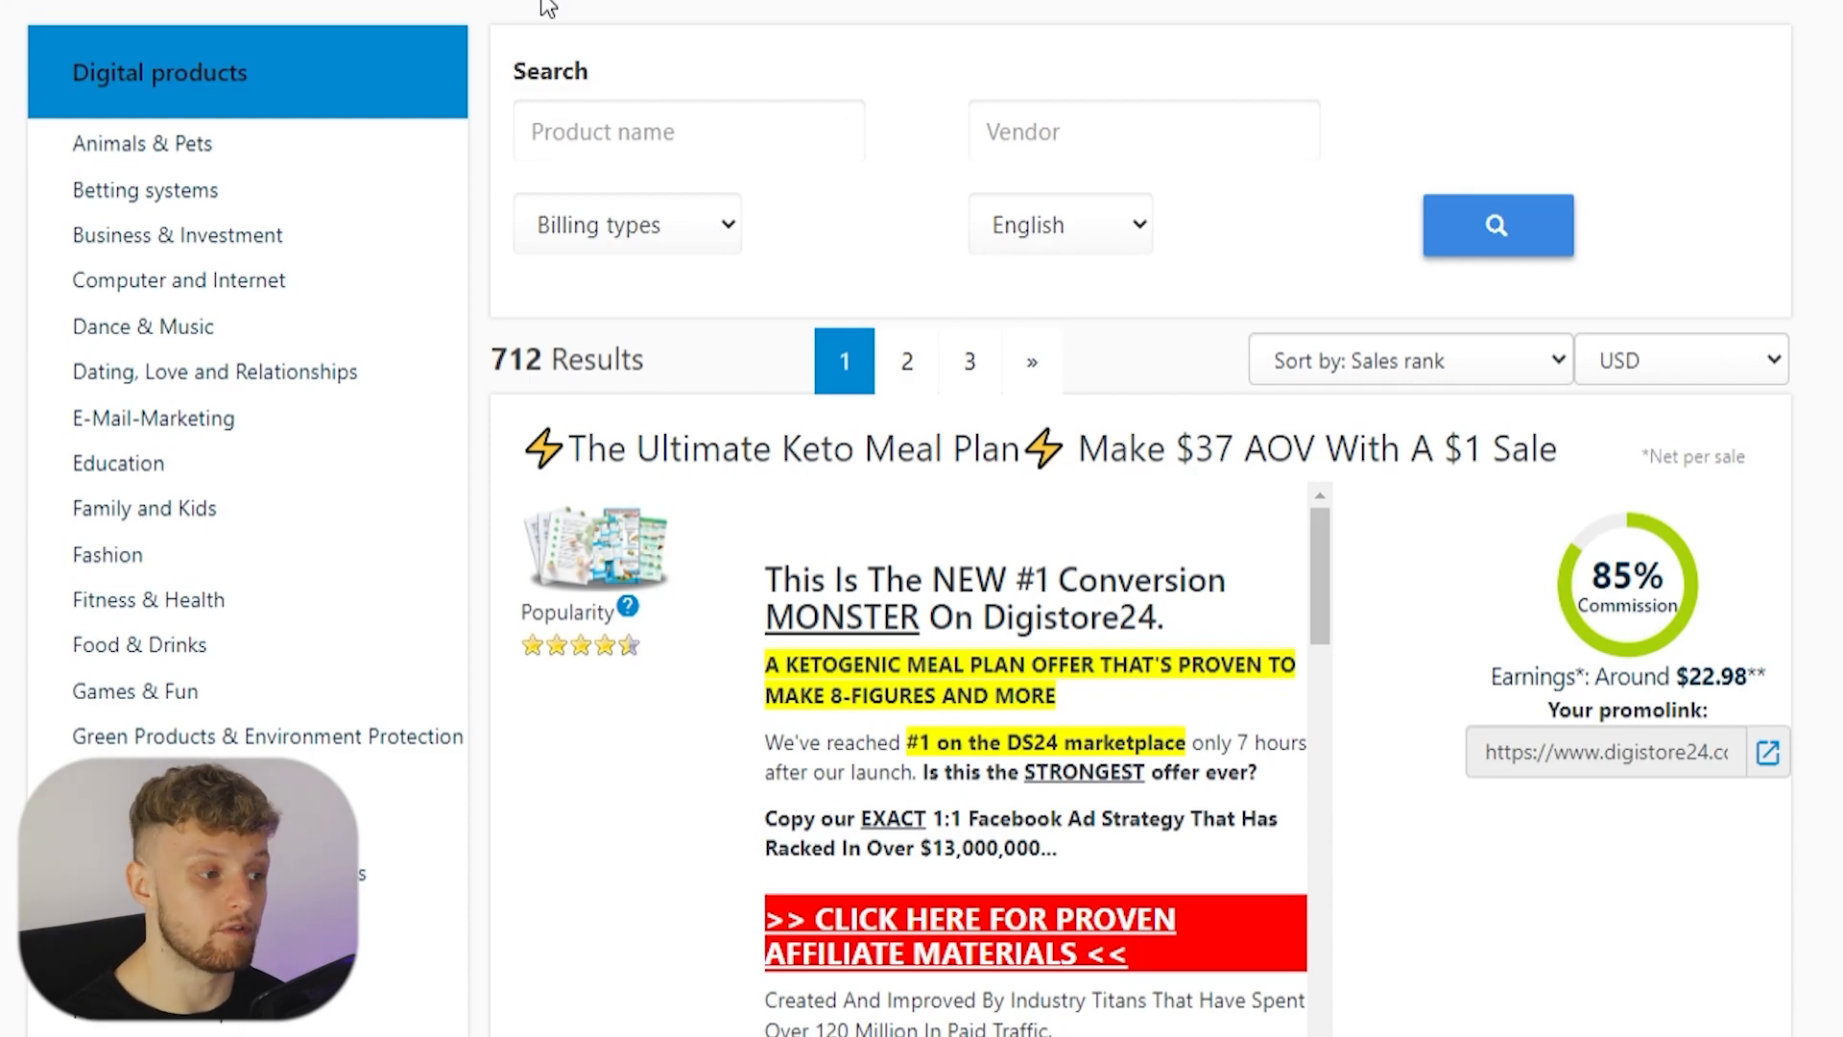
pyautogui.scroll(-3)
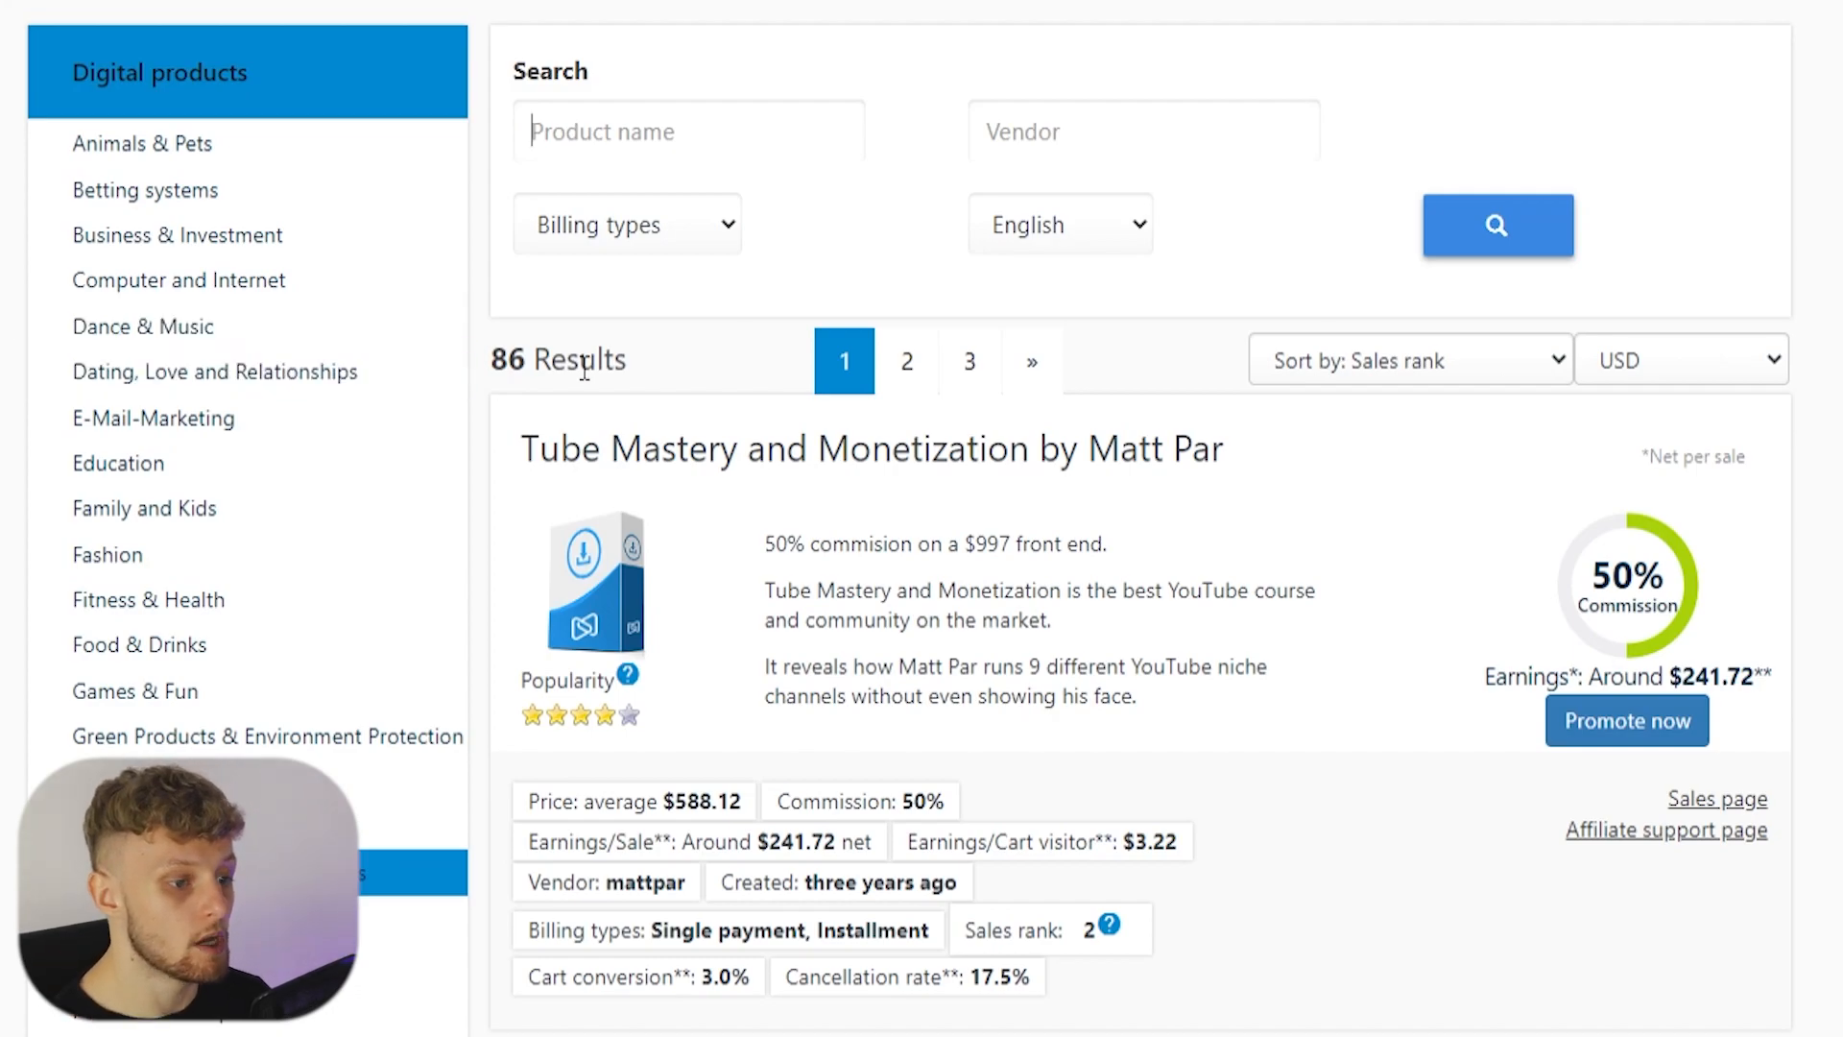
pyautogui.scroll(-3)
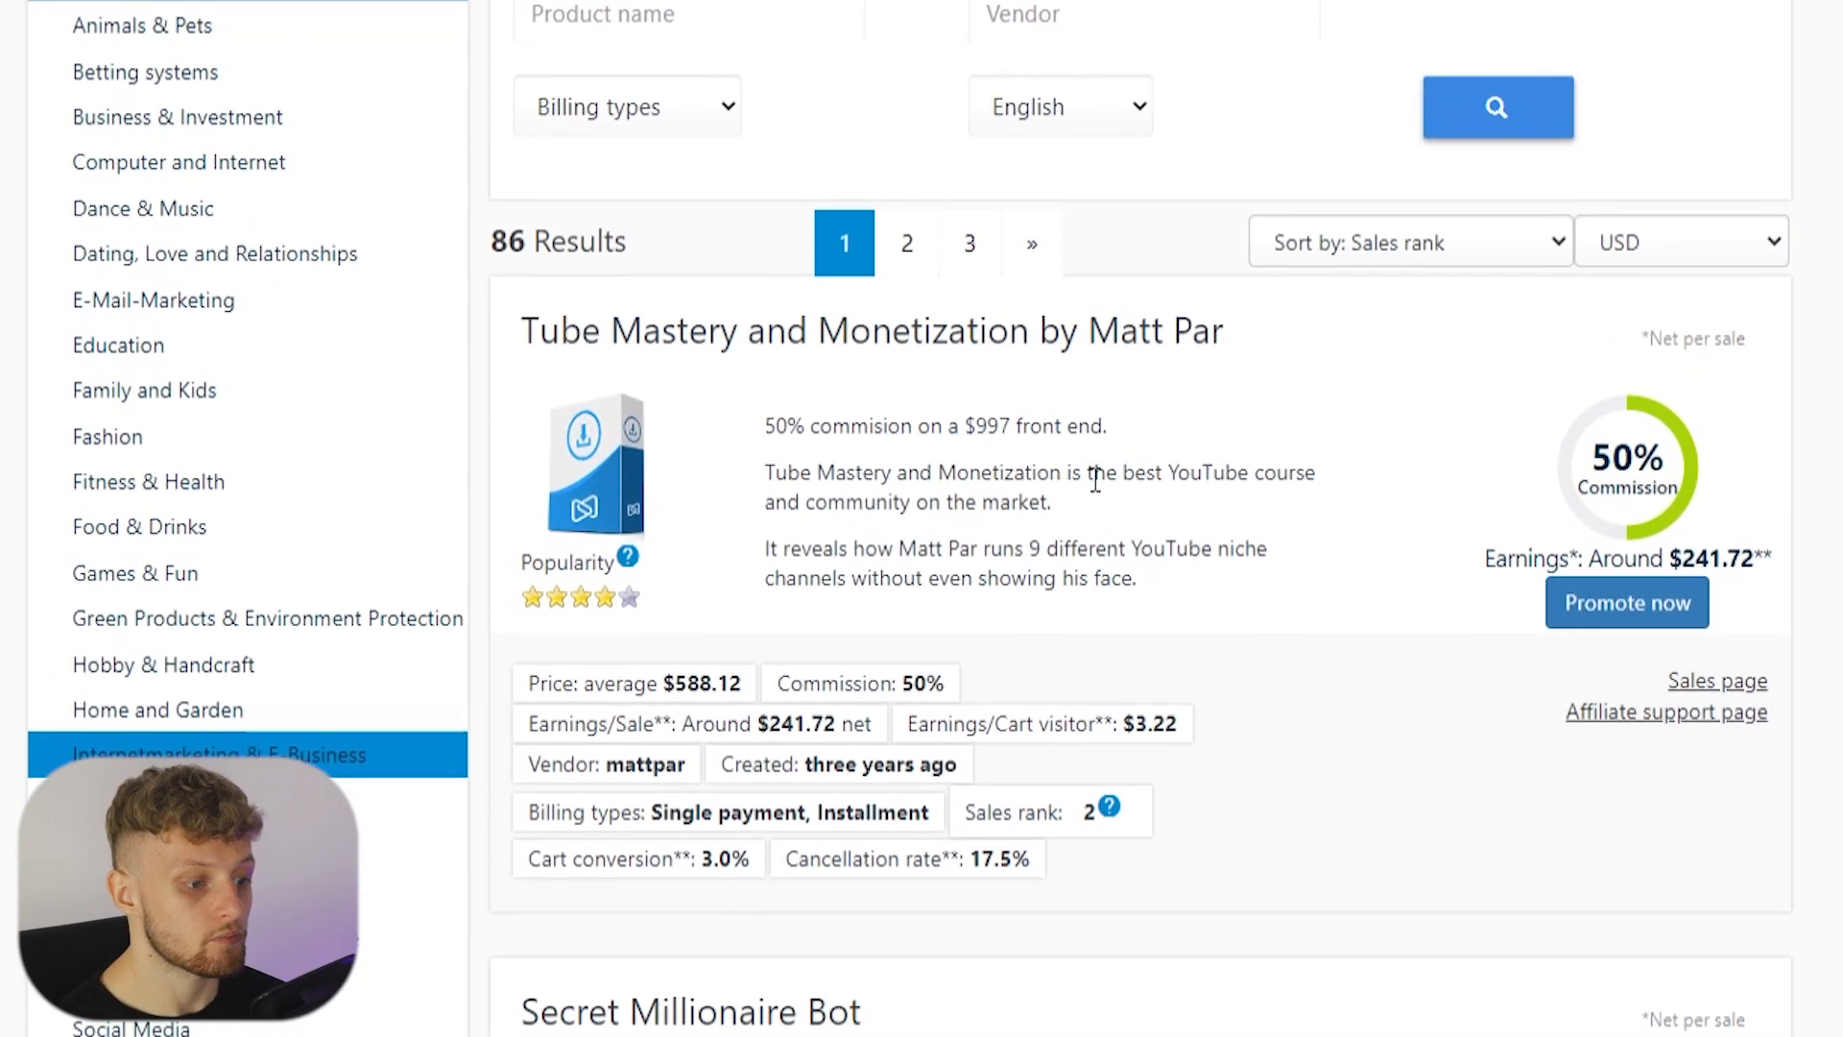
pyautogui.scroll(-3)
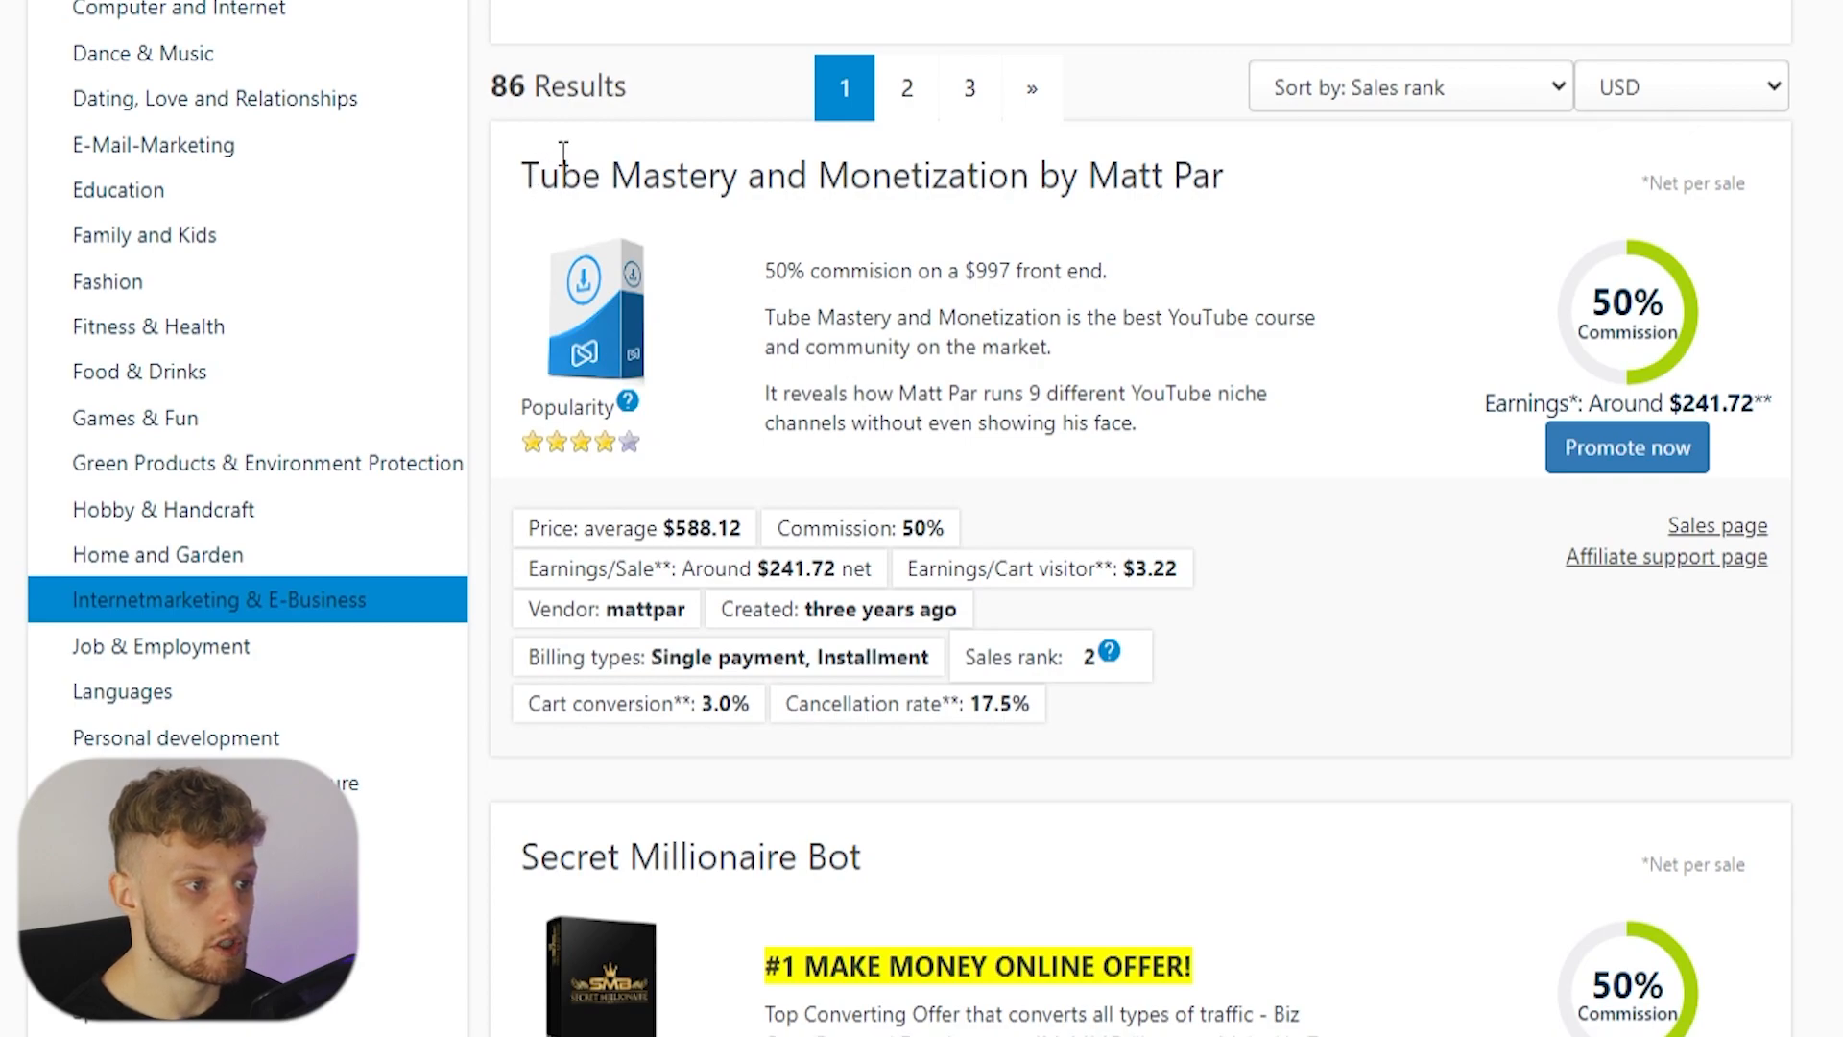
pyautogui.moveTo(1520, 326)
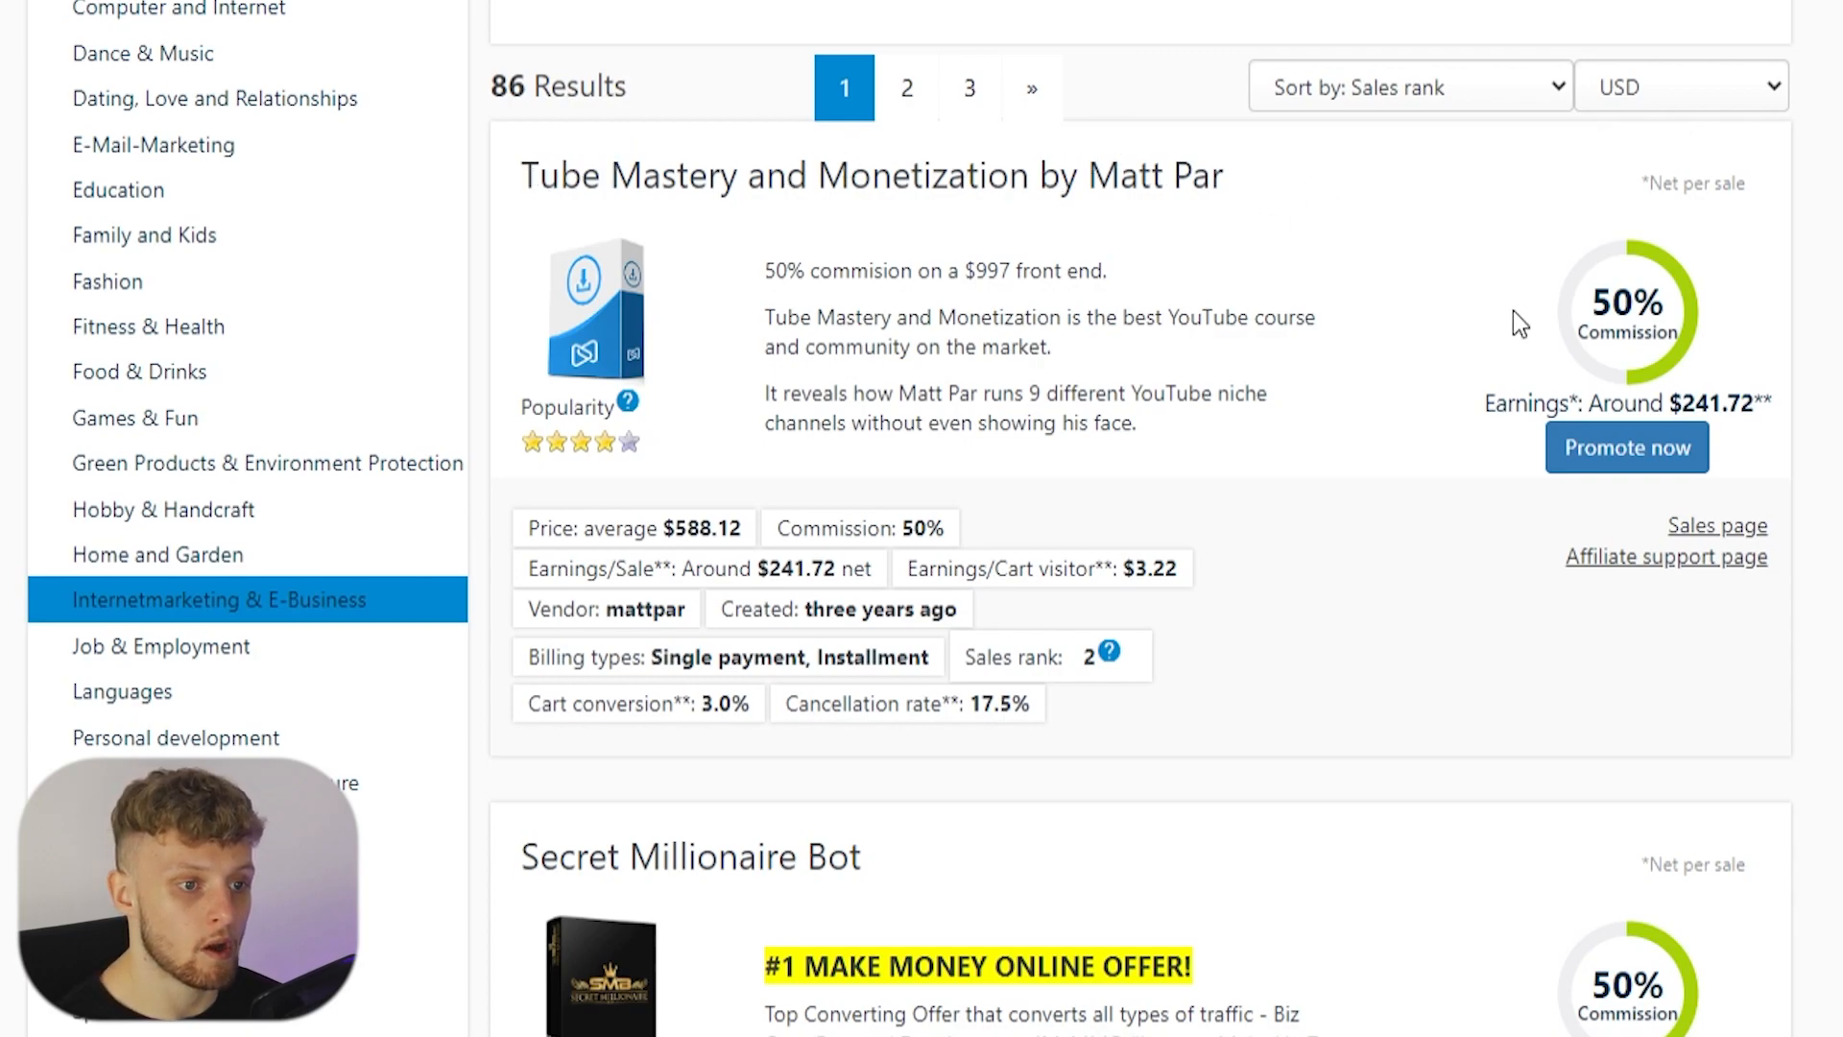
pyautogui.moveTo(1139, 315)
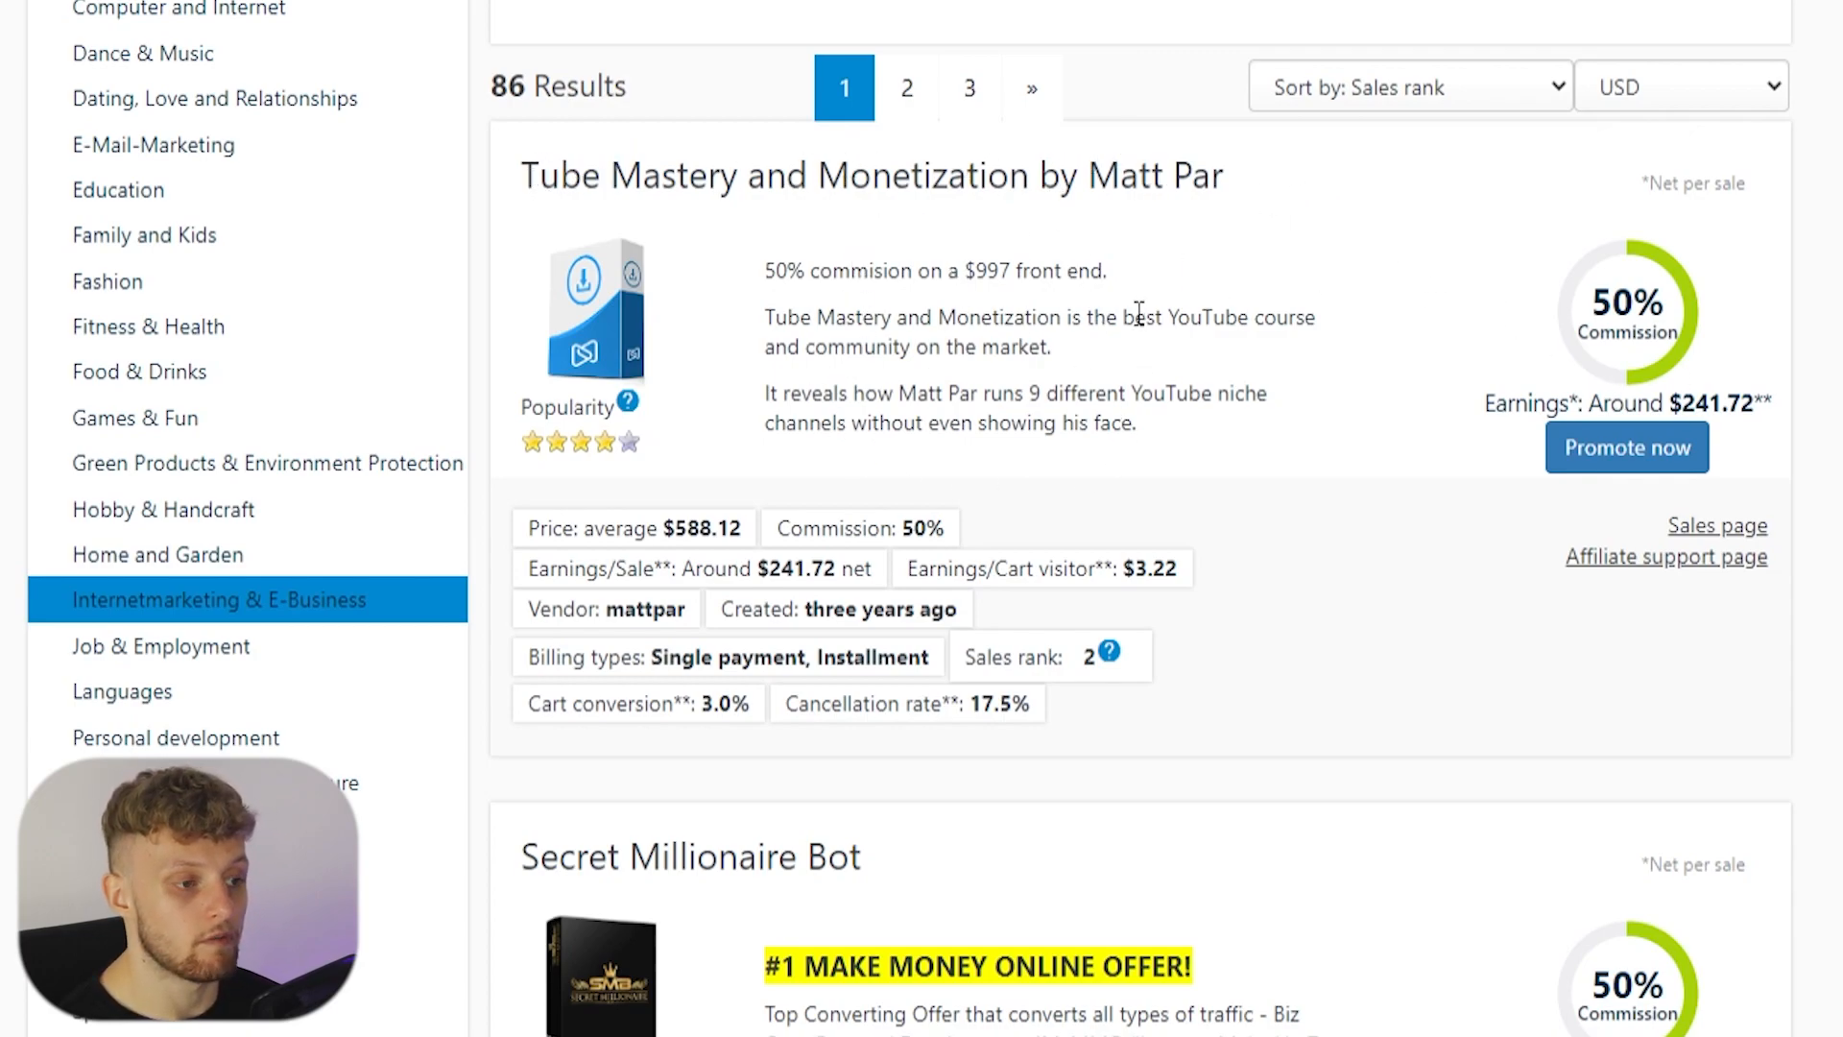
pyautogui.scroll(-3)
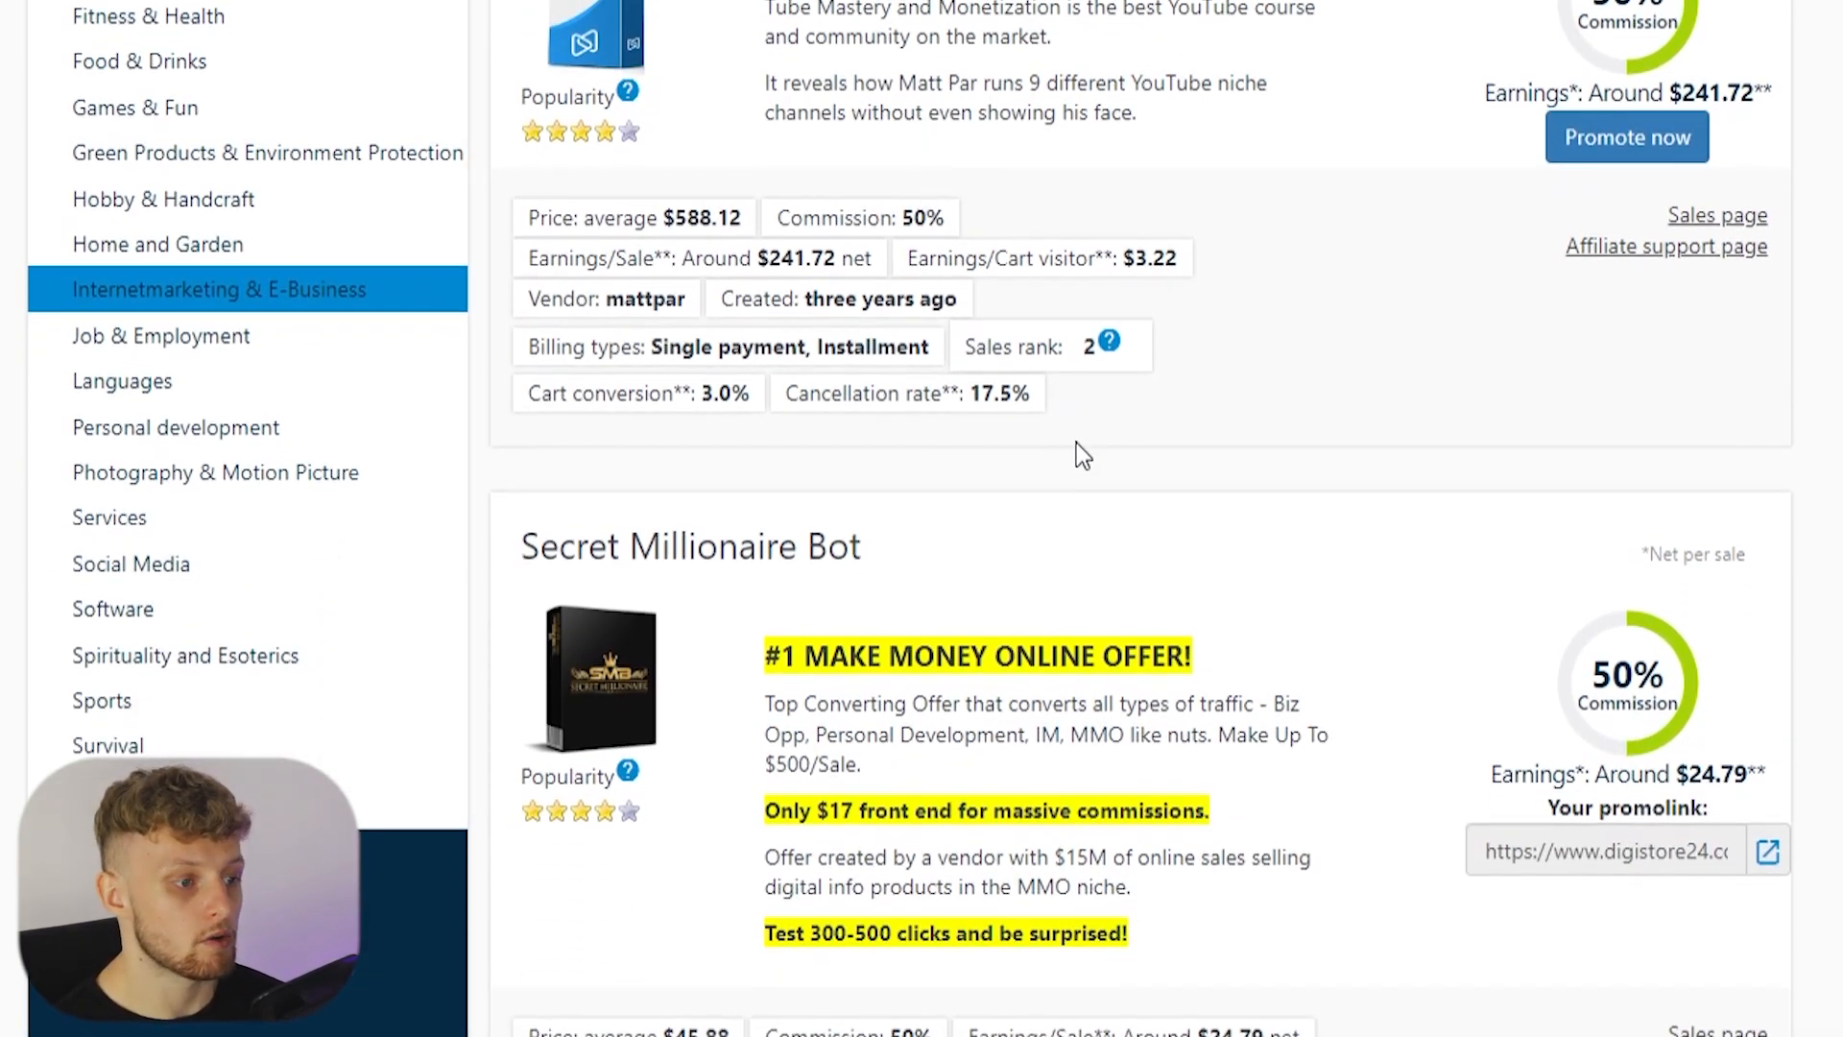
pyautogui.scroll(-3)
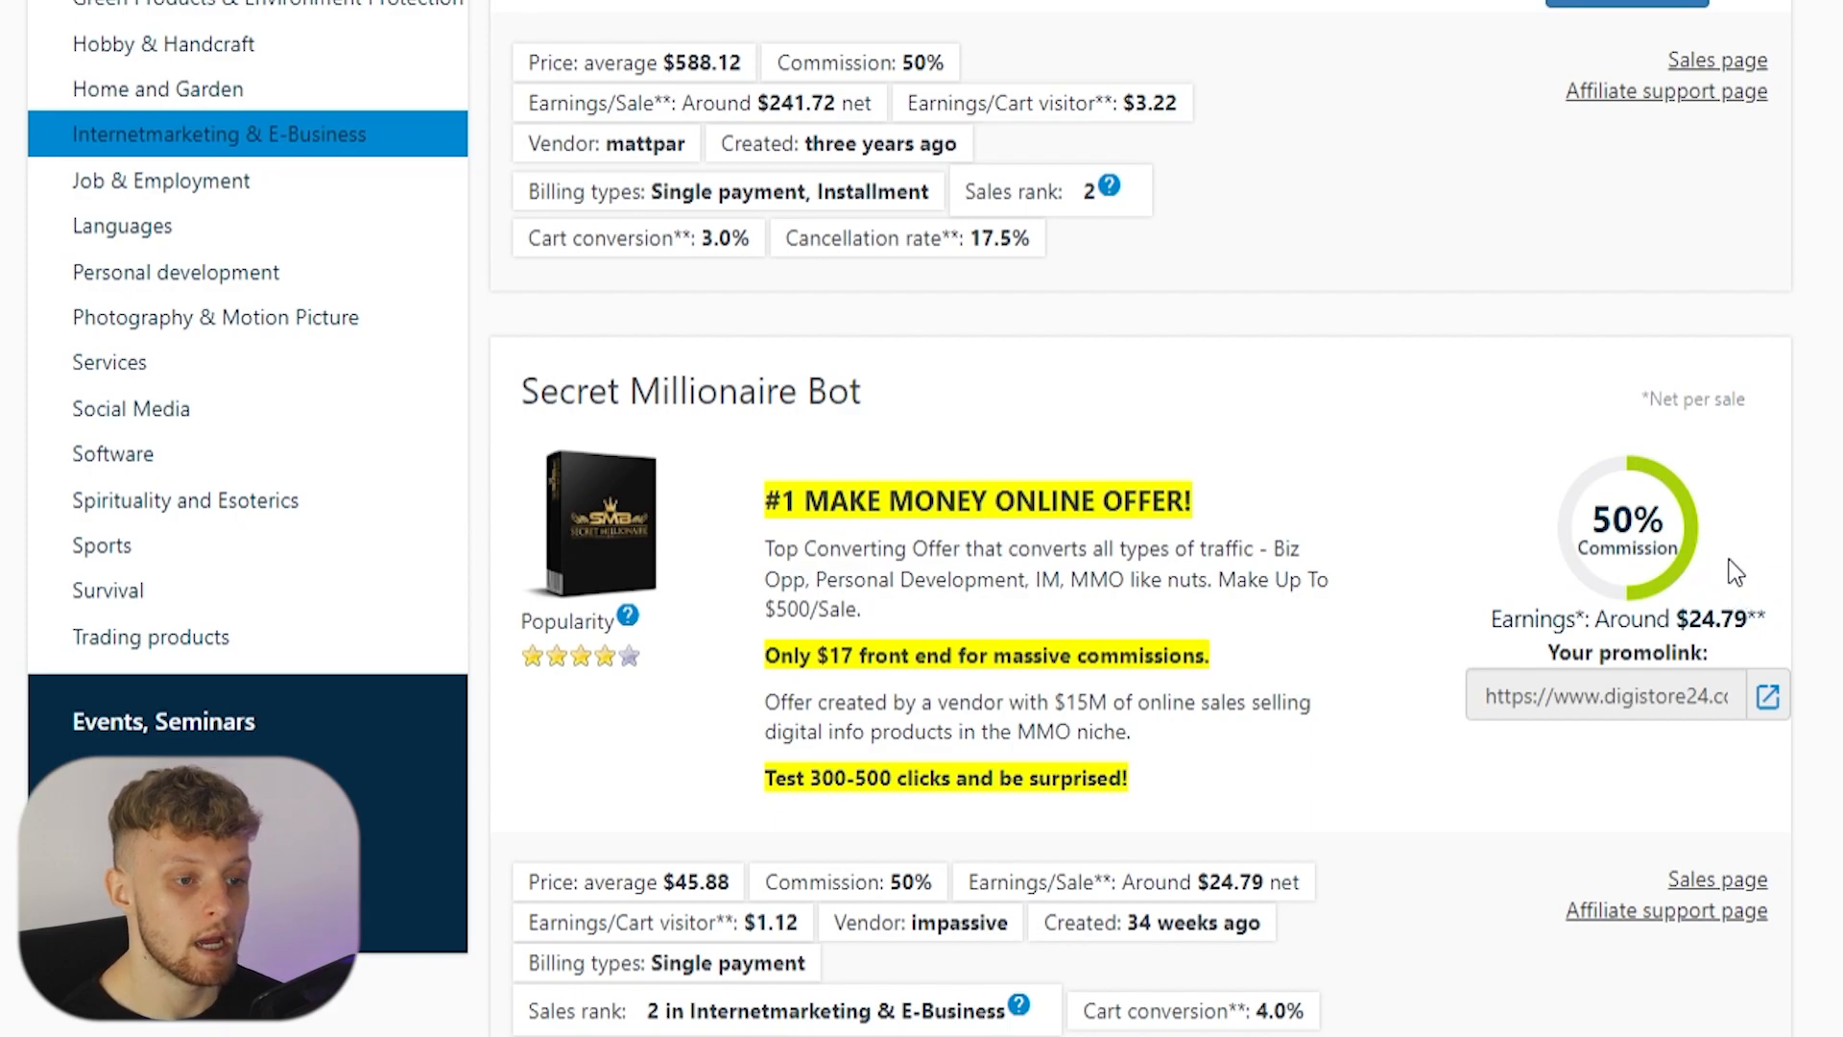
pyautogui.moveTo(1778, 583)
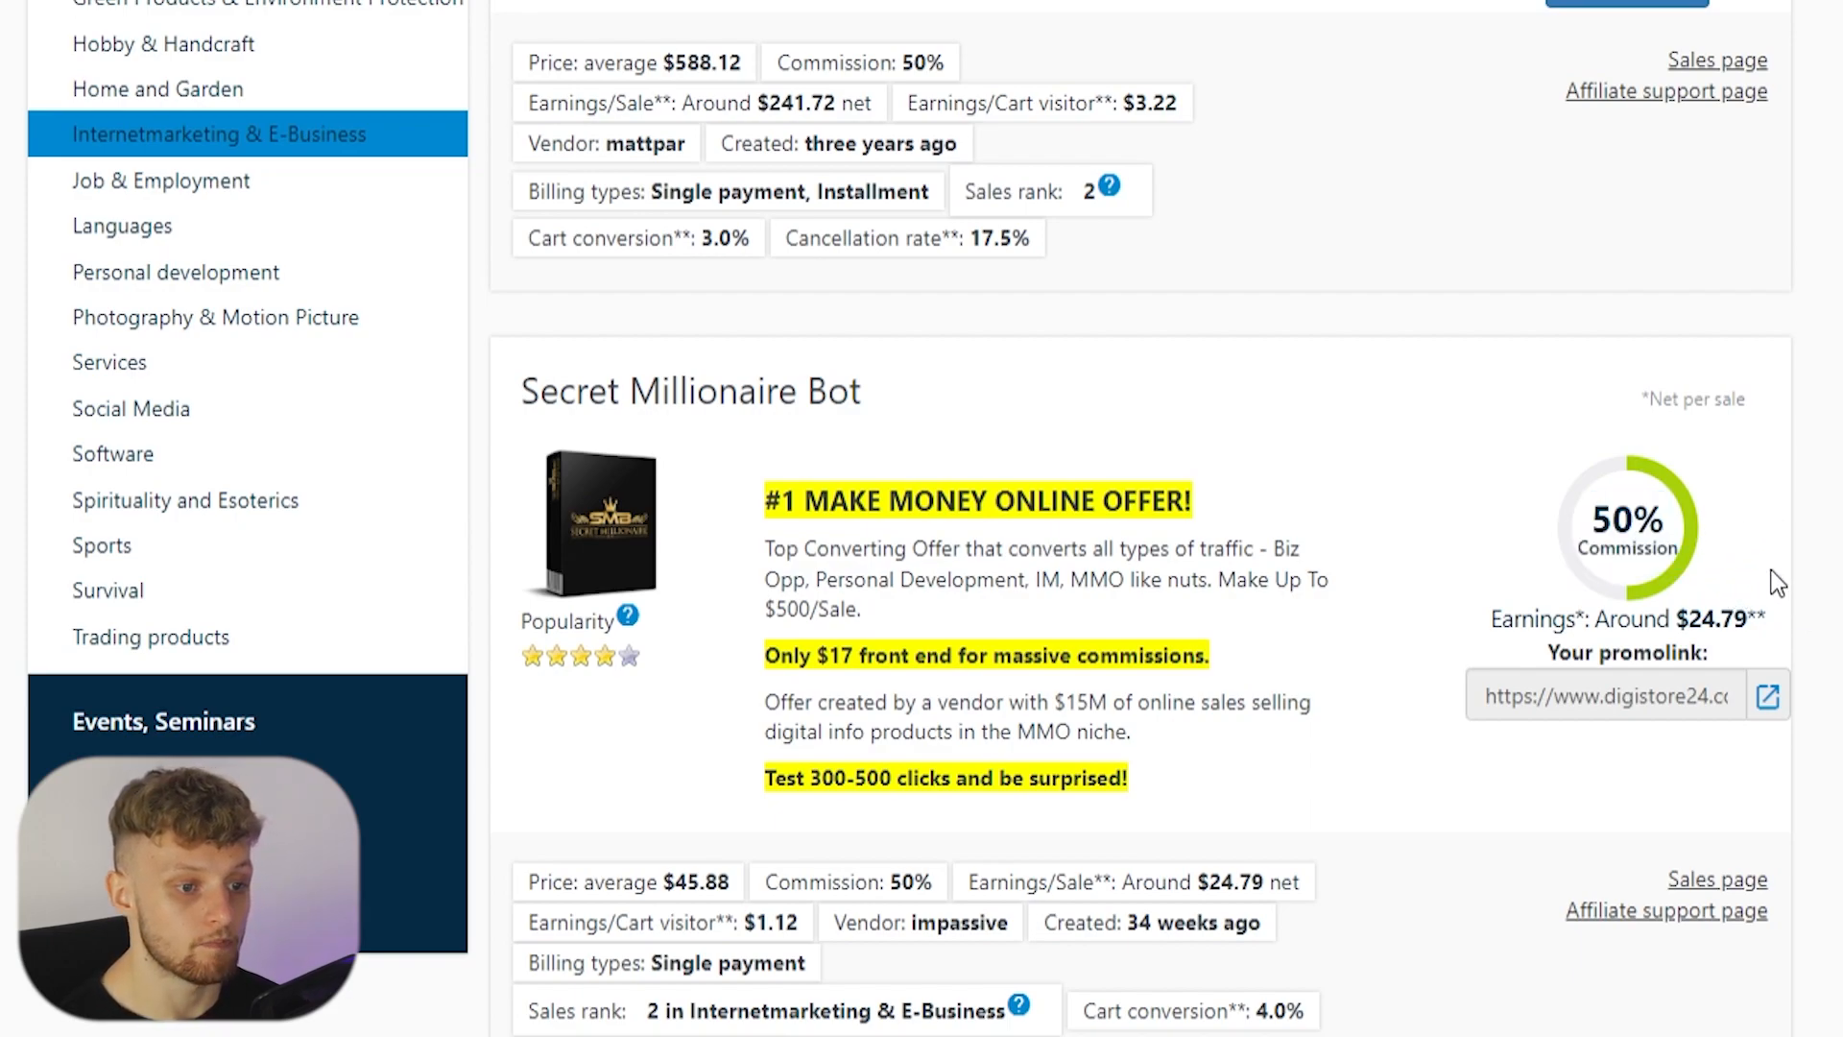
# Step: View the Secret Millionaire Bot sales page with its $7 discount popup, then return to the marketplace
pyautogui.click(1605, 695)
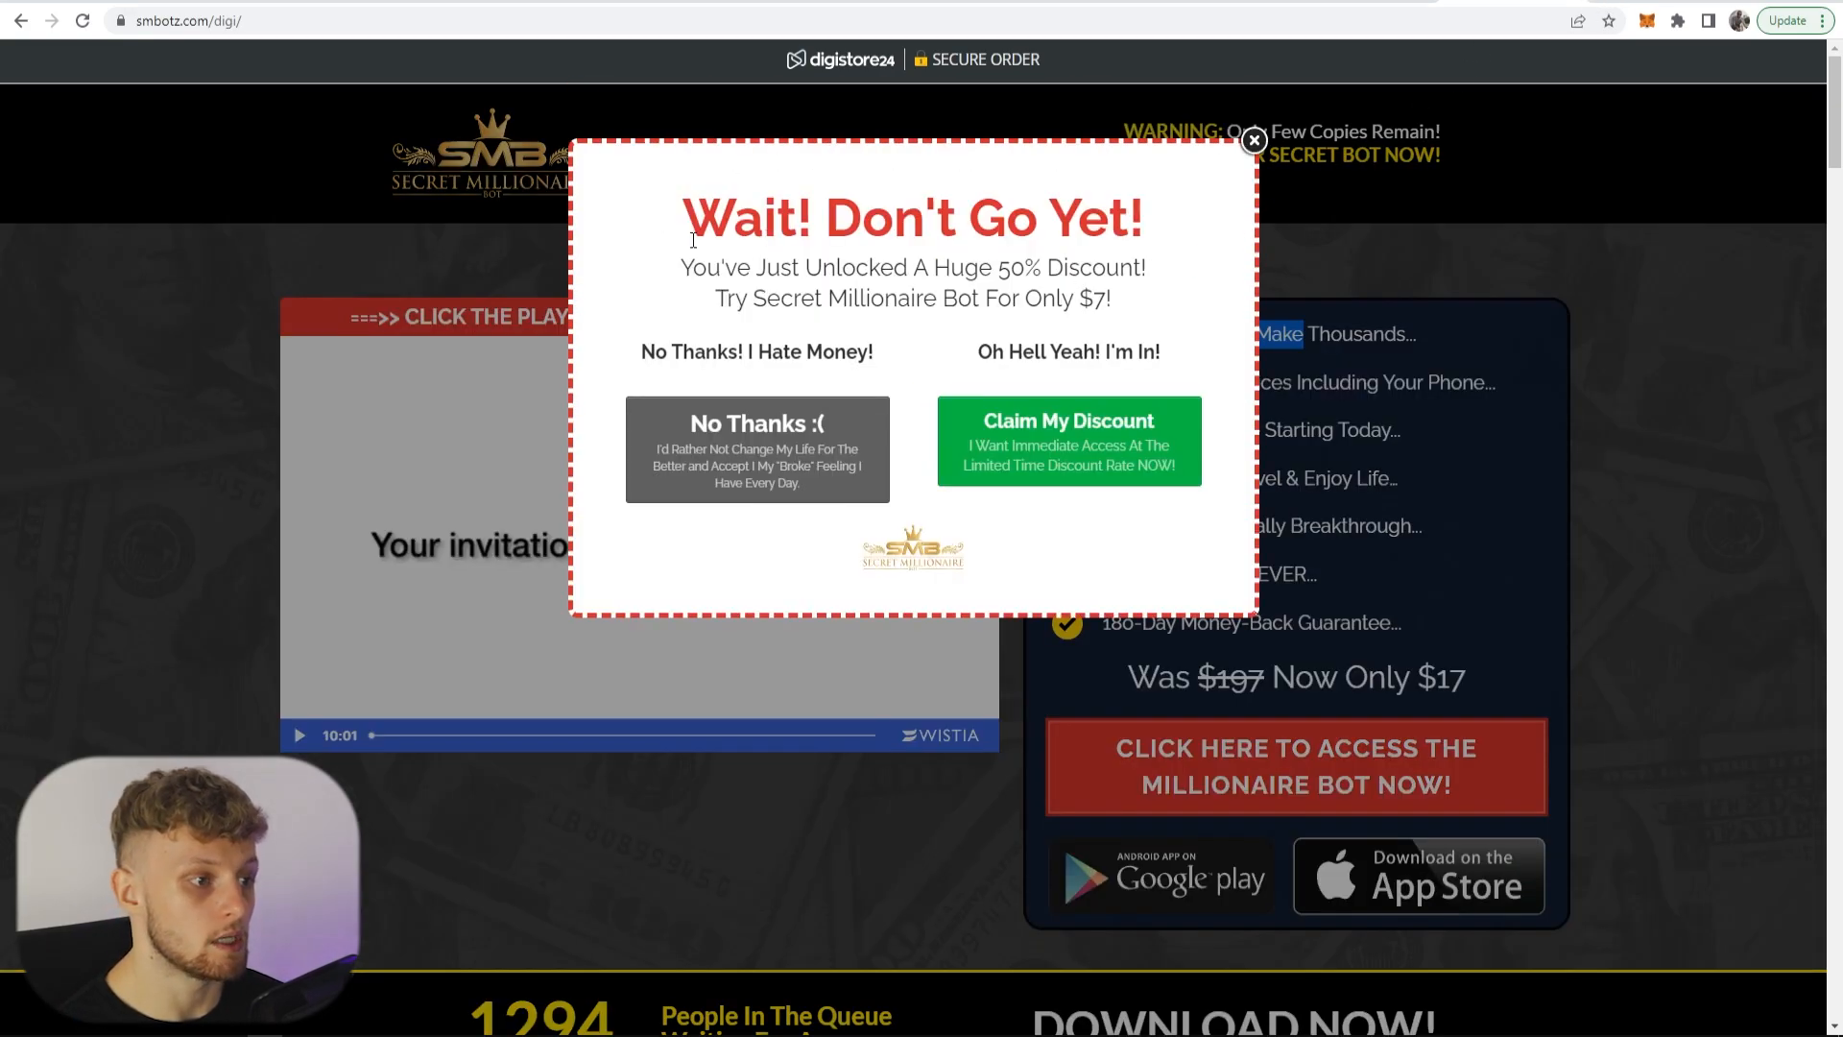
pyautogui.click(1254, 141)
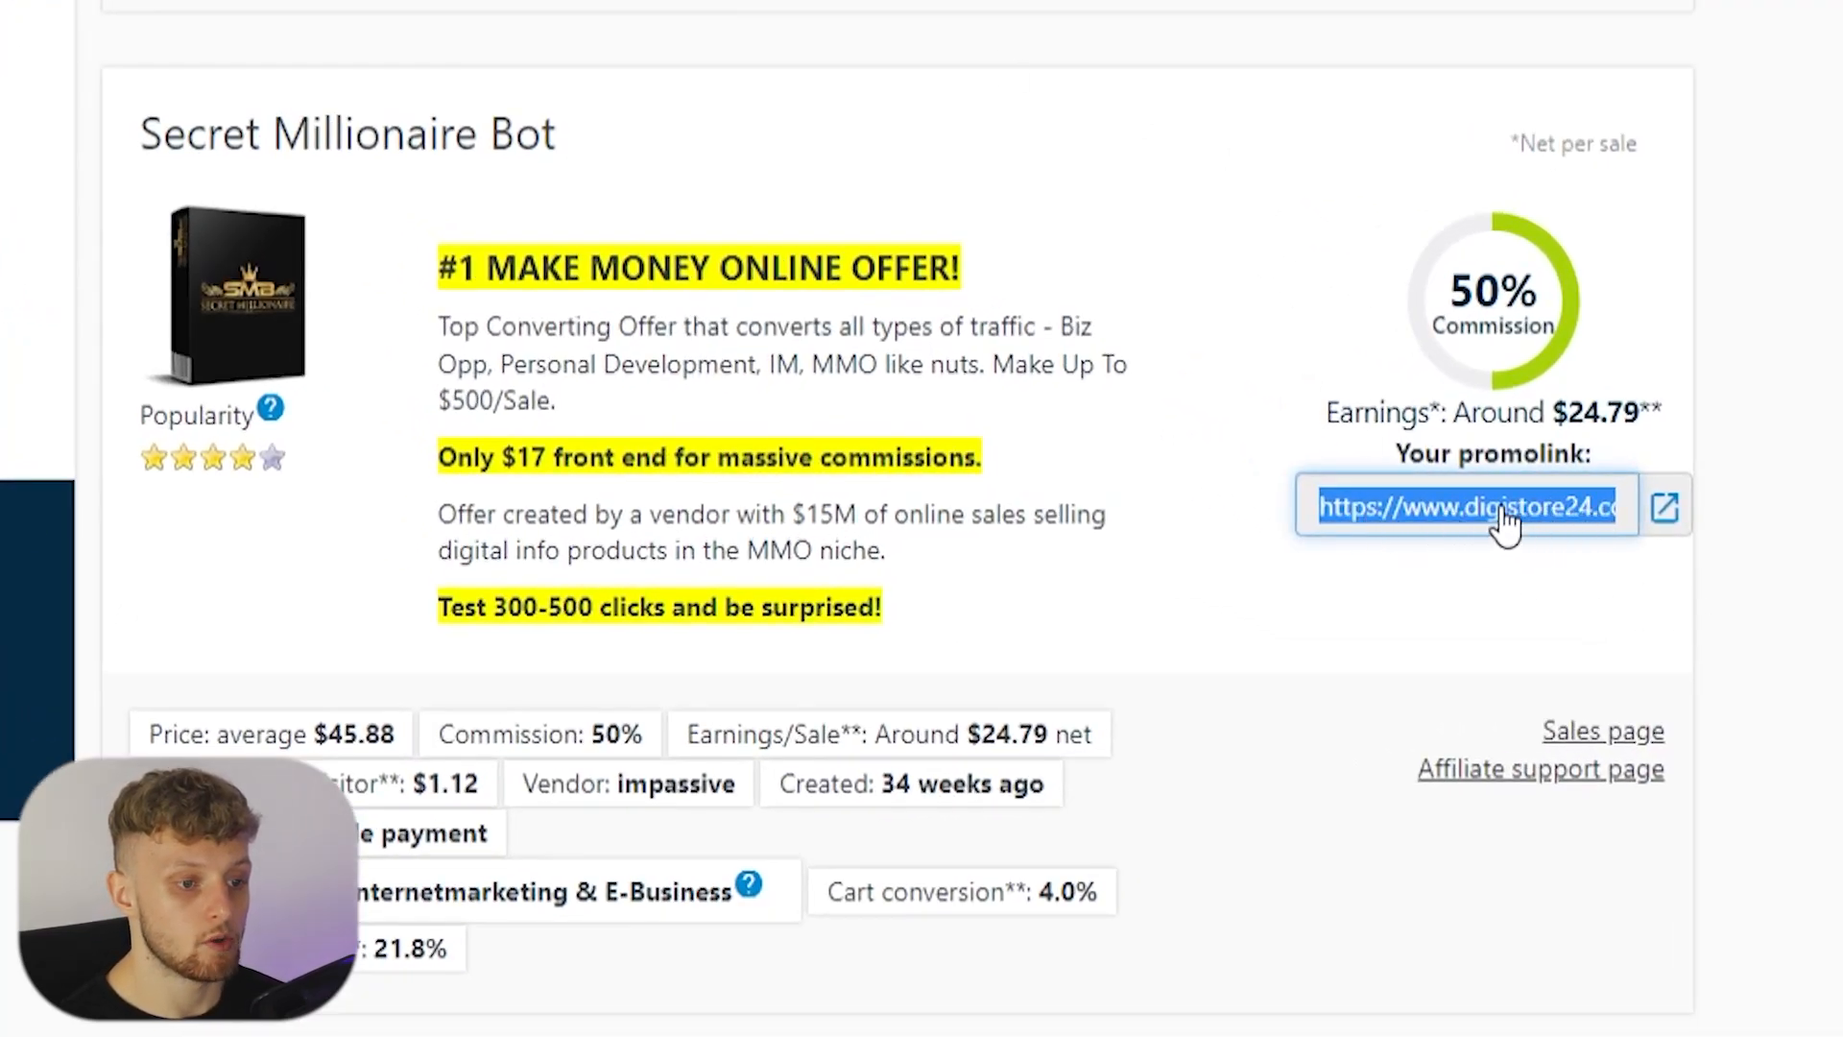
# Step: Select the Your promolink URL for Secret Millionaire Bot to copy it
pyautogui.click(1463, 505)
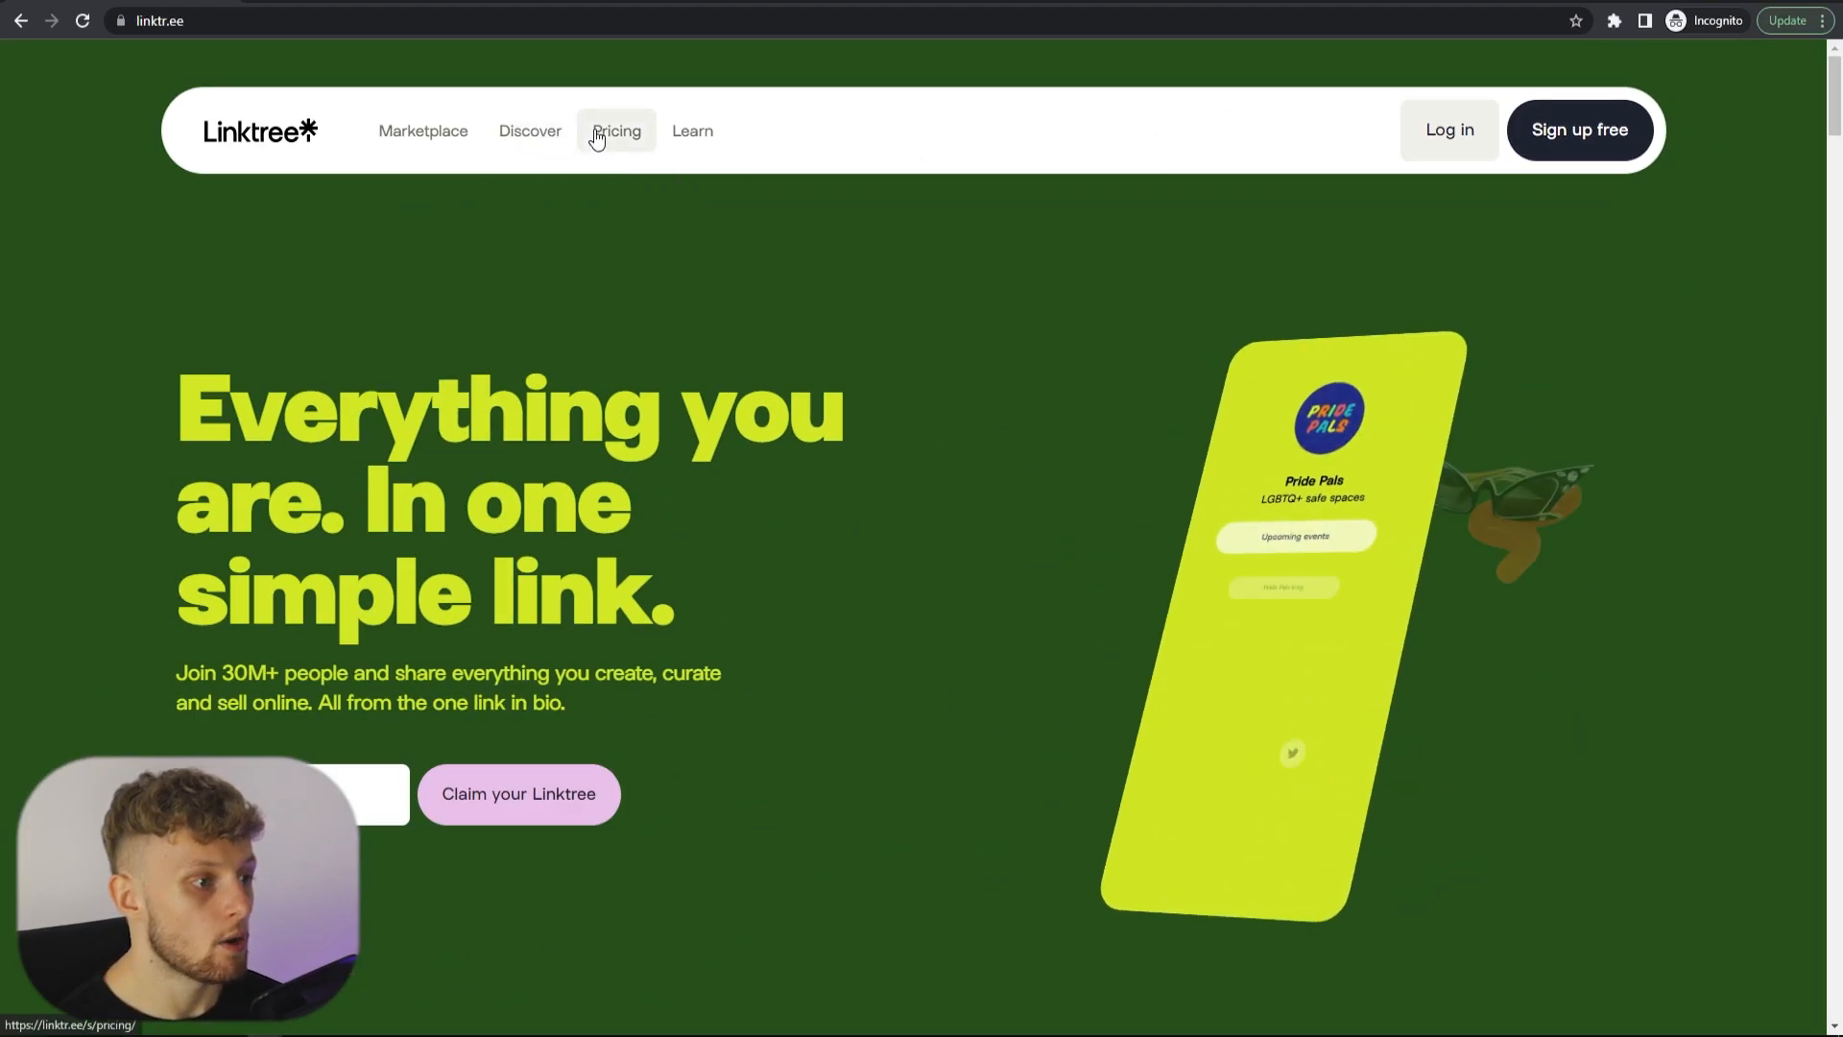
# Step: Review Linktree's pricing plans, comparing the $0 Free tier with the Starter tier
pyautogui.click(616, 131)
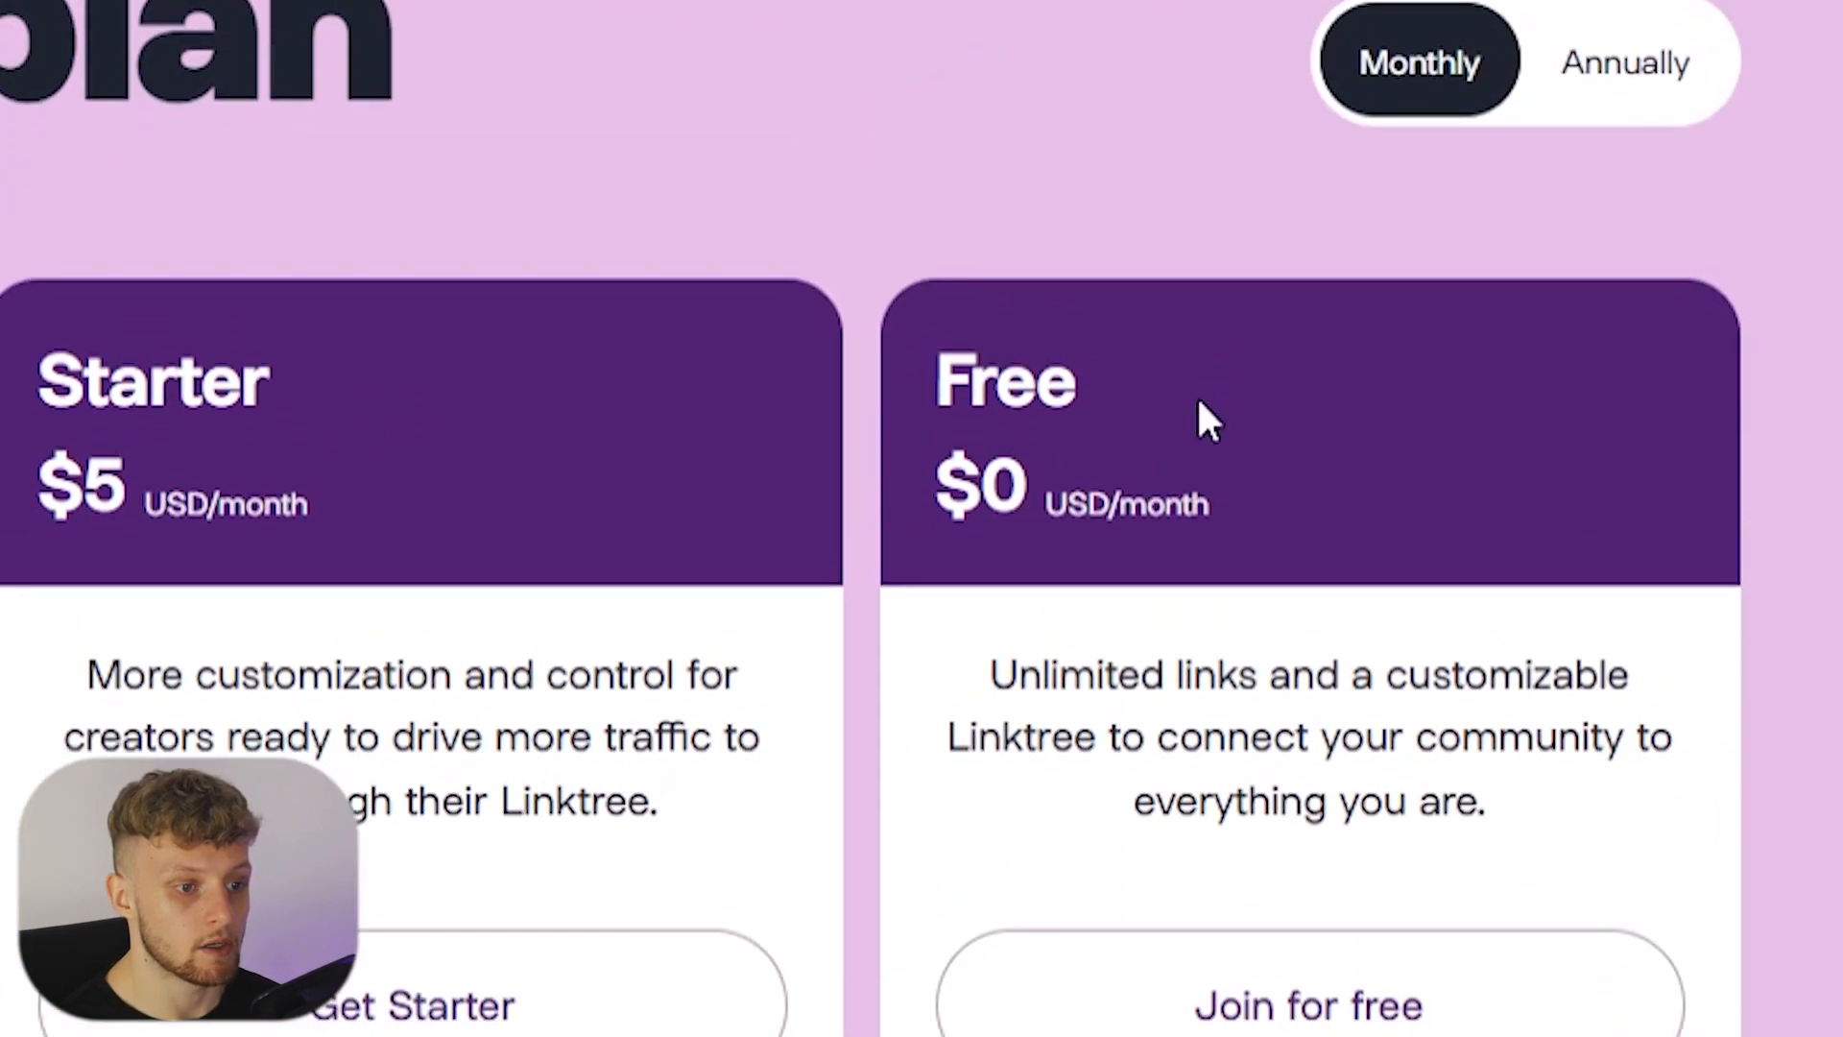
pyautogui.scroll(-3)
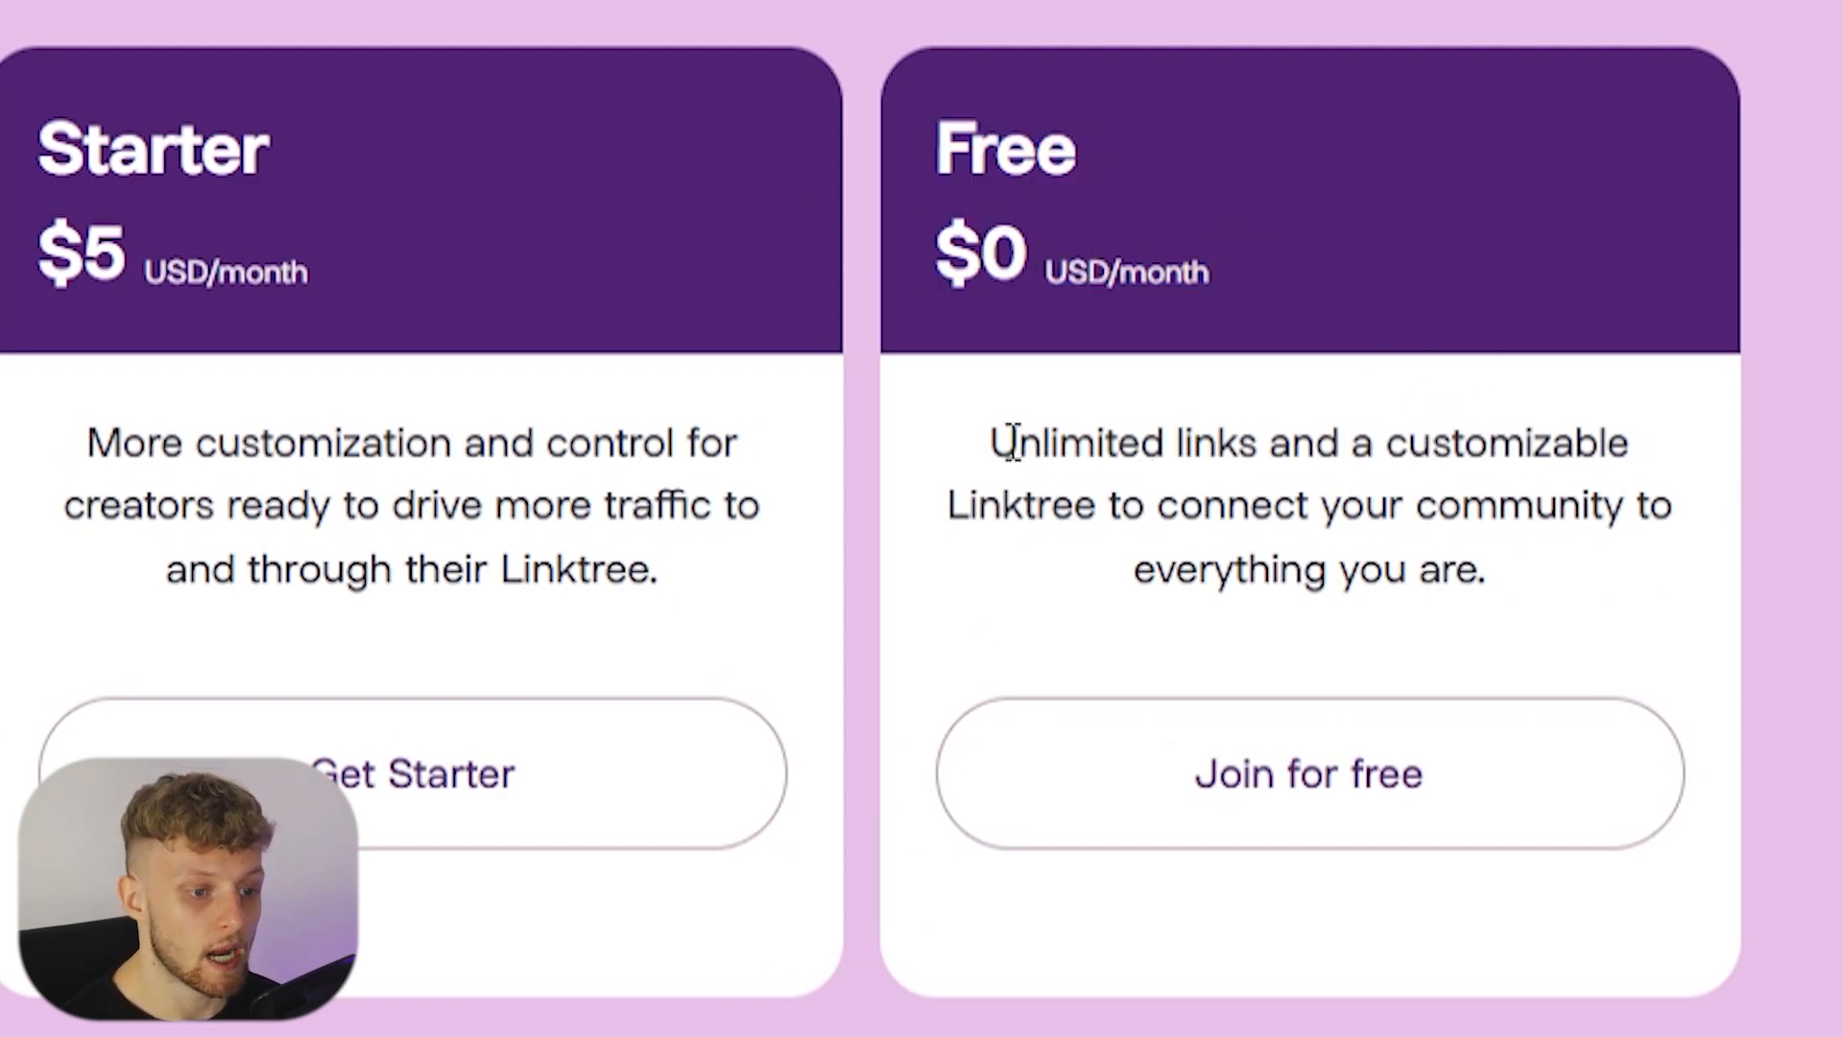
pyautogui.moveTo(991, 444); pyautogui.dragTo(1667, 505)
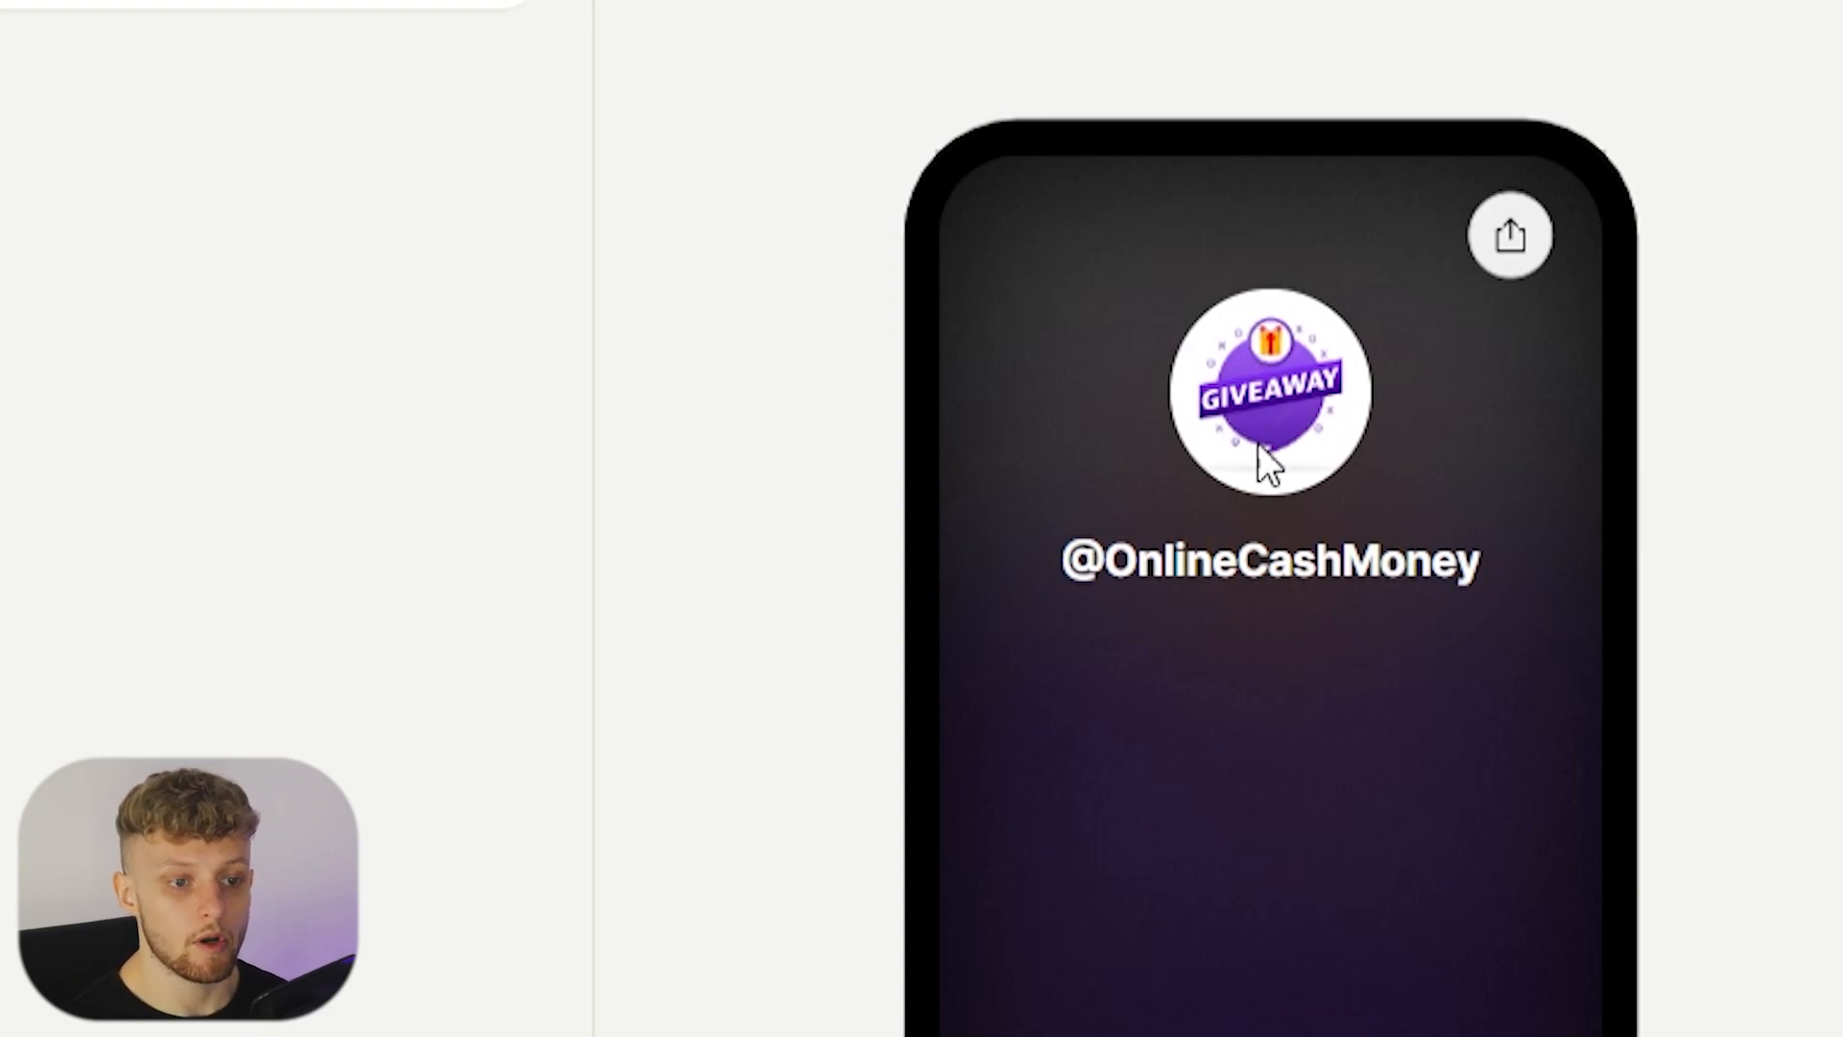
pyautogui.moveTo(1367, 578)
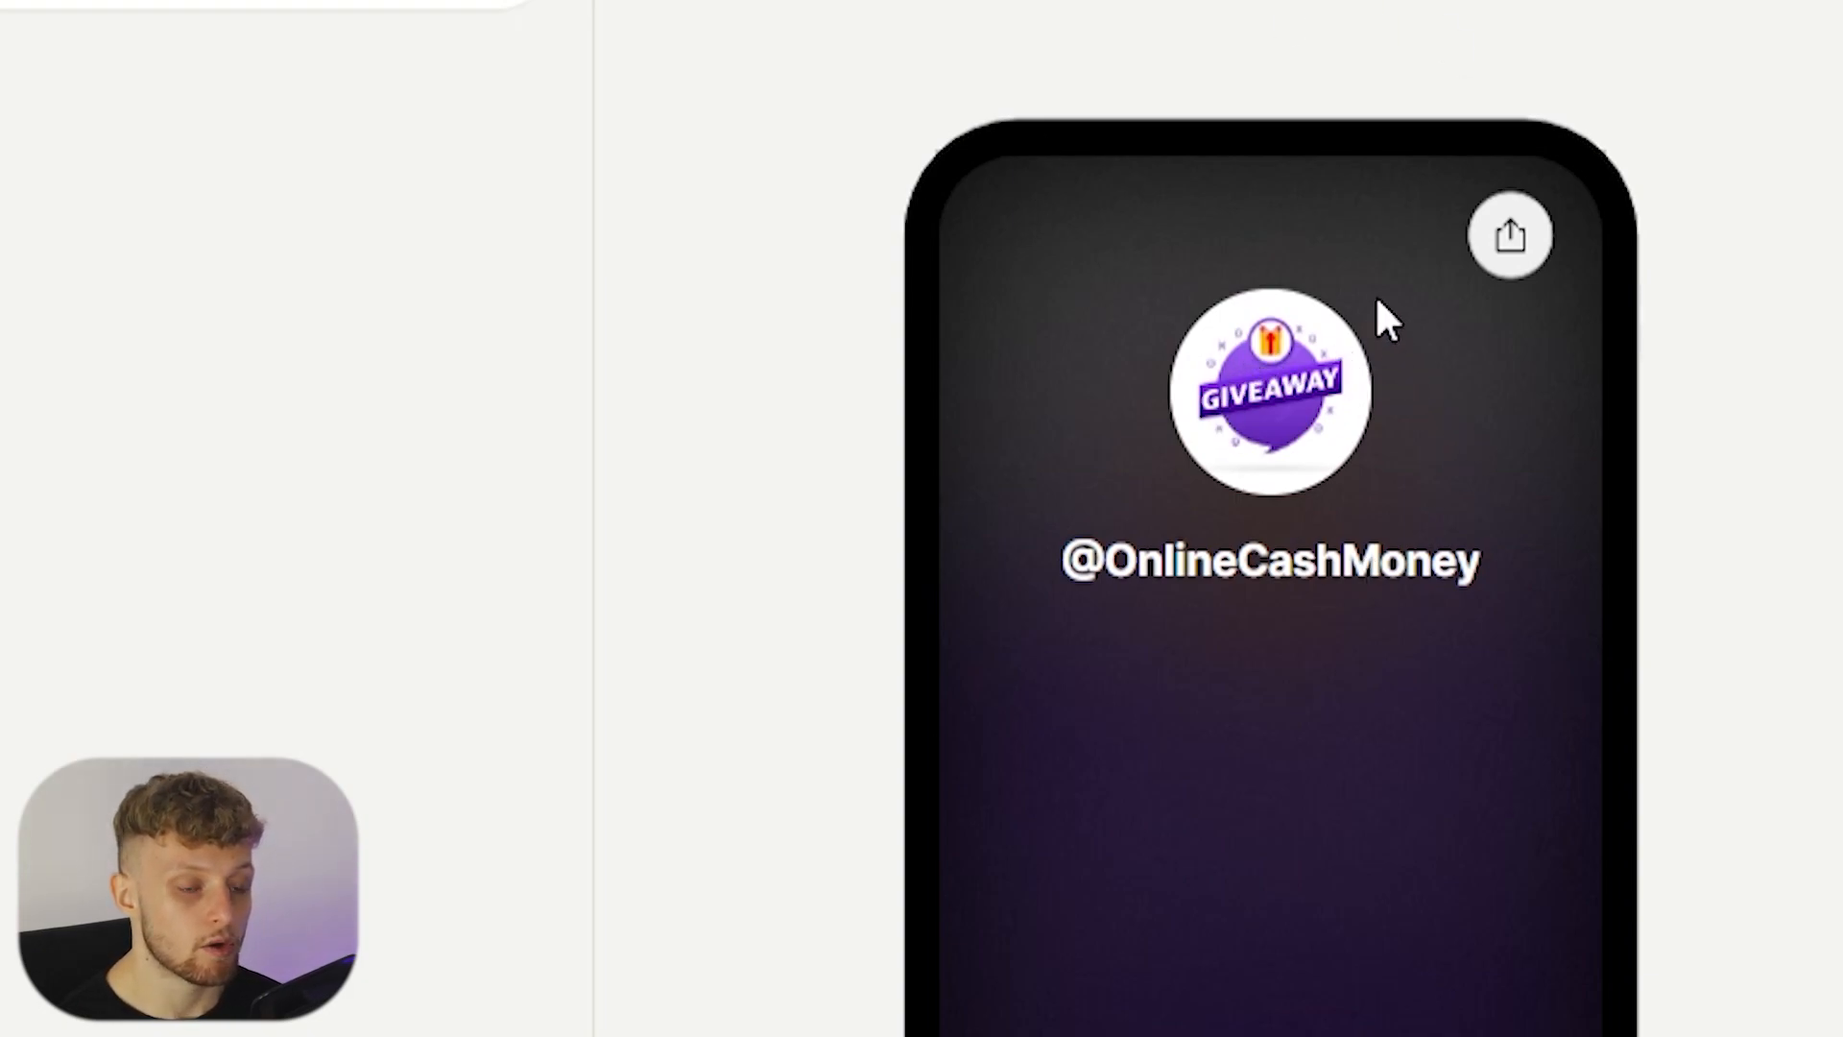
pyautogui.moveTo(1179, 398)
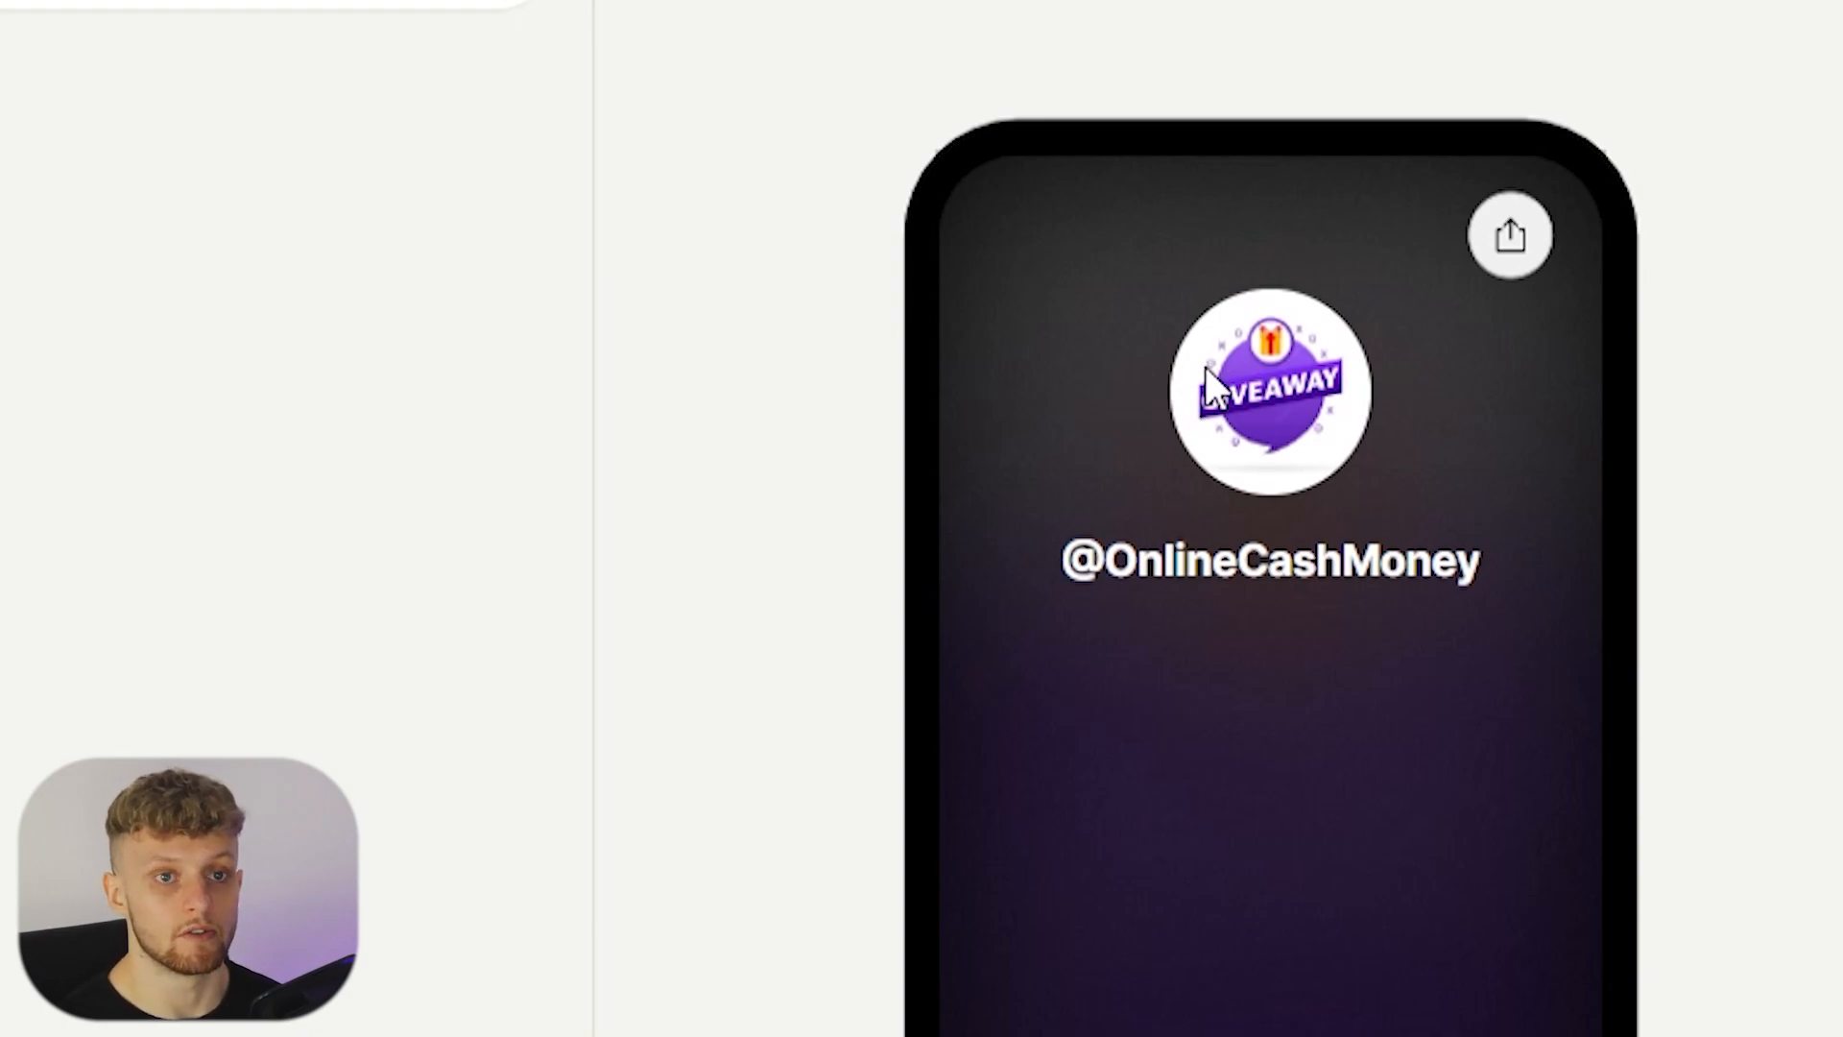
pyautogui.click(745, 87)
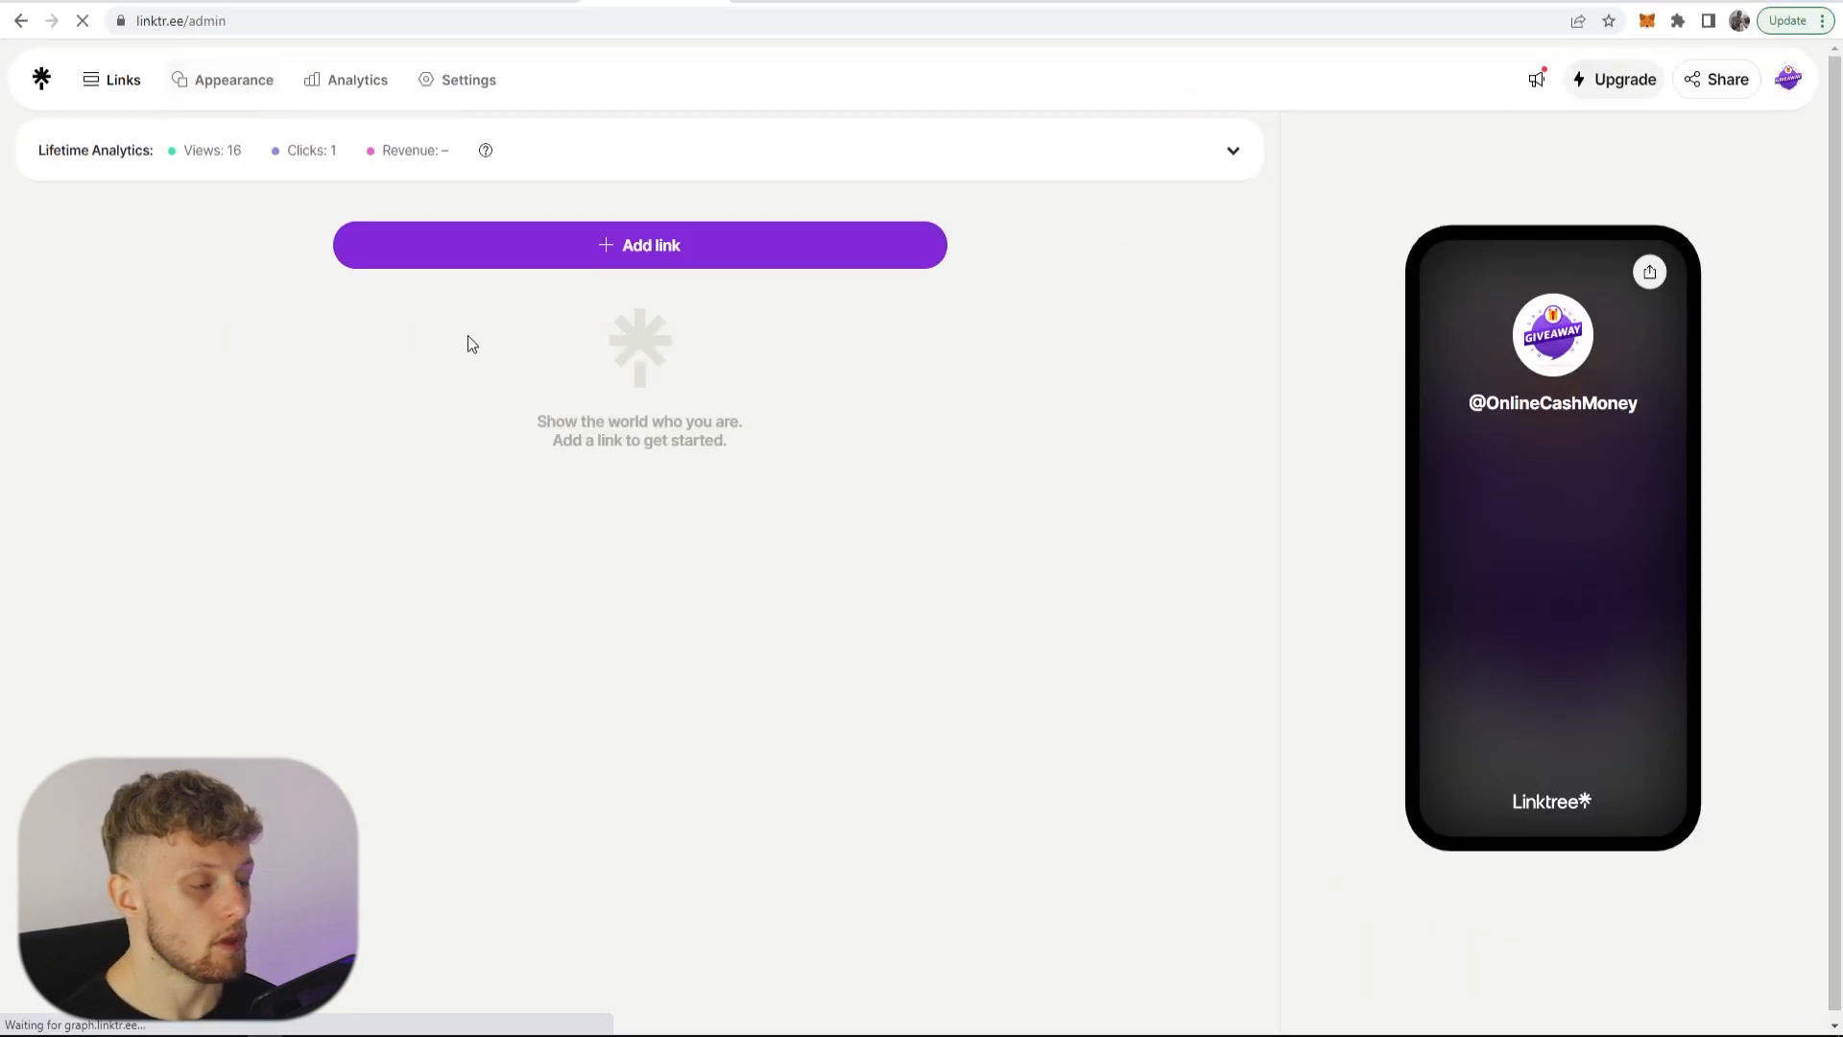
# Step: On the Appearance page, set the profile bio to "Learn how to make money online."
pyautogui.click(232, 81)
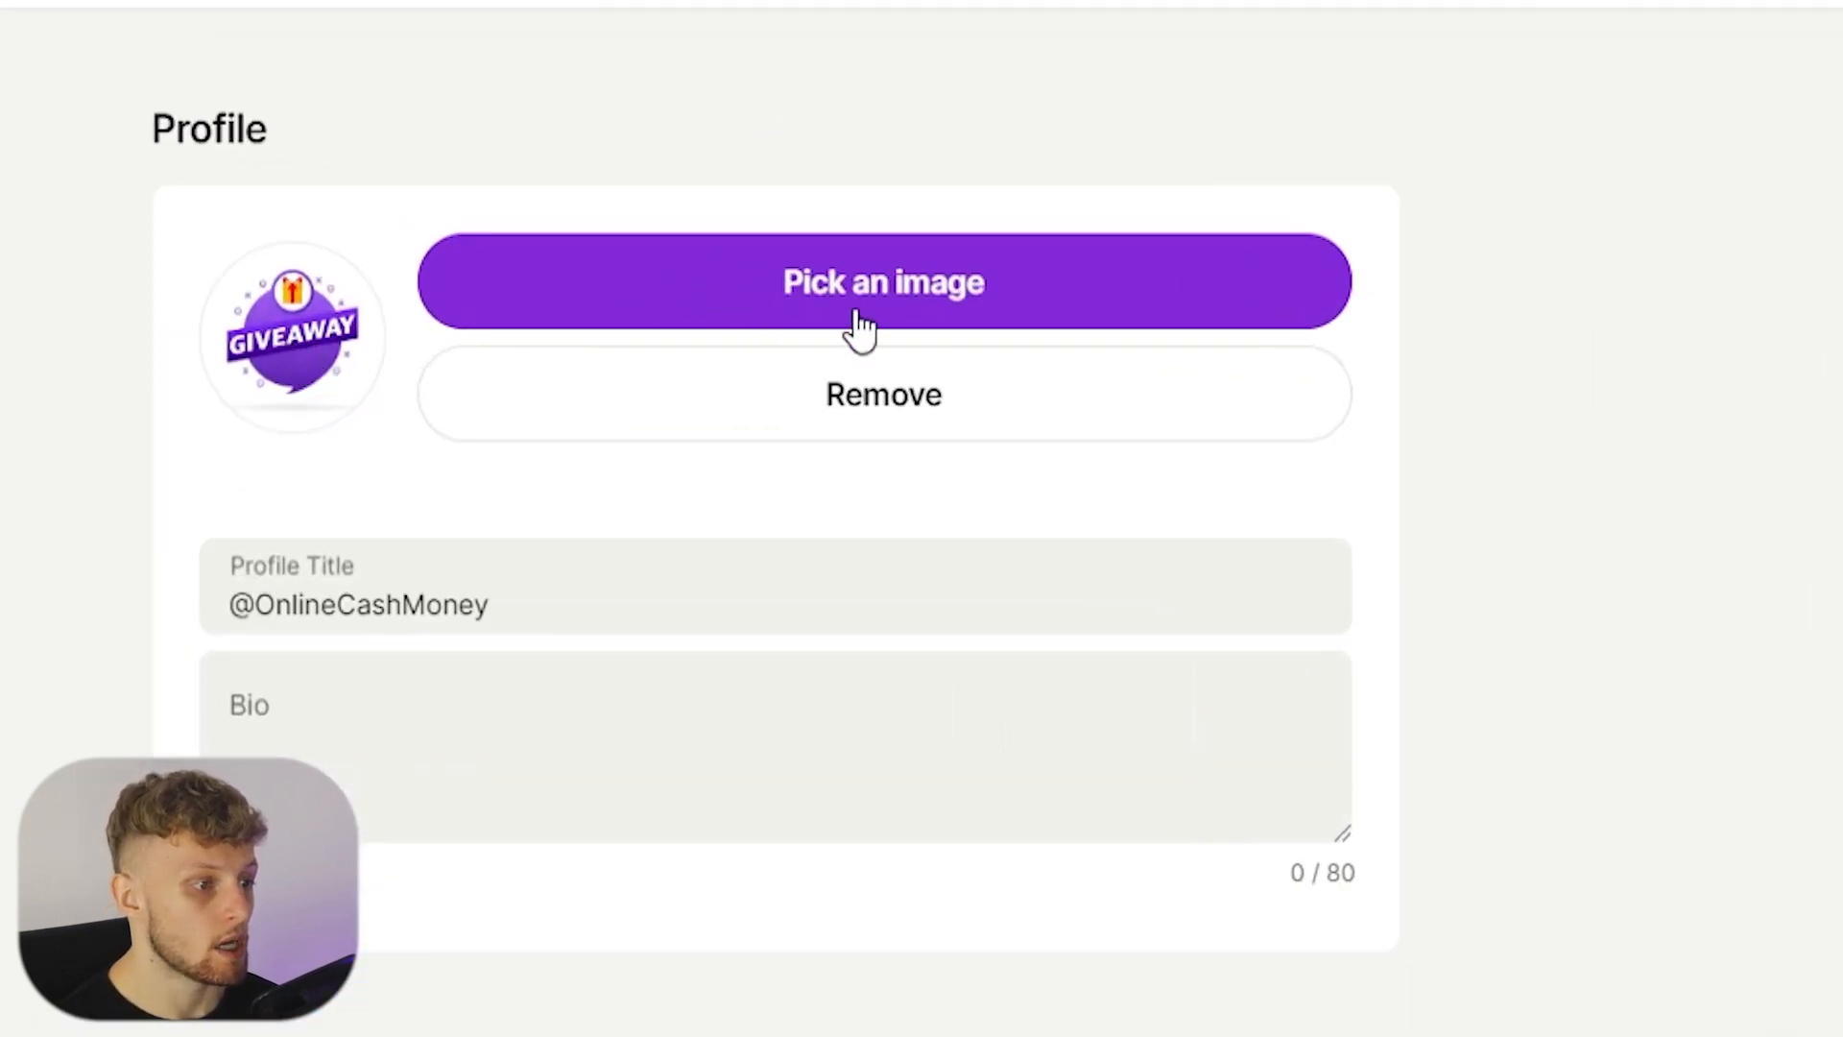
pyautogui.moveTo(453, 364)
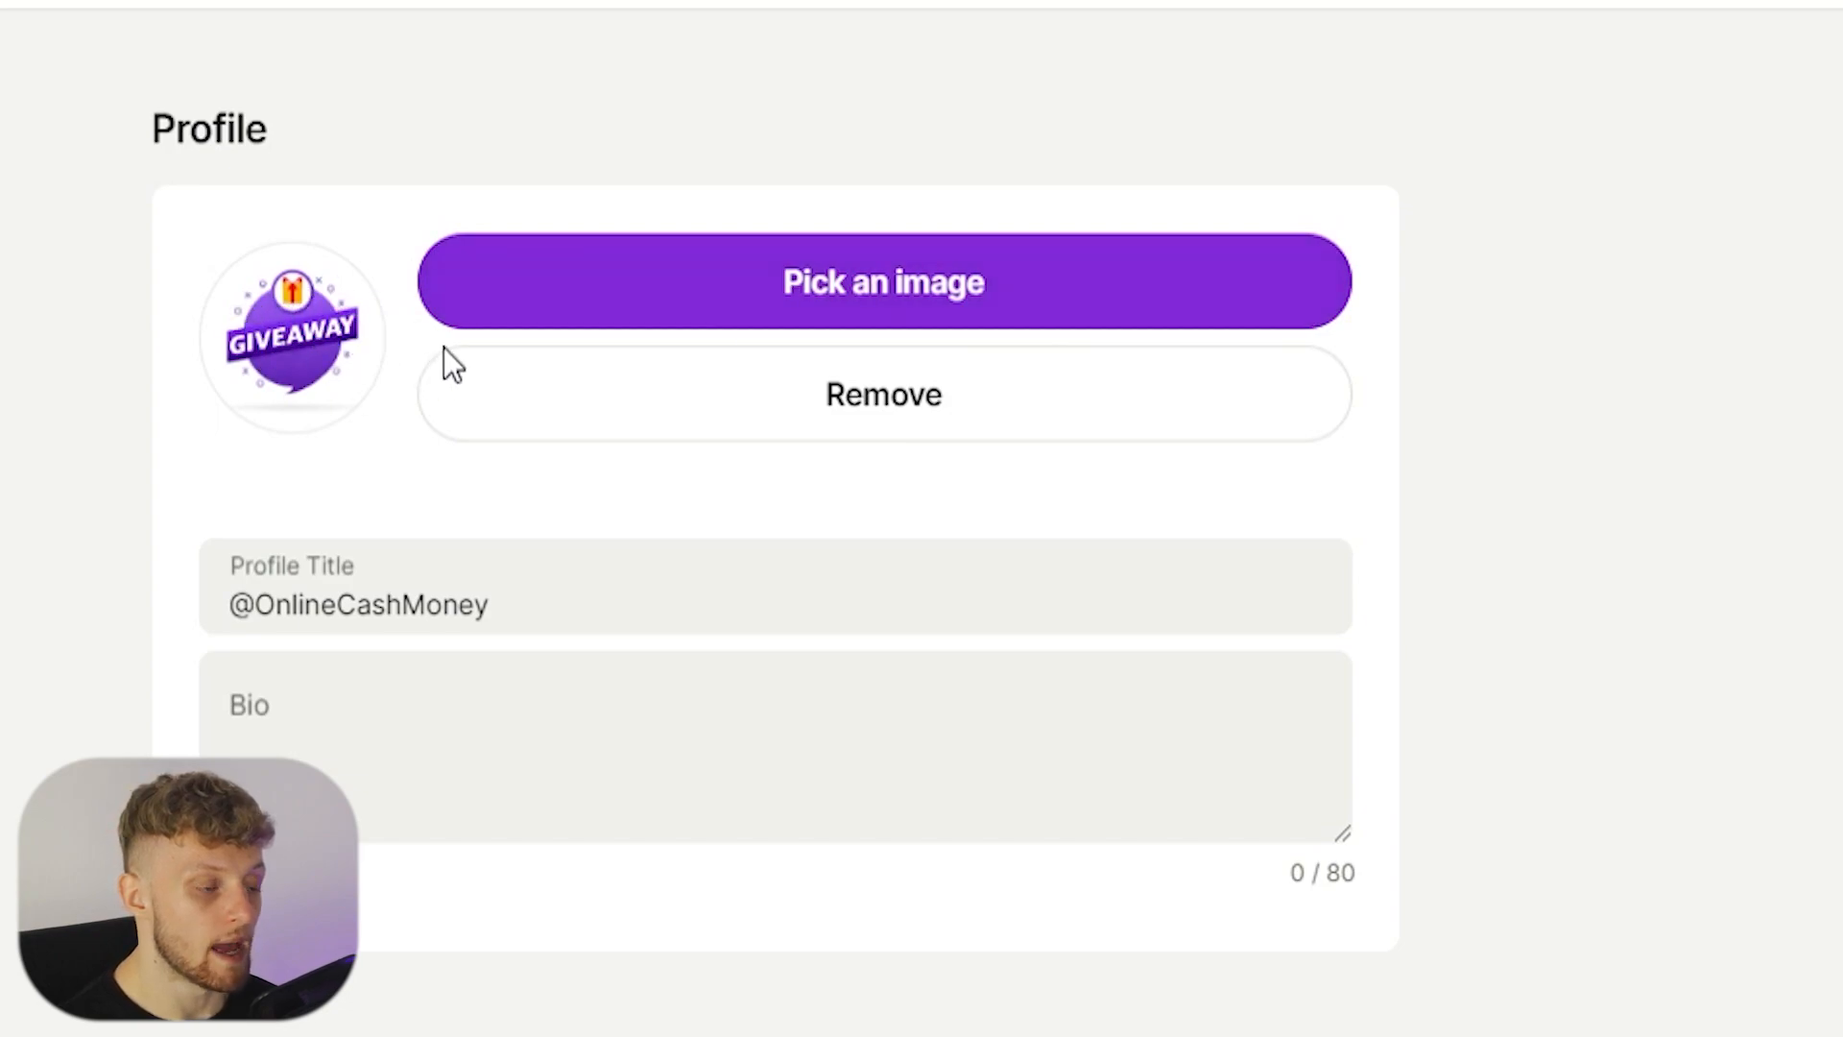
pyautogui.moveTo(1601, 142)
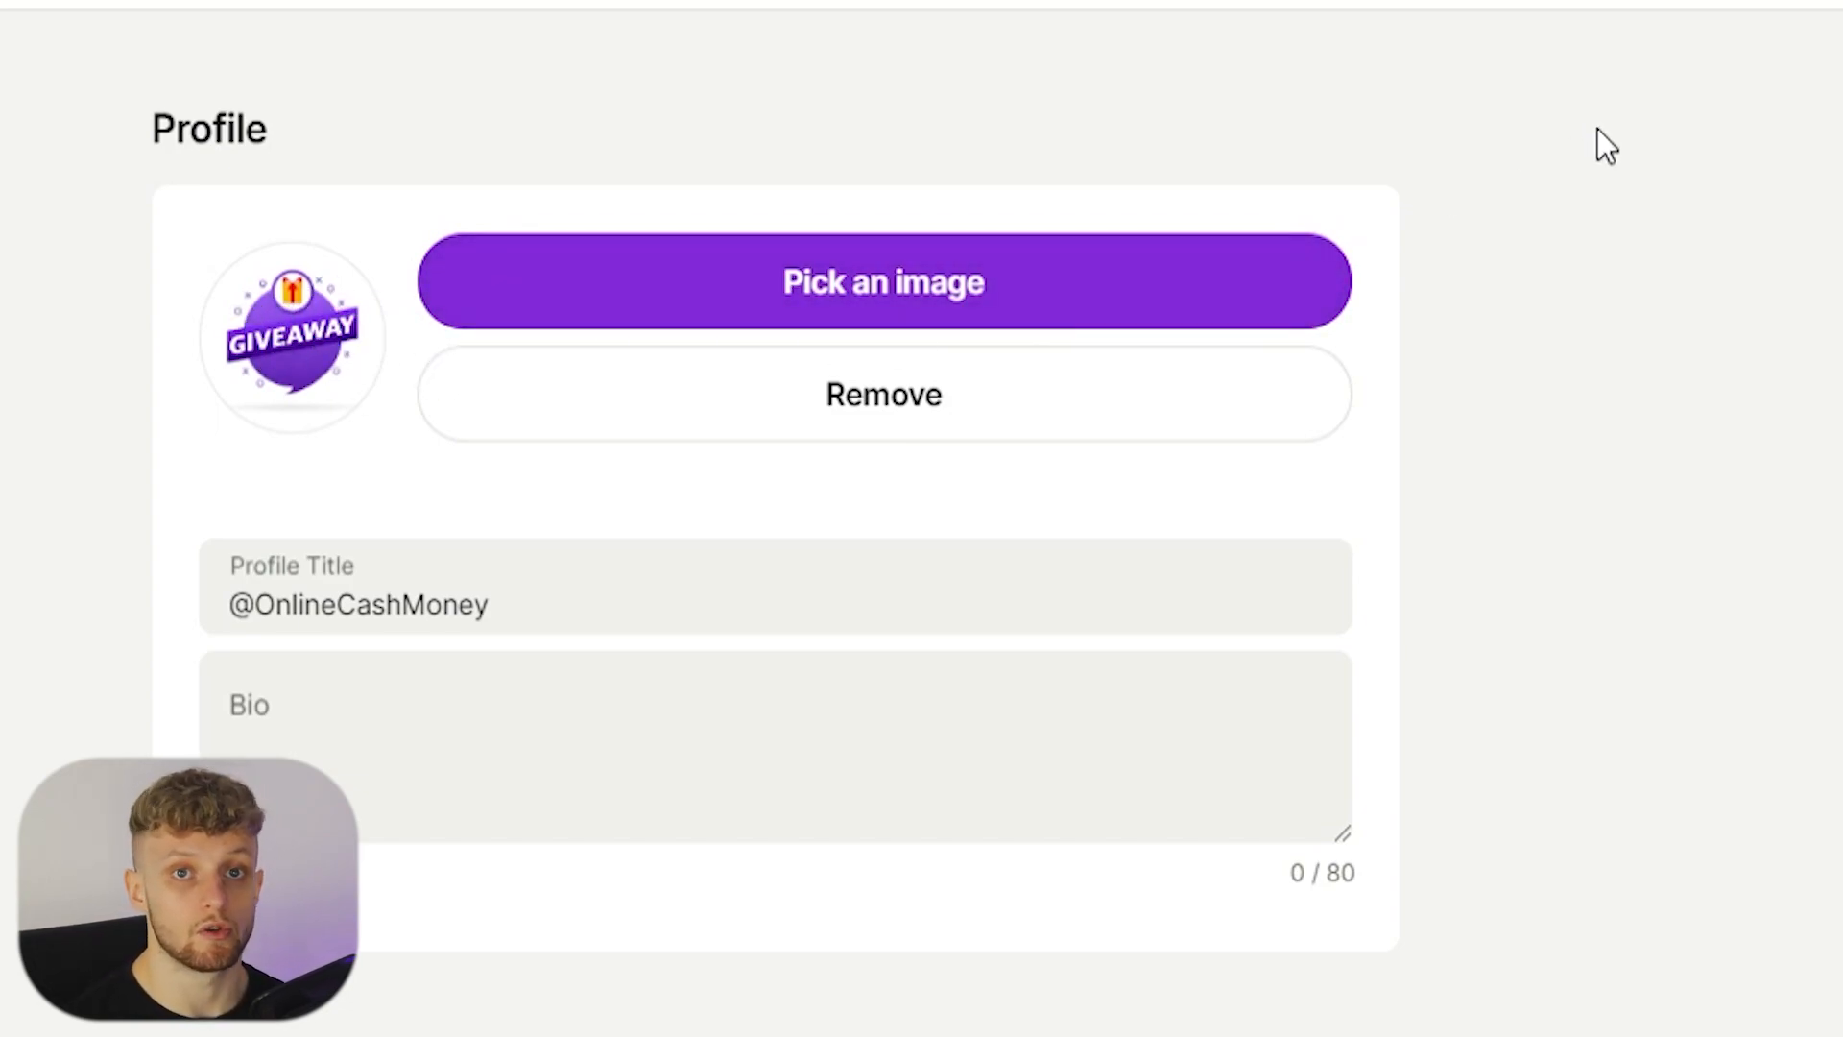
pyautogui.moveTo(1544, 231)
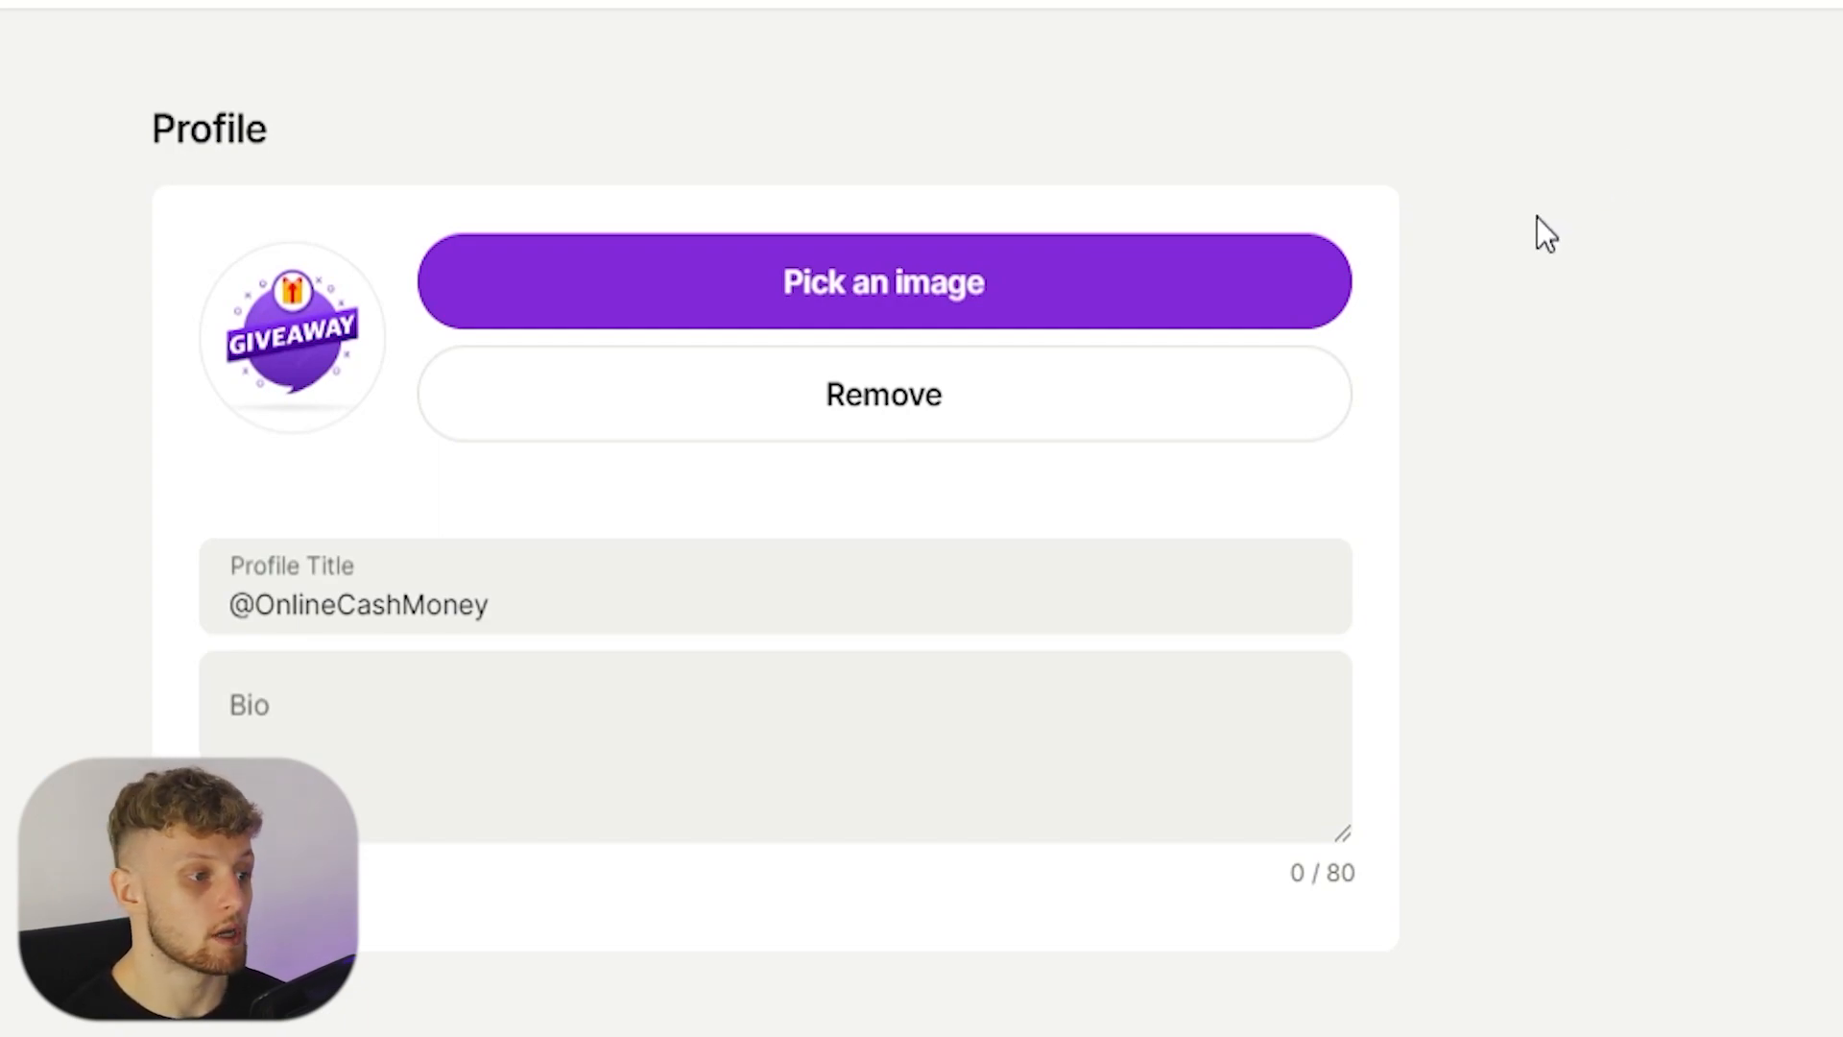
pyautogui.click(660, 599)
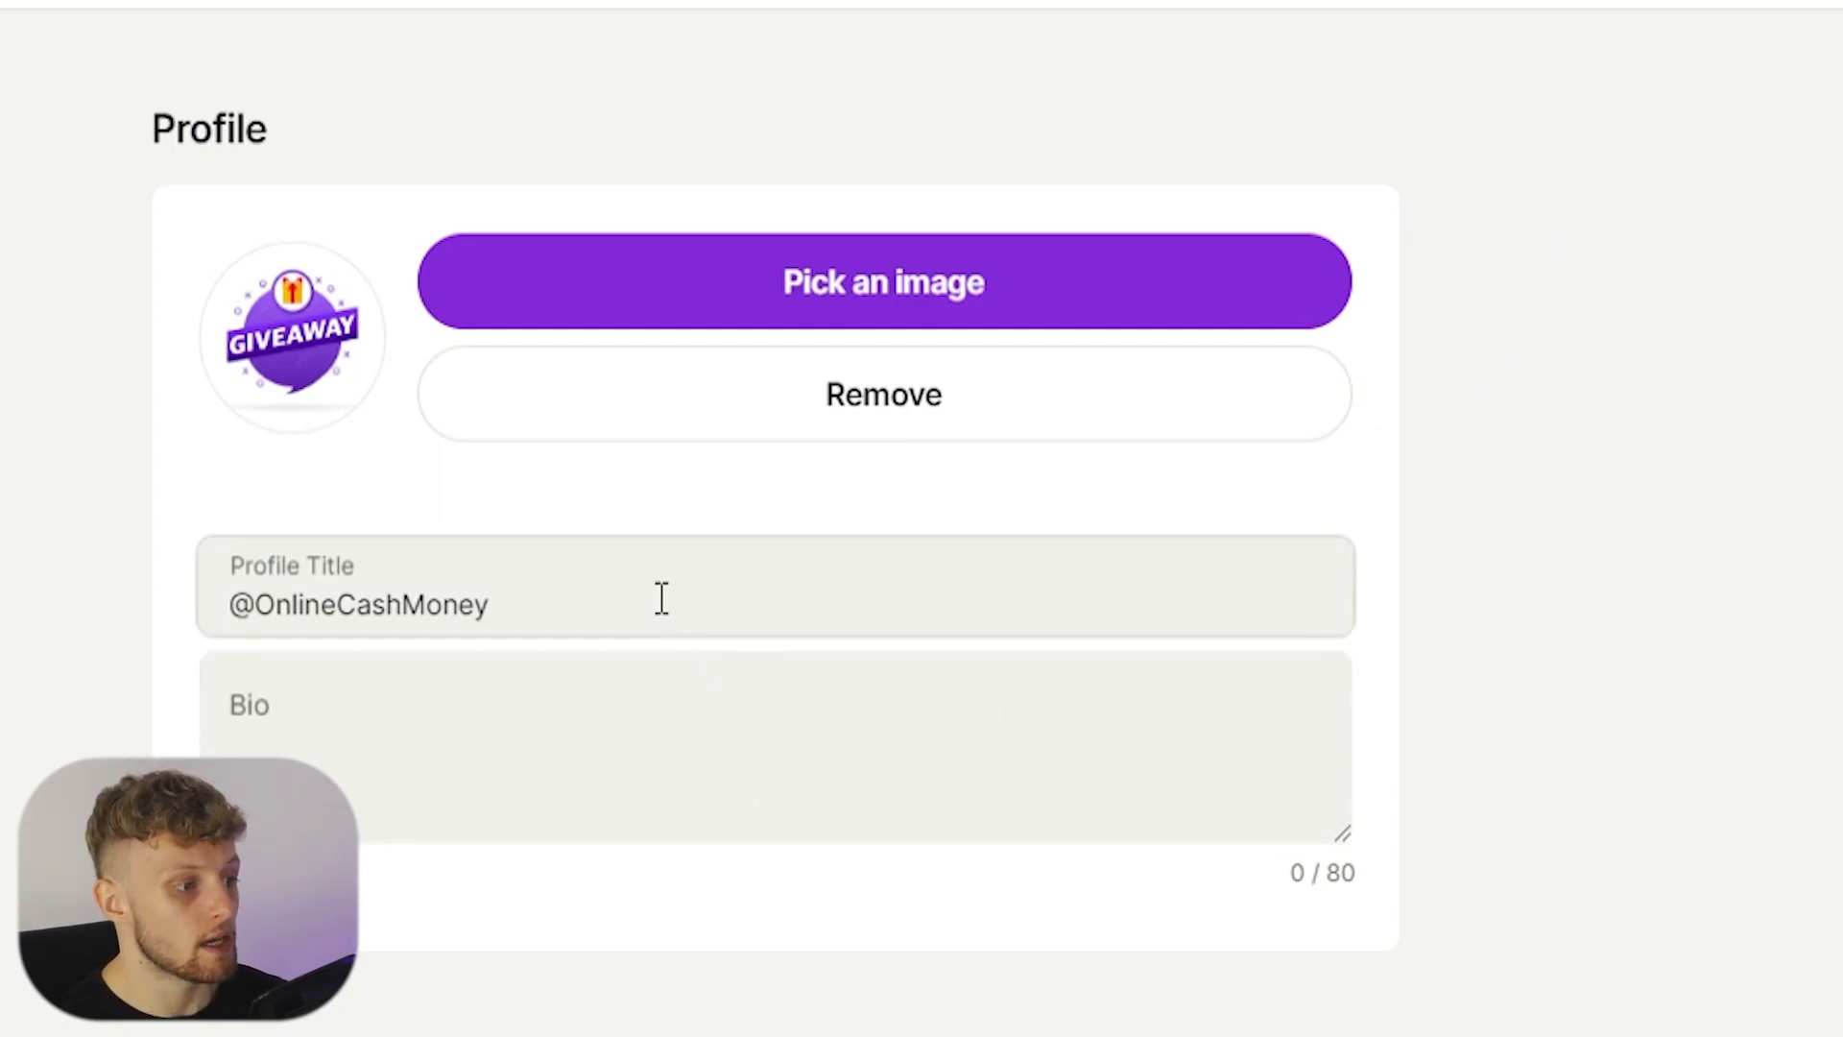
pyautogui.tripleClick(358, 603)
pyautogui.write('Learn how to make m')
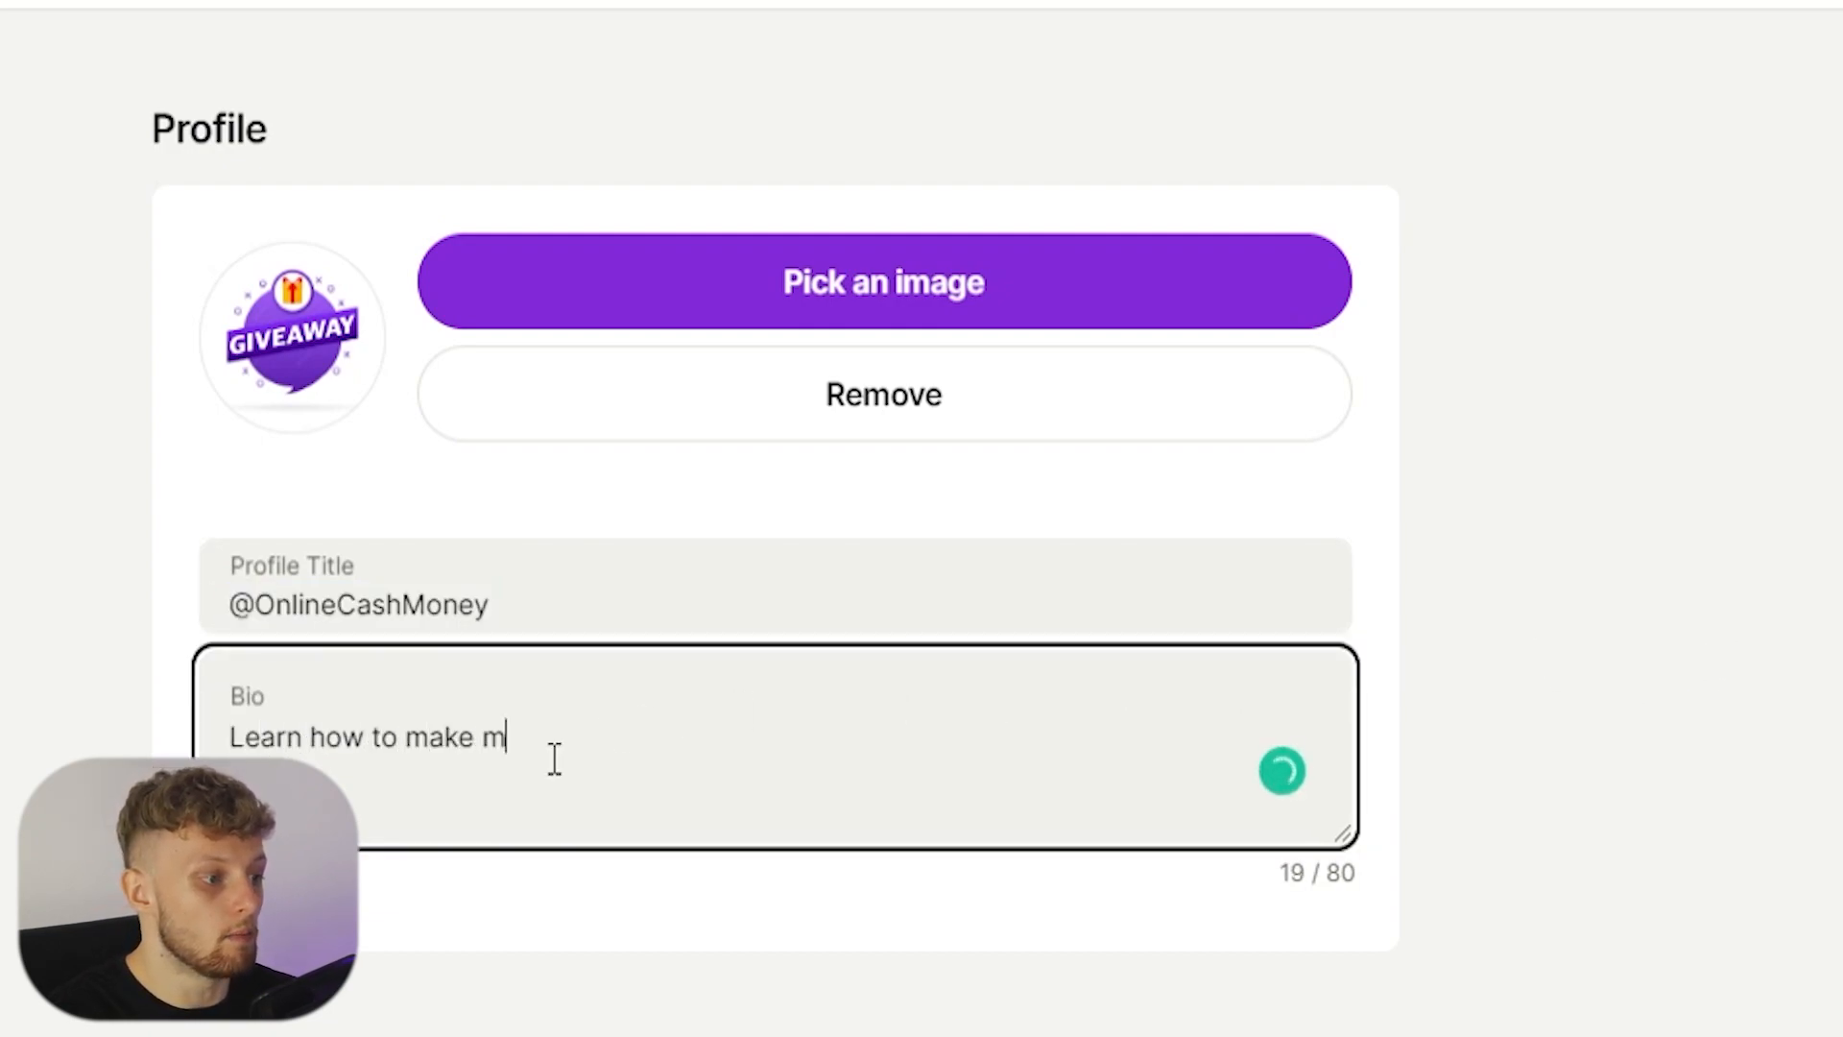
pyautogui.write('oney online.')
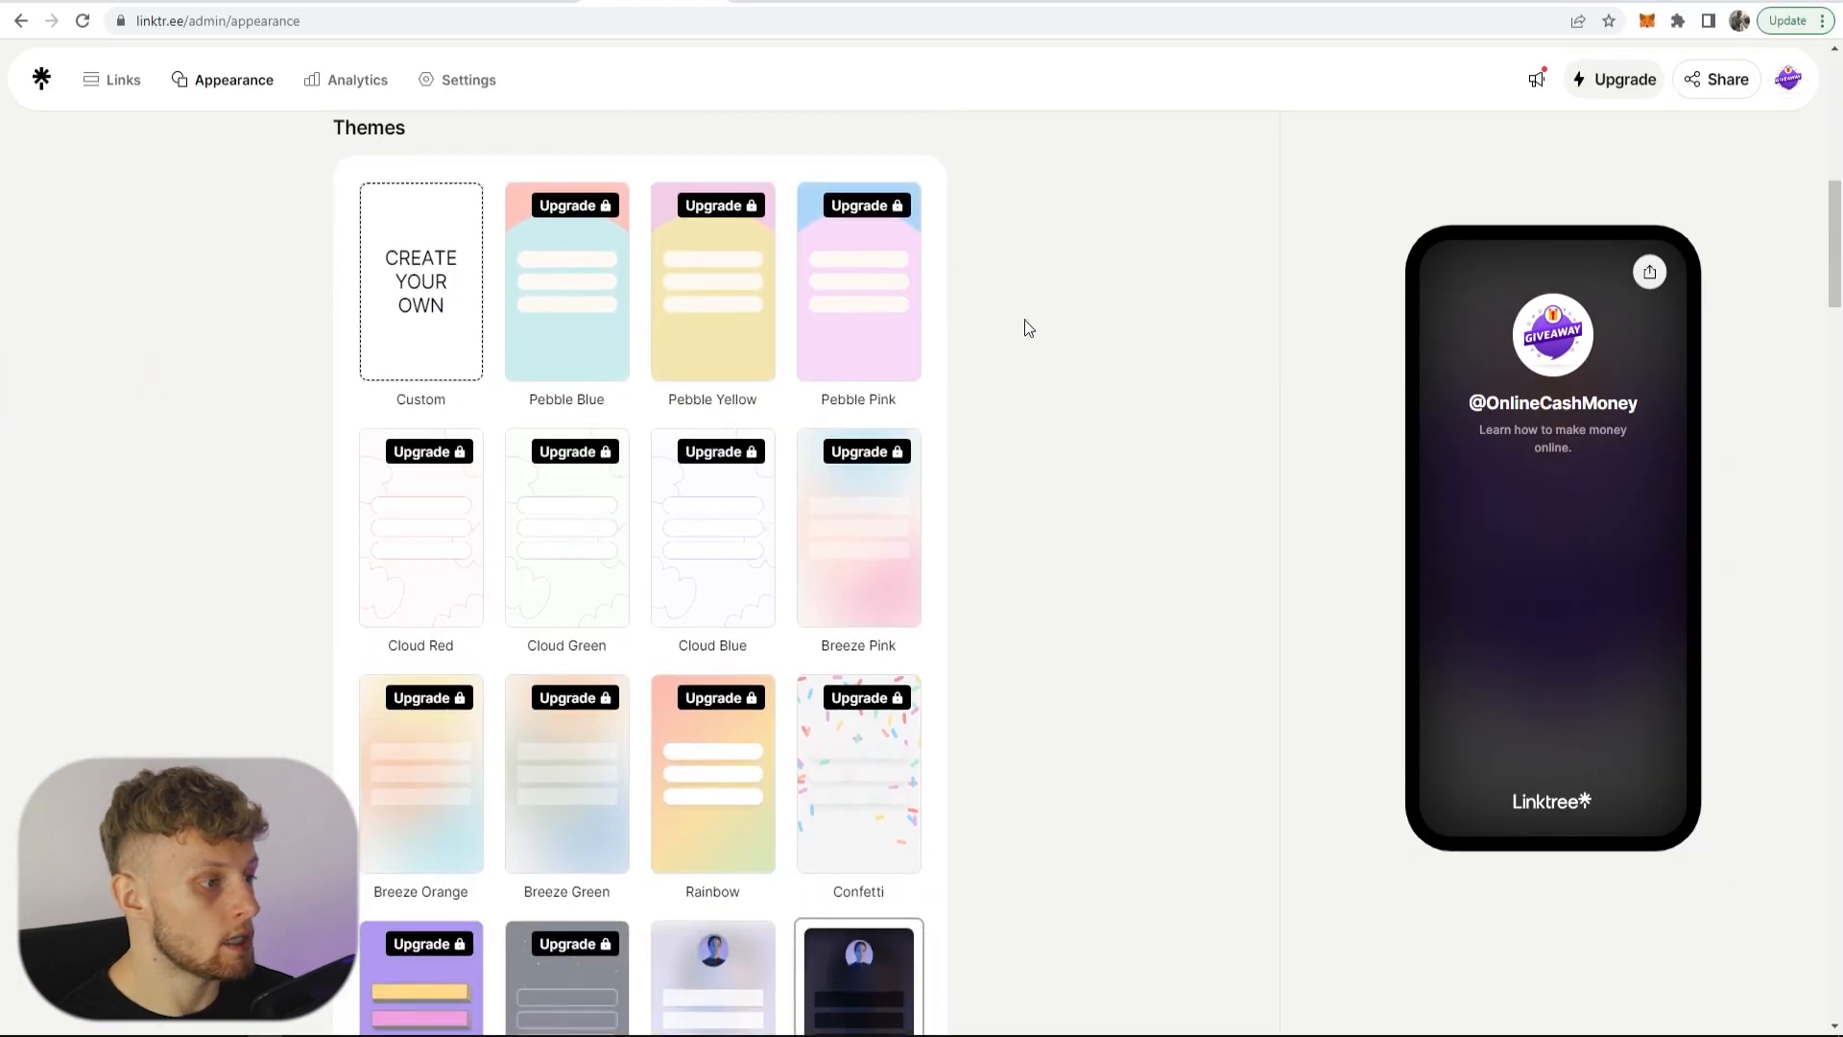
pyautogui.scroll(-3)
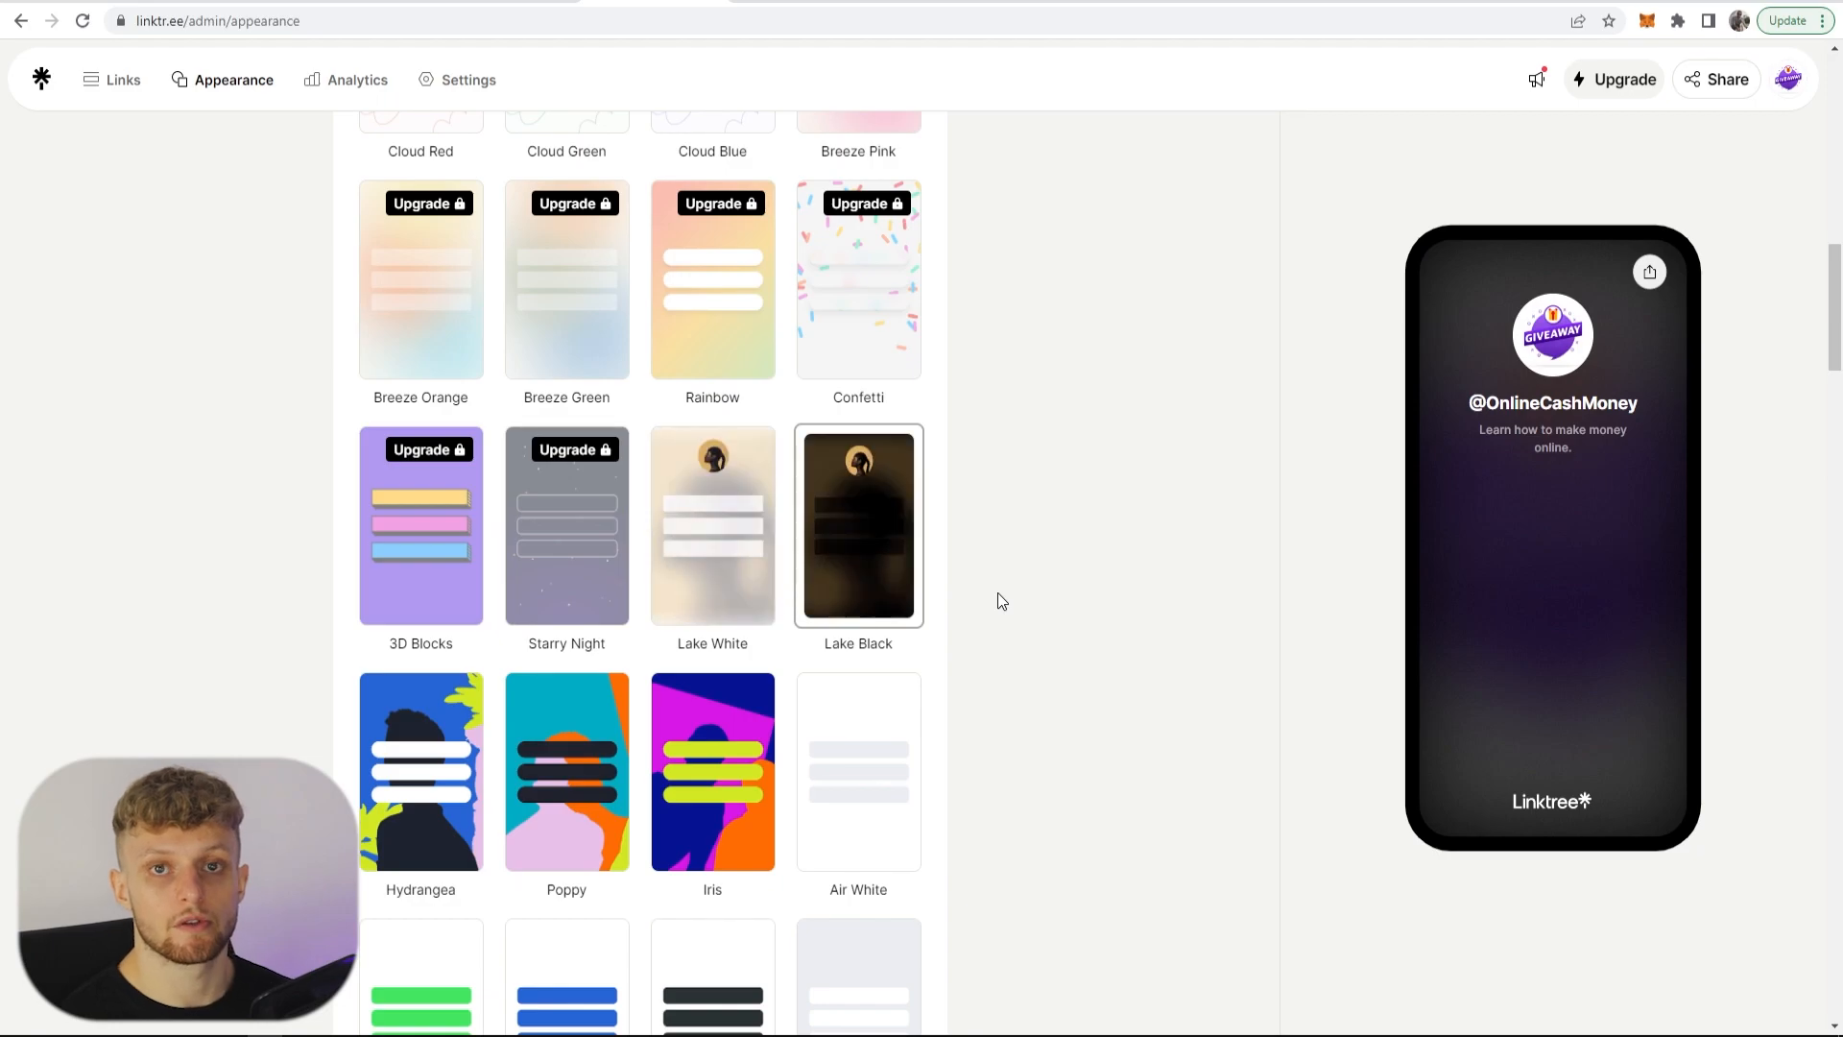
pyautogui.scroll(-3)
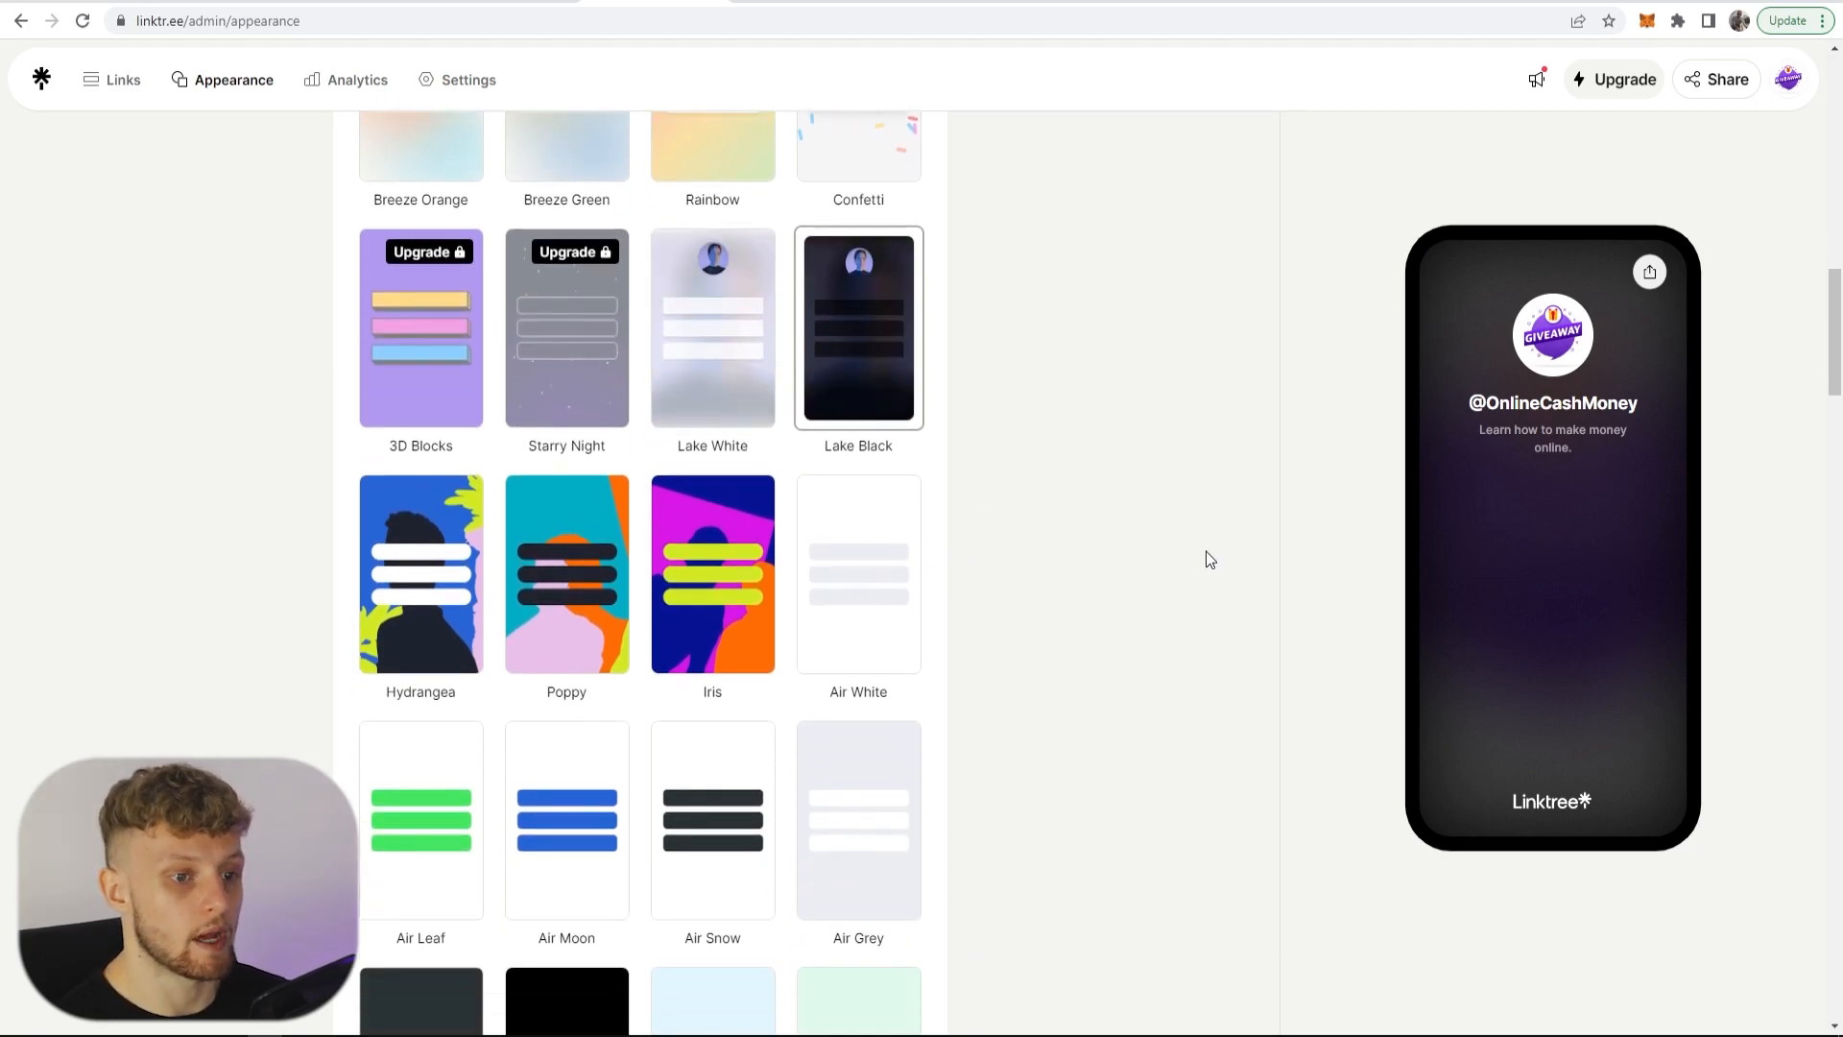
pyautogui.scroll(3)
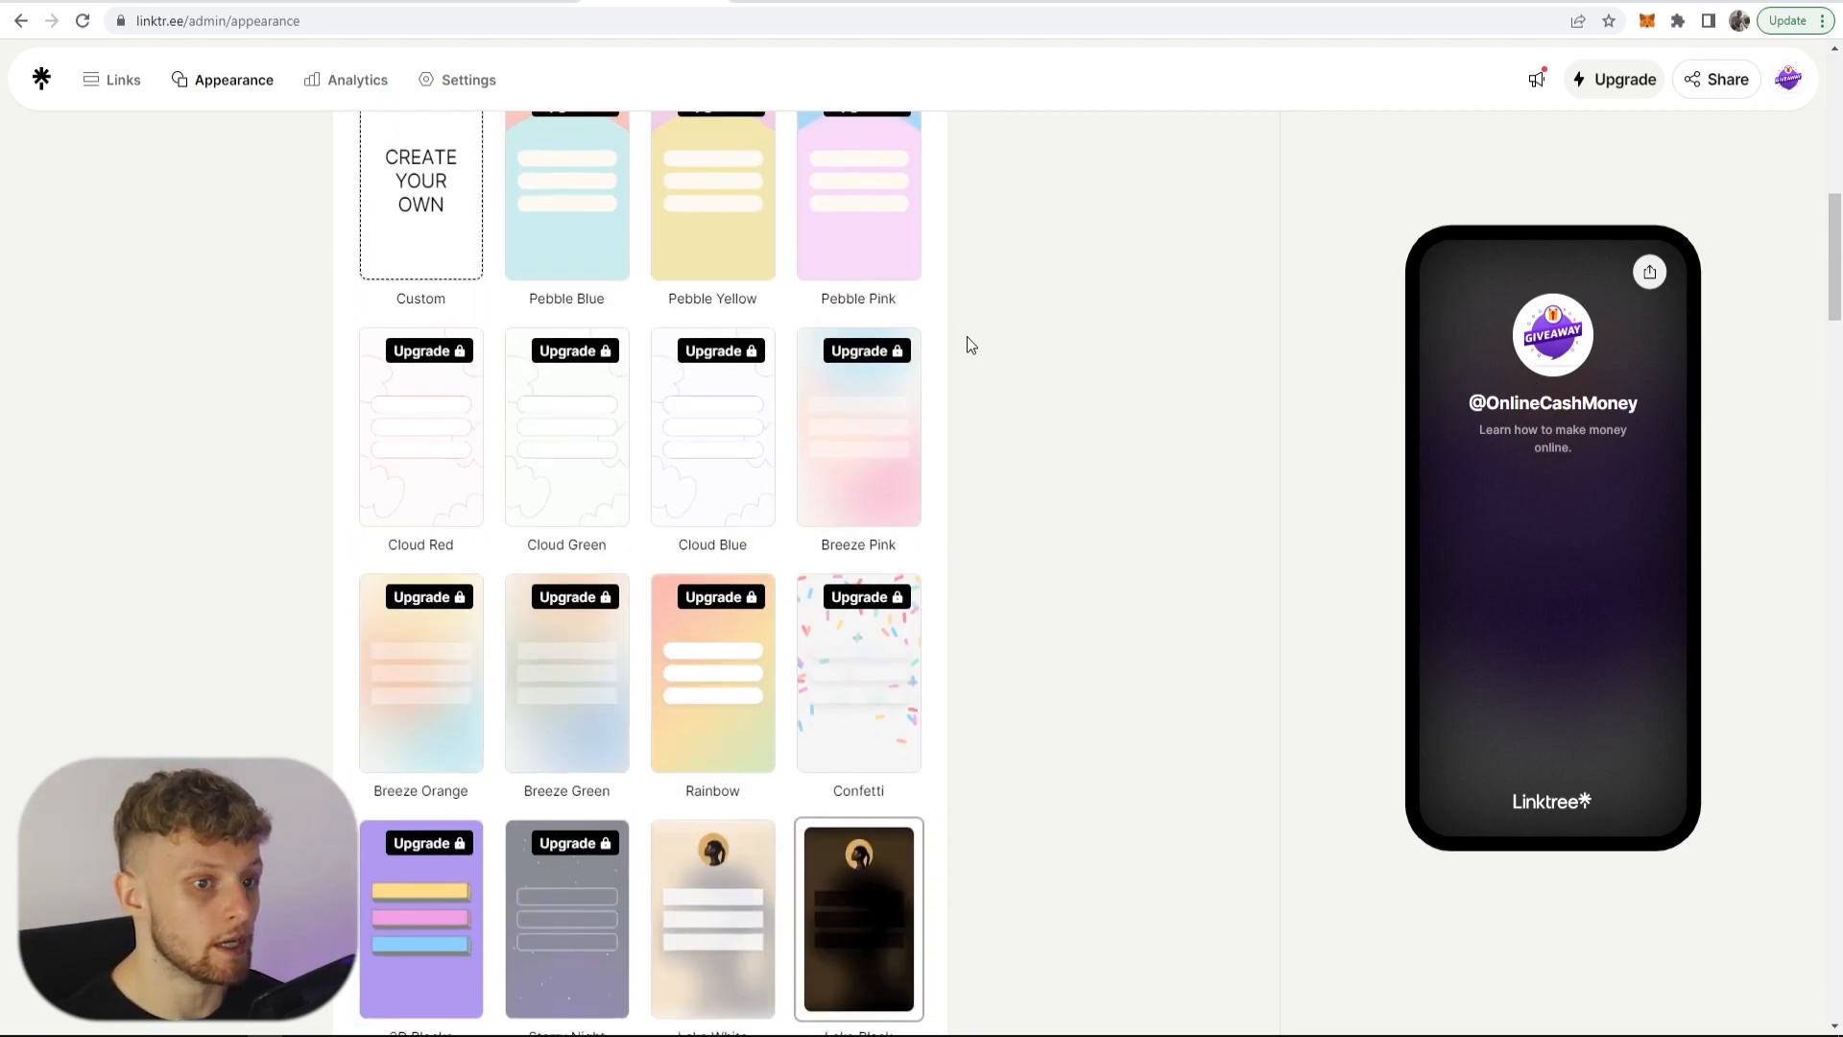
pyautogui.click(121, 81)
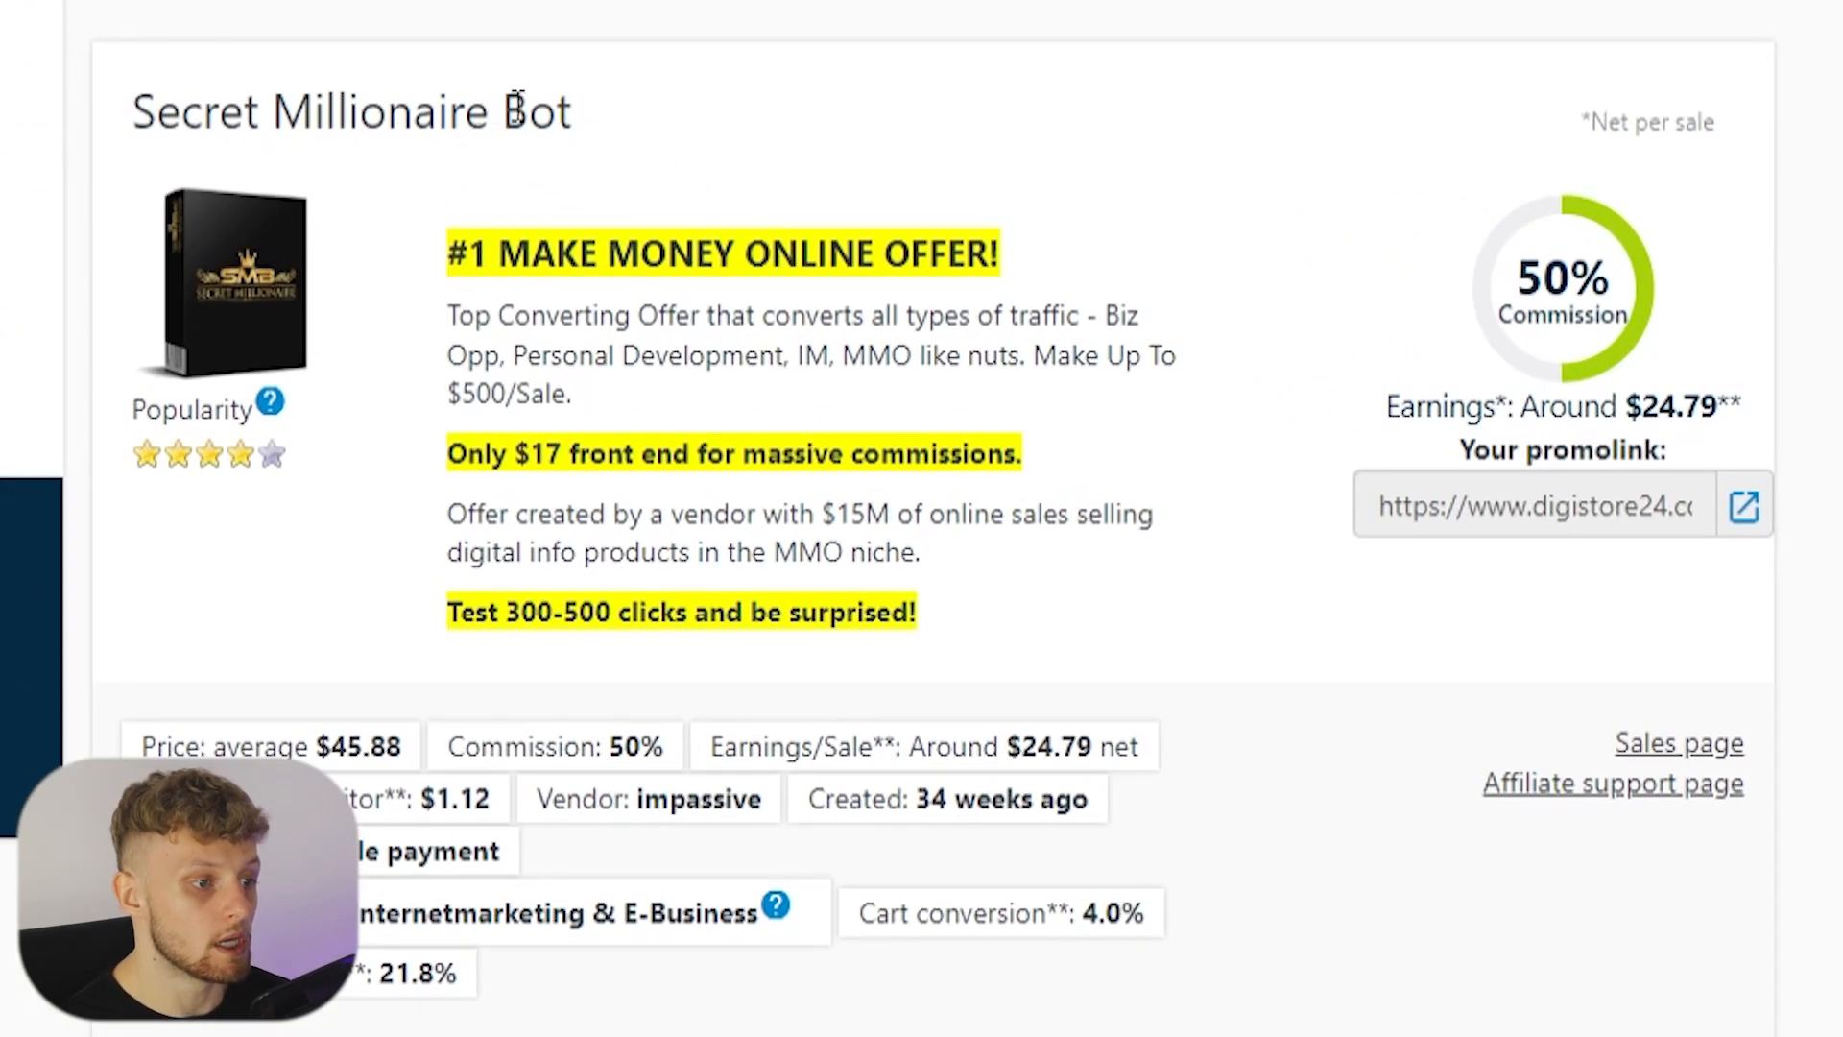
pyautogui.moveTo(580, 123)
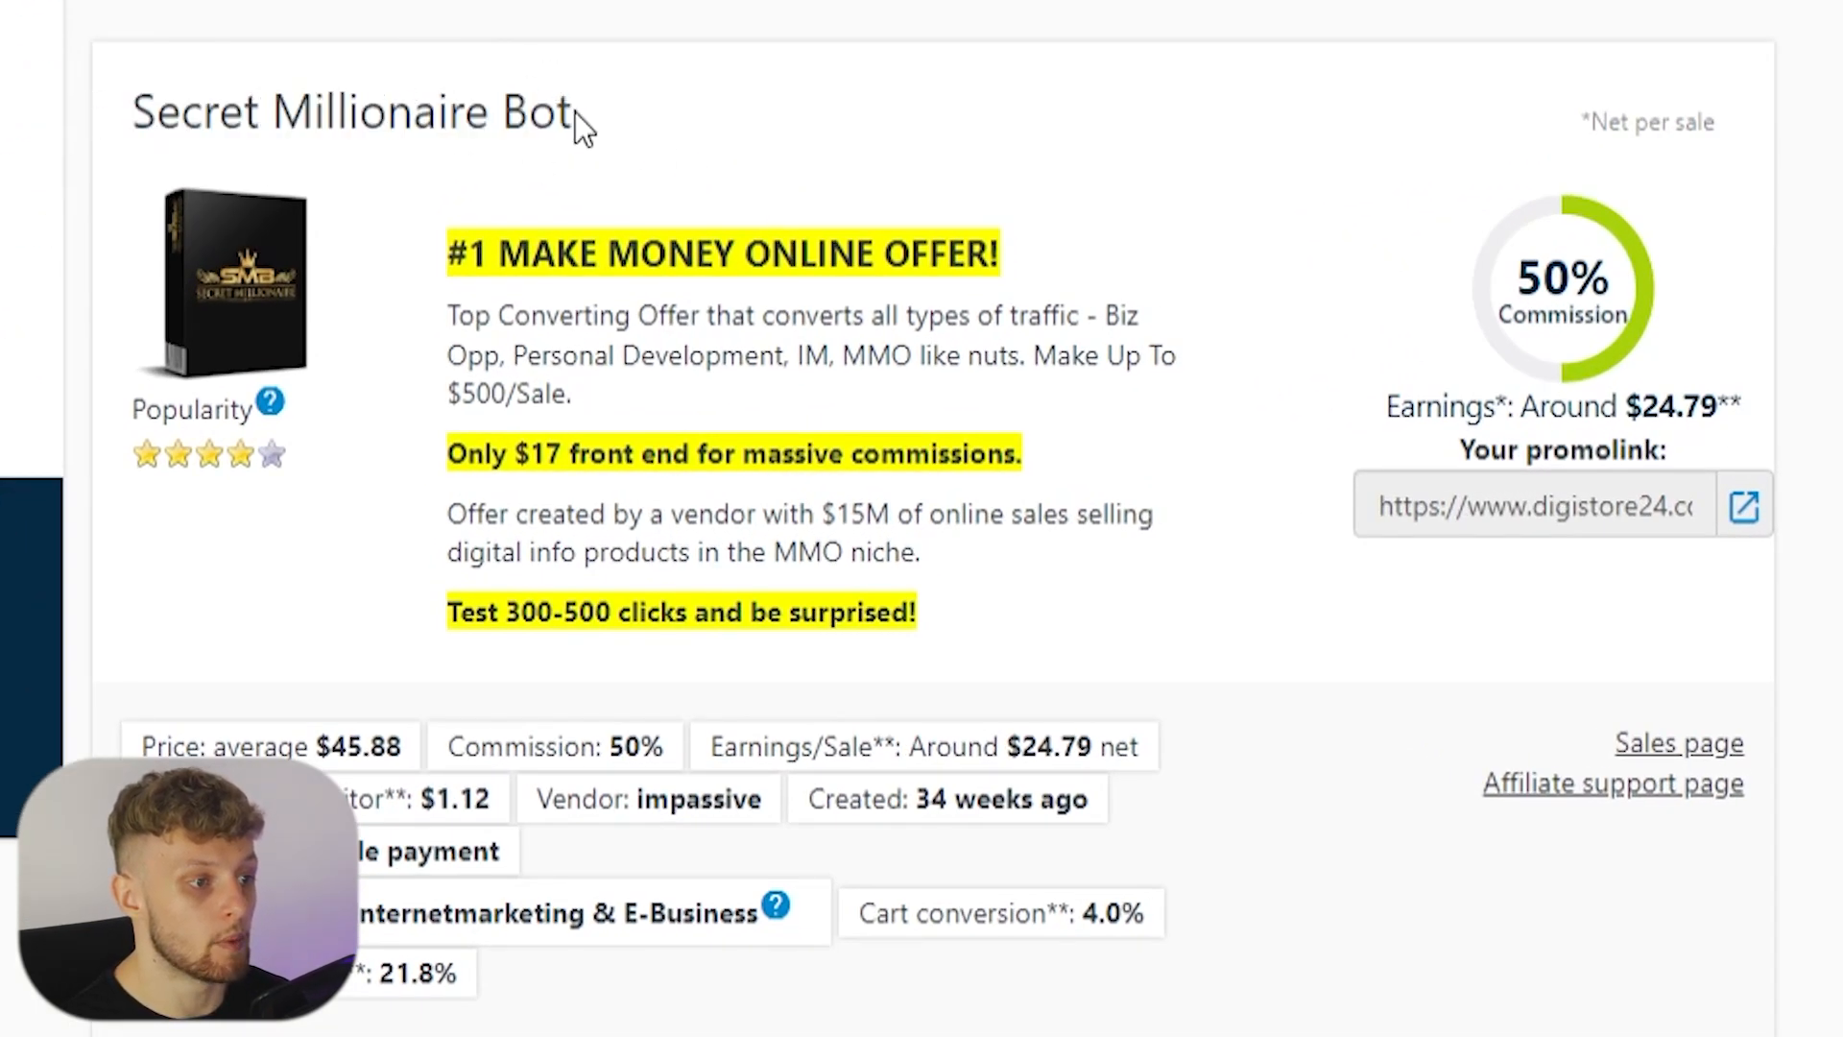
# Step: Review the Secret Millionaire Bot sales page again, scrolling through the offer
pyautogui.click(1745, 505)
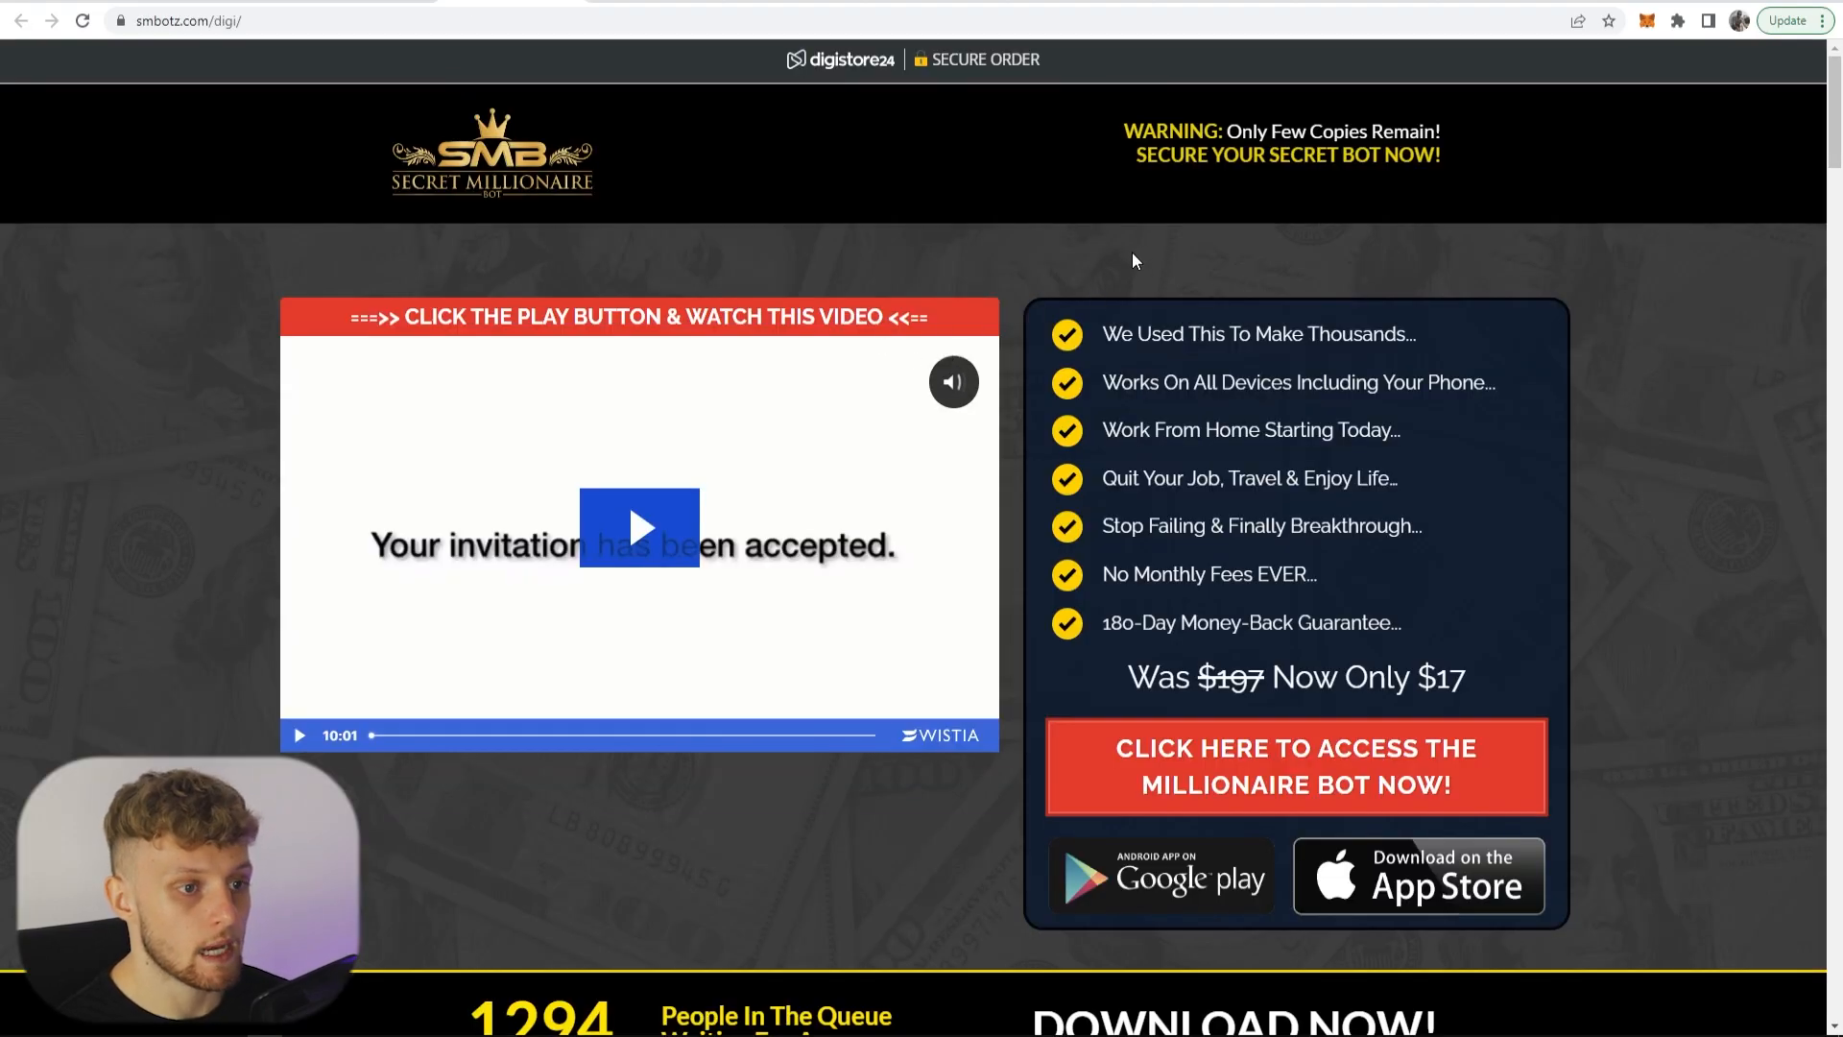
pyautogui.scroll(-3)
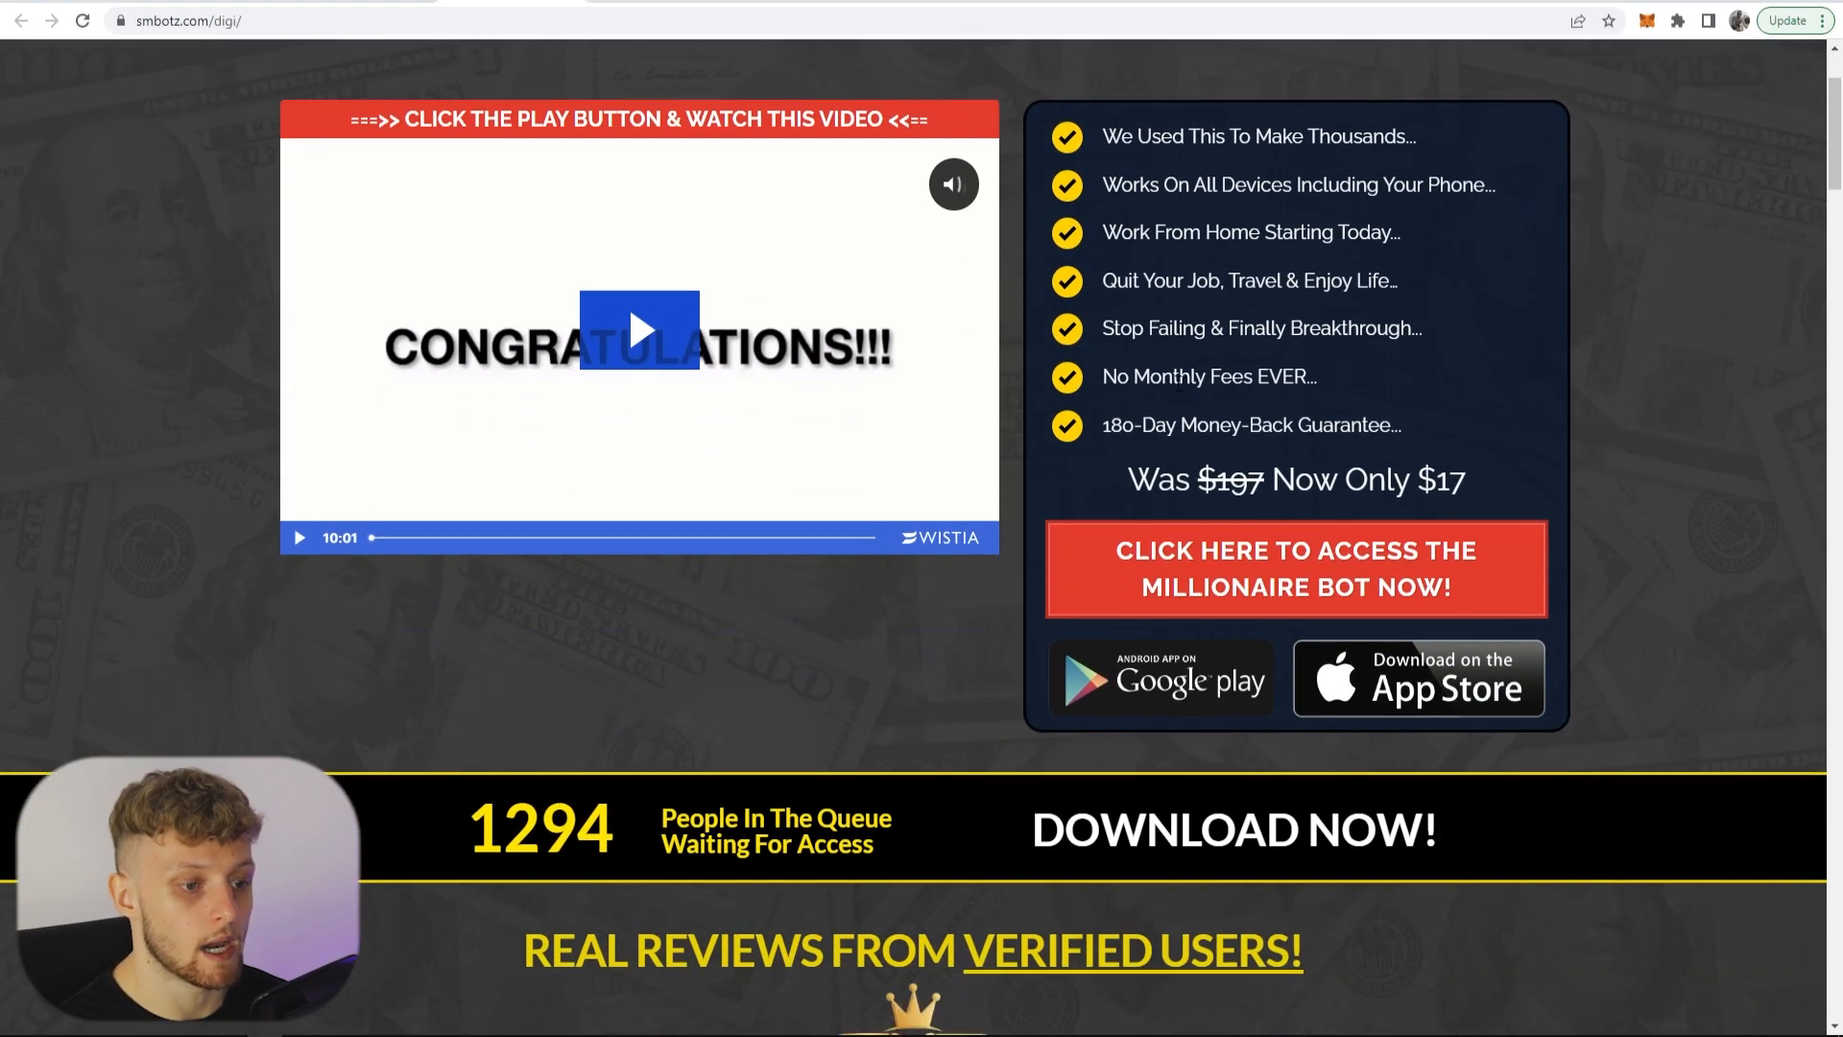
pyautogui.scroll(-3)
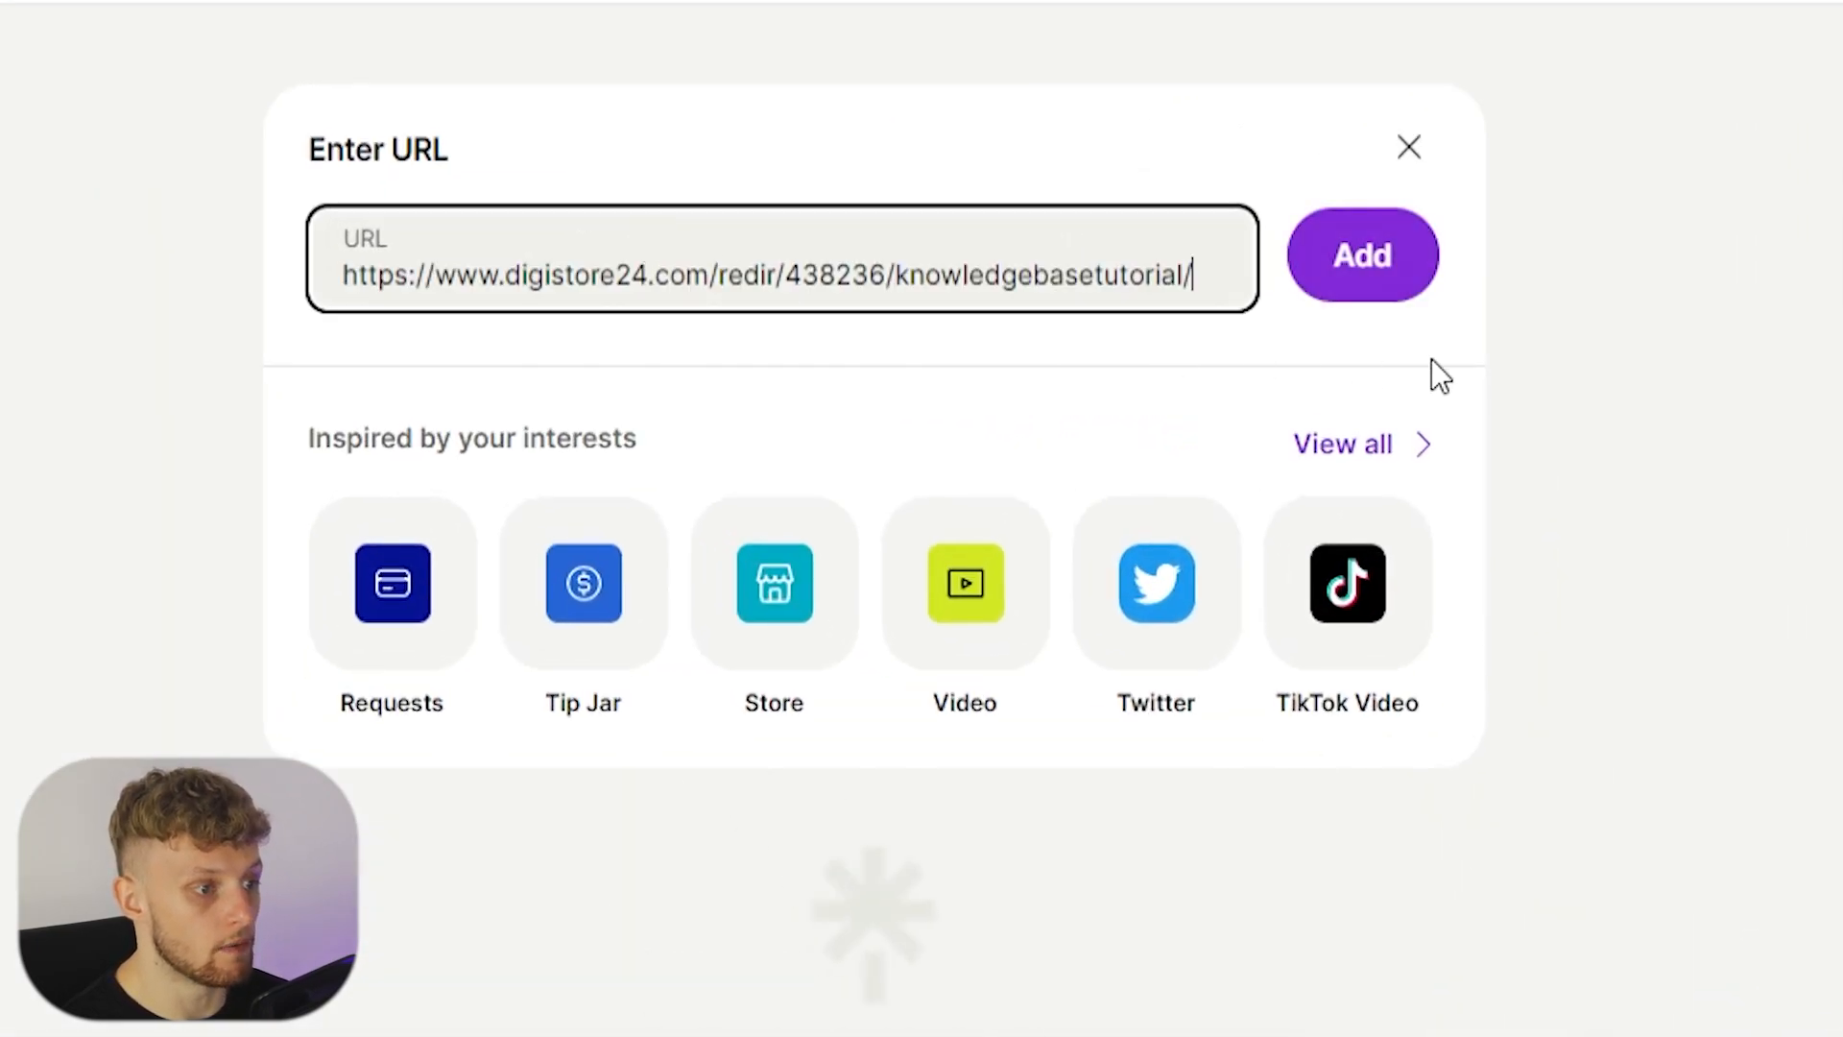
# Step: Add the pasted Digistore24 promolink and title it "The Secret Millionaire Bot That Can Make You $1027 In 24 Hours"
pyautogui.click(1361, 255)
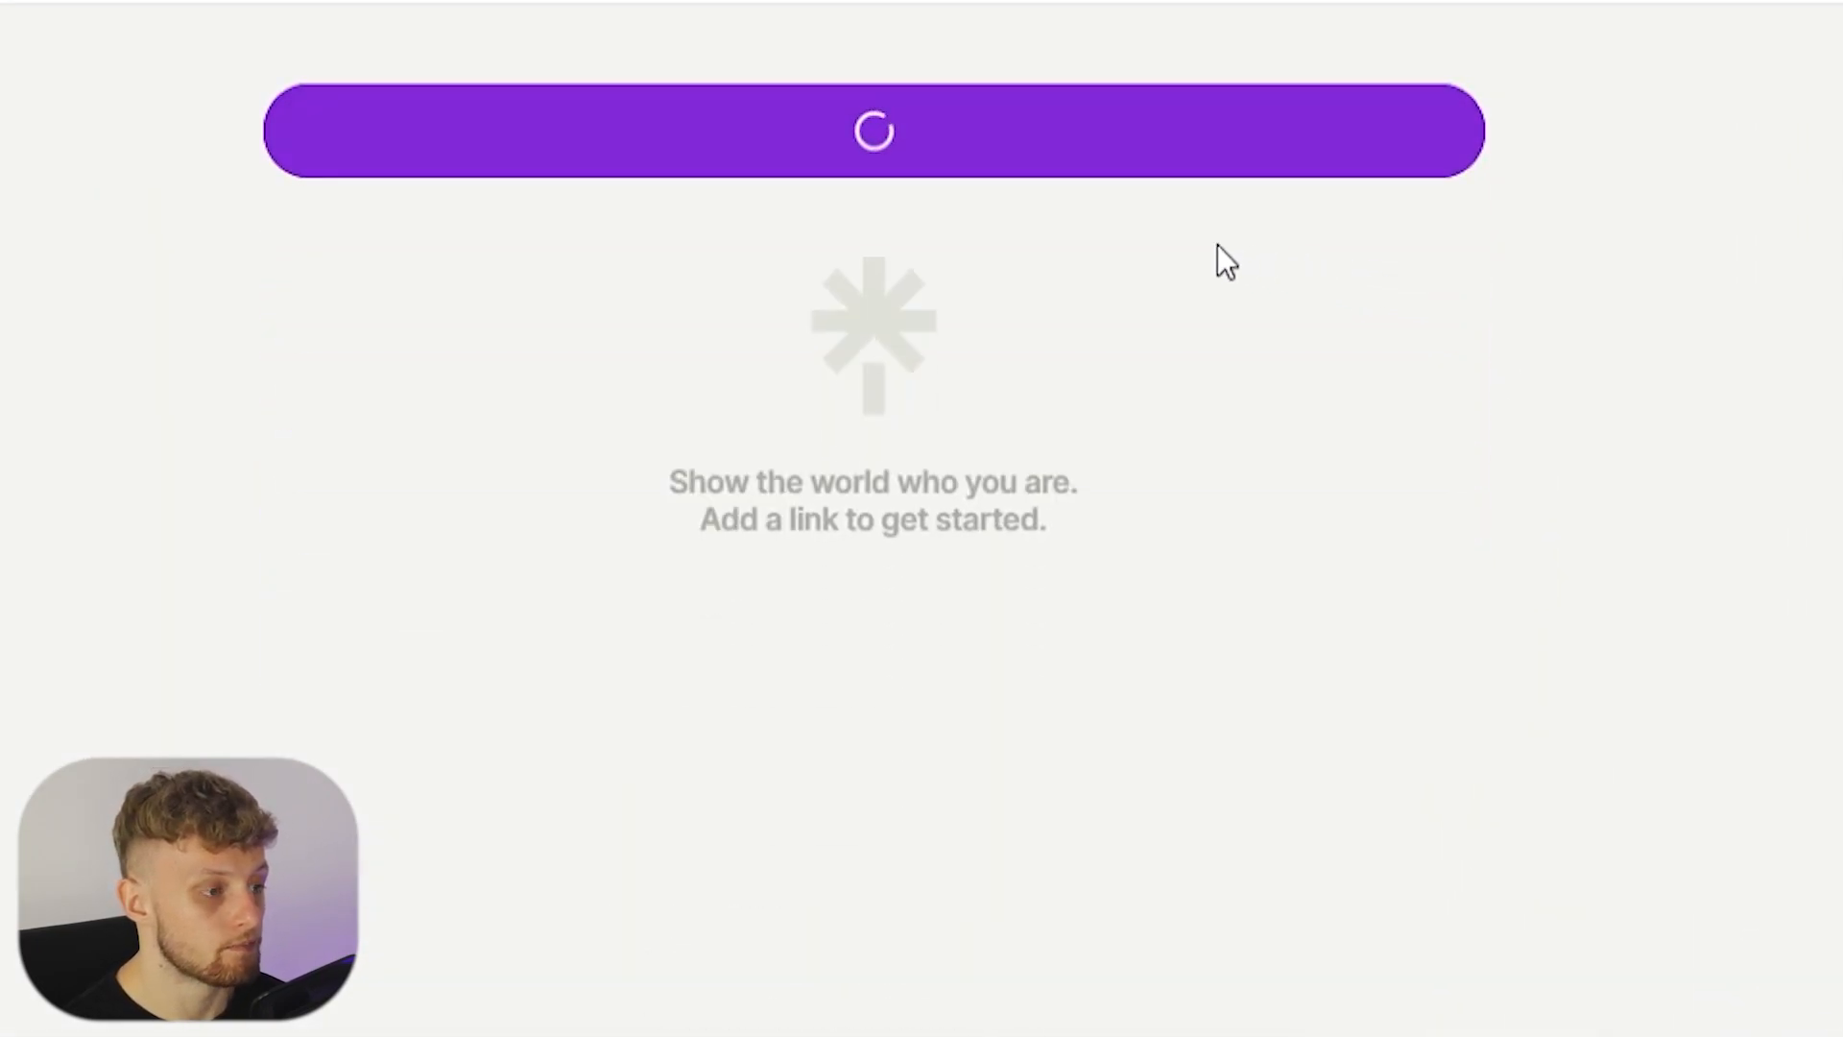
pyautogui.click(874, 131)
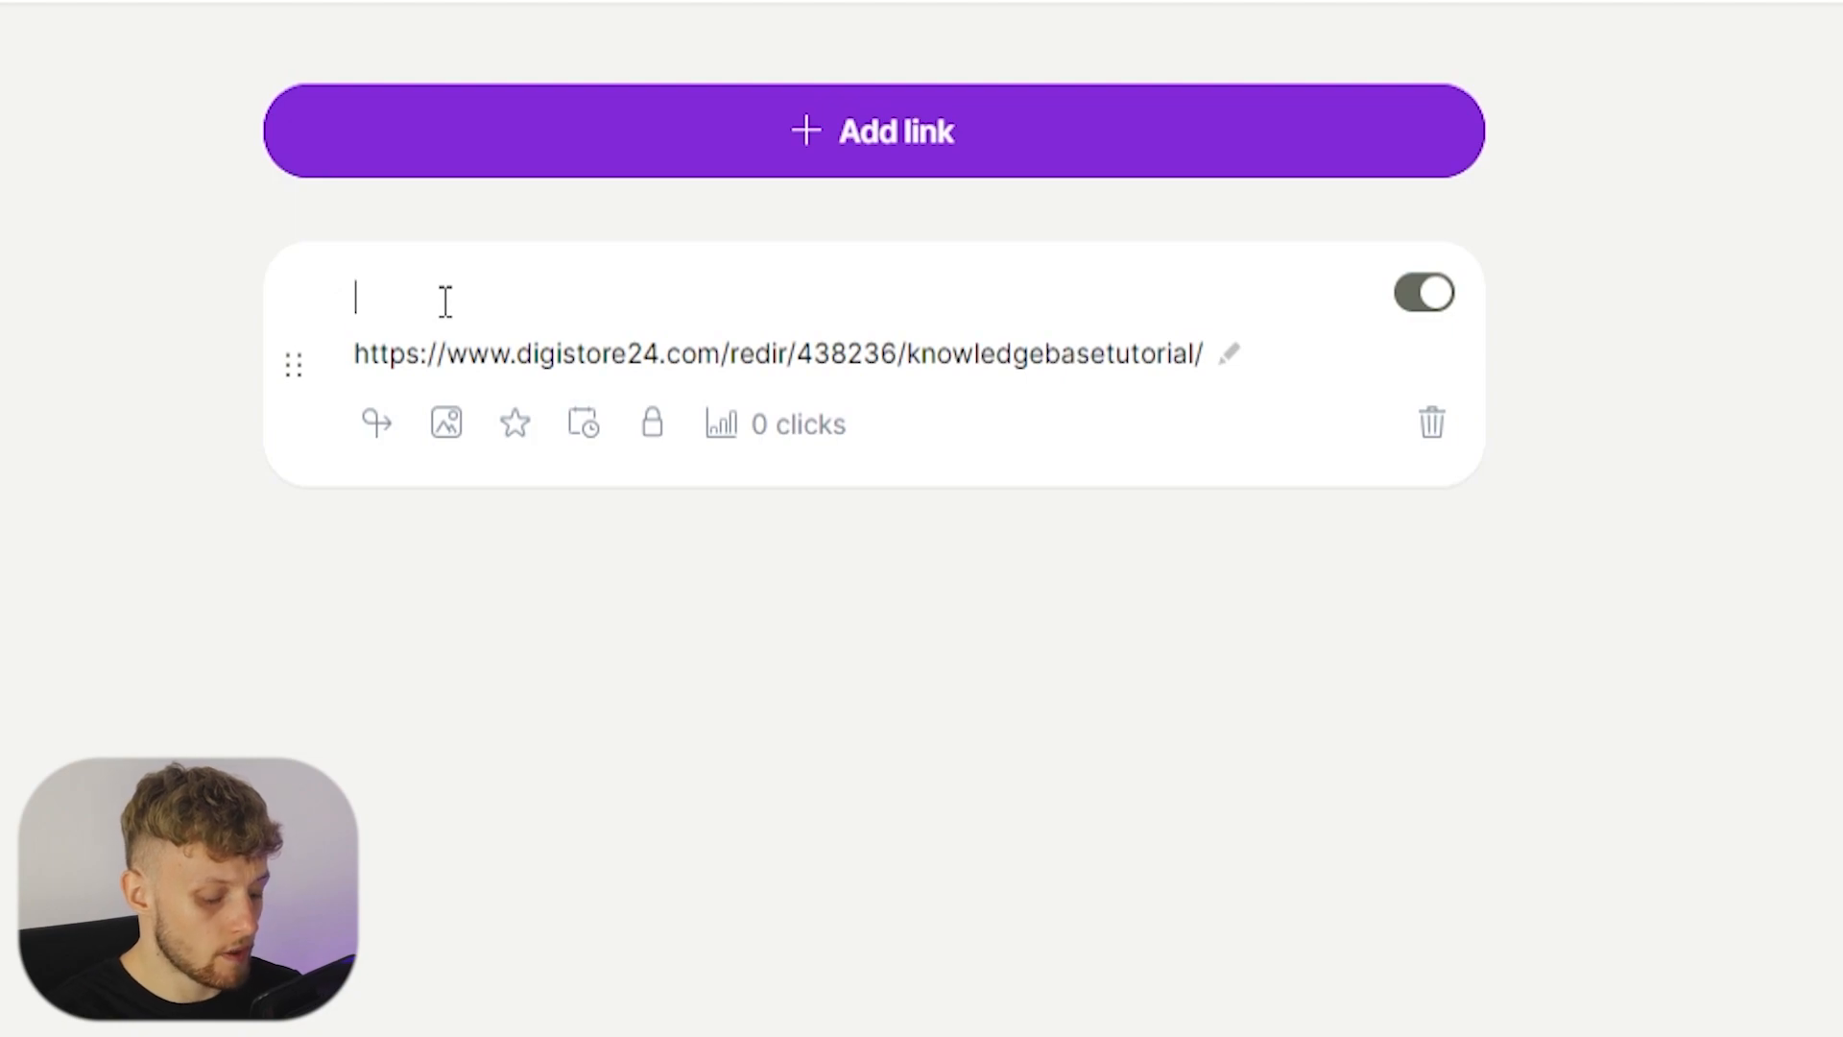
pyautogui.write('The Secret Millionai')
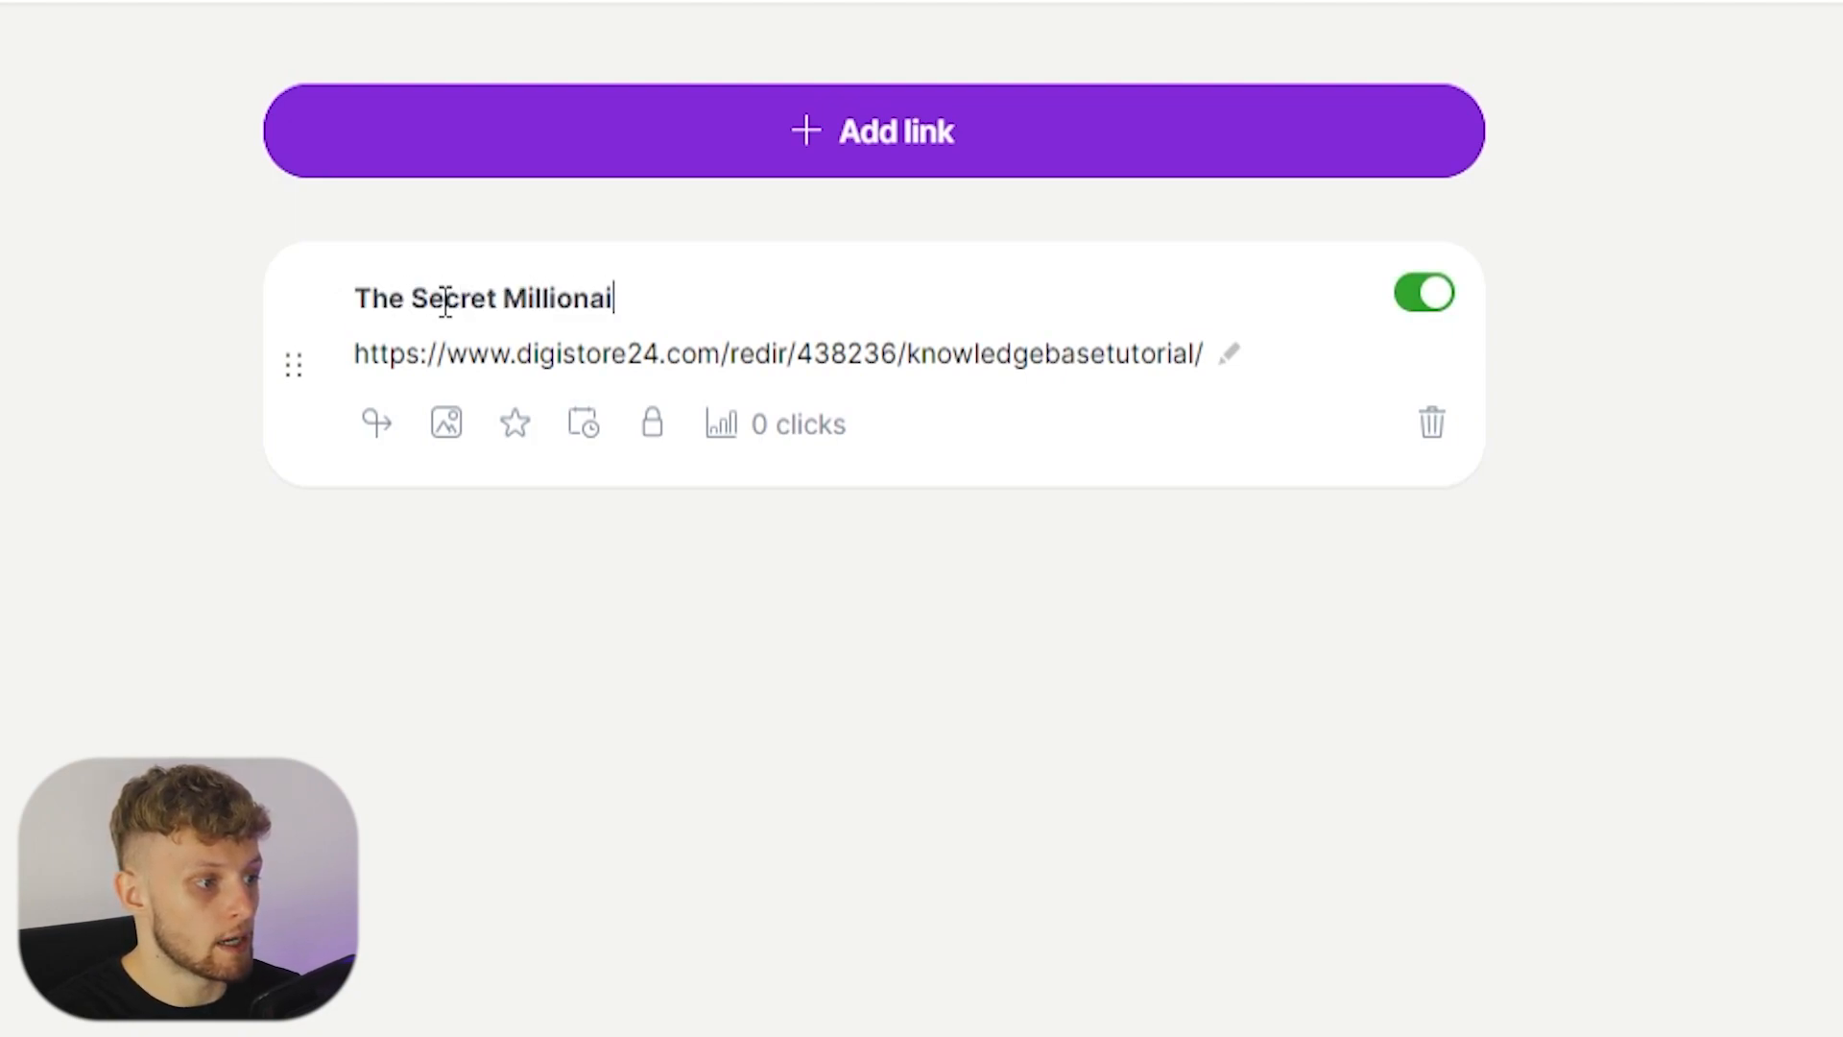
pyautogui.write('re Bot The')
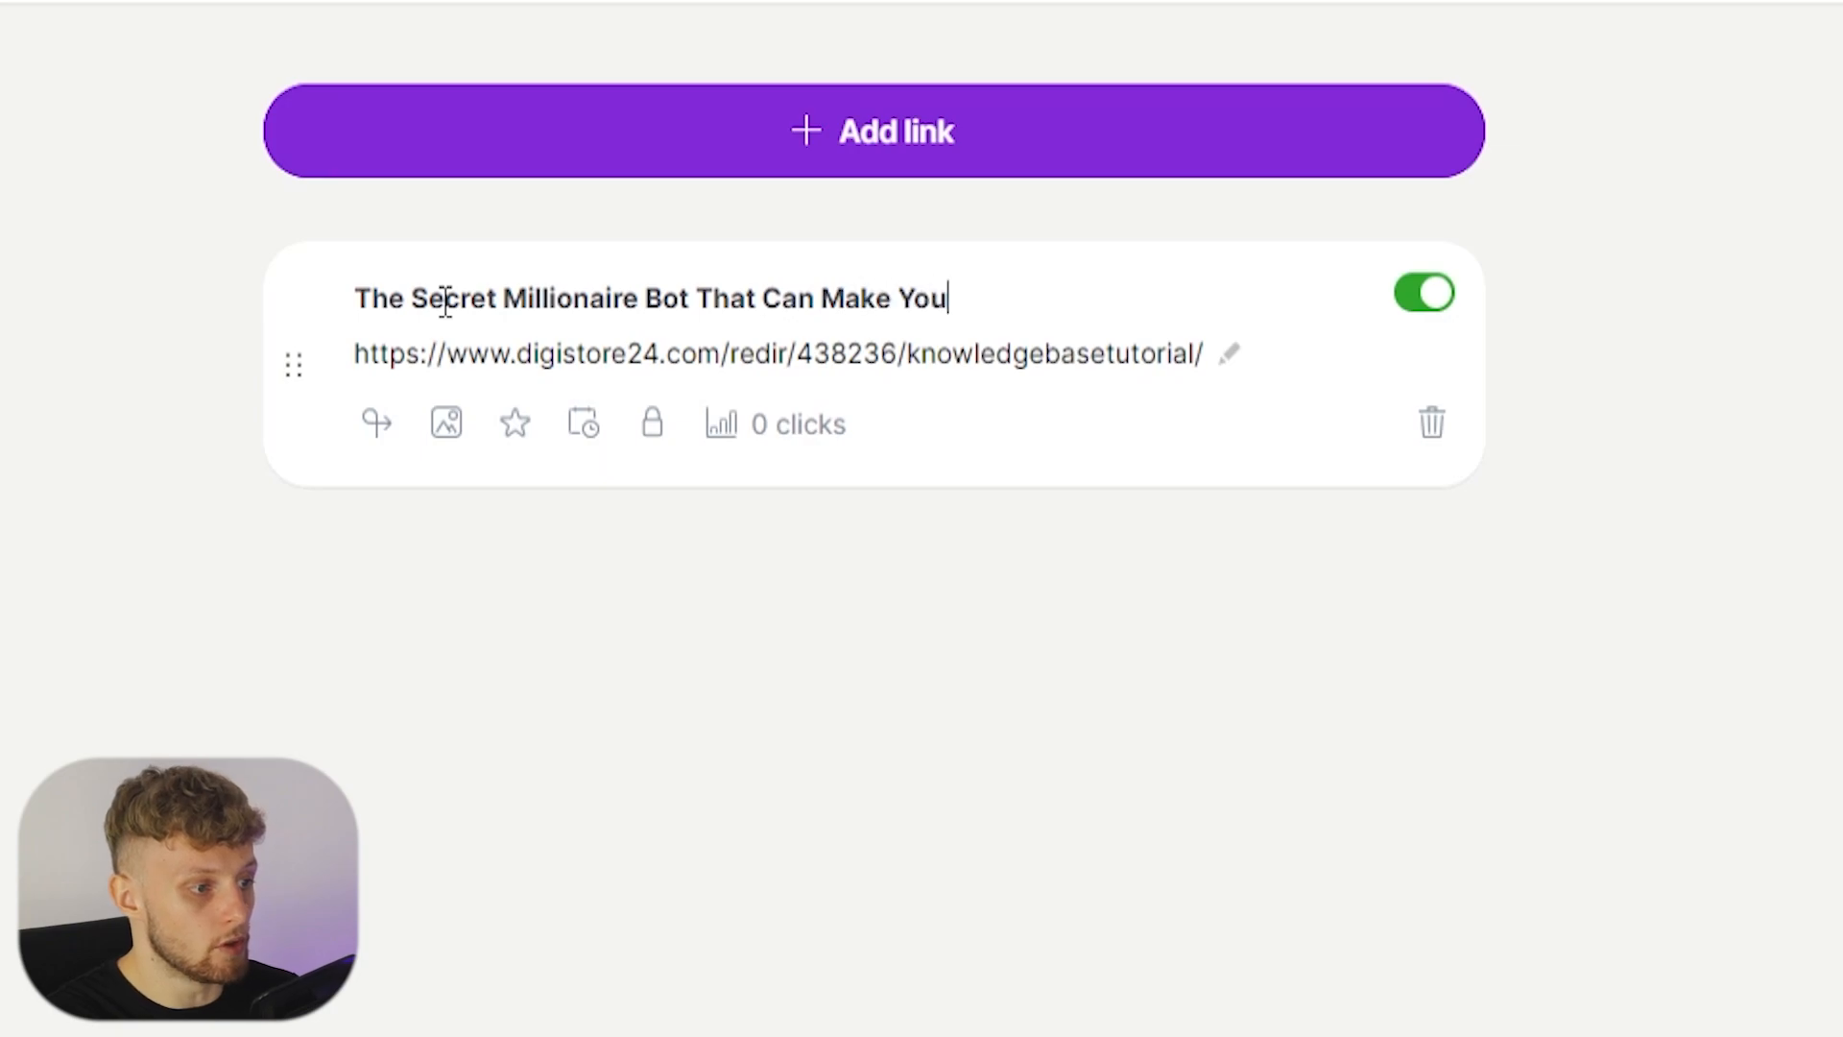
pyautogui.write('$1027')
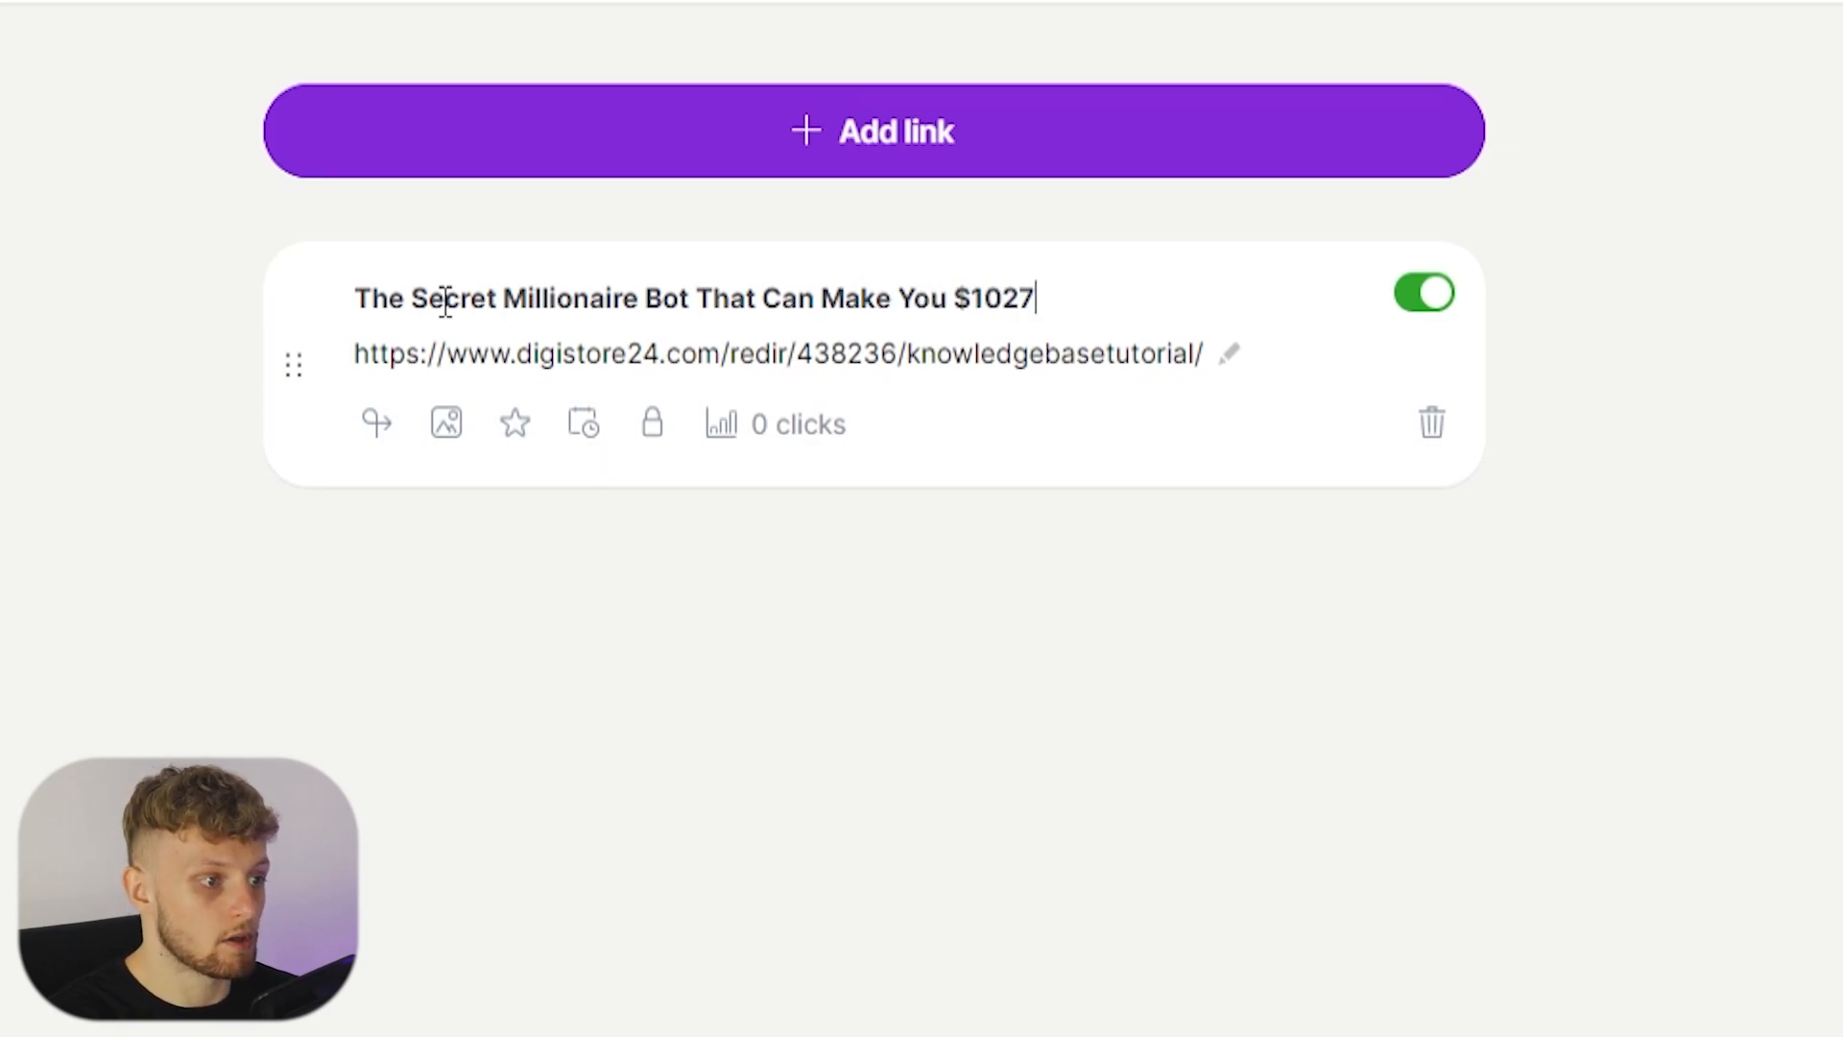
pyautogui.write('I')
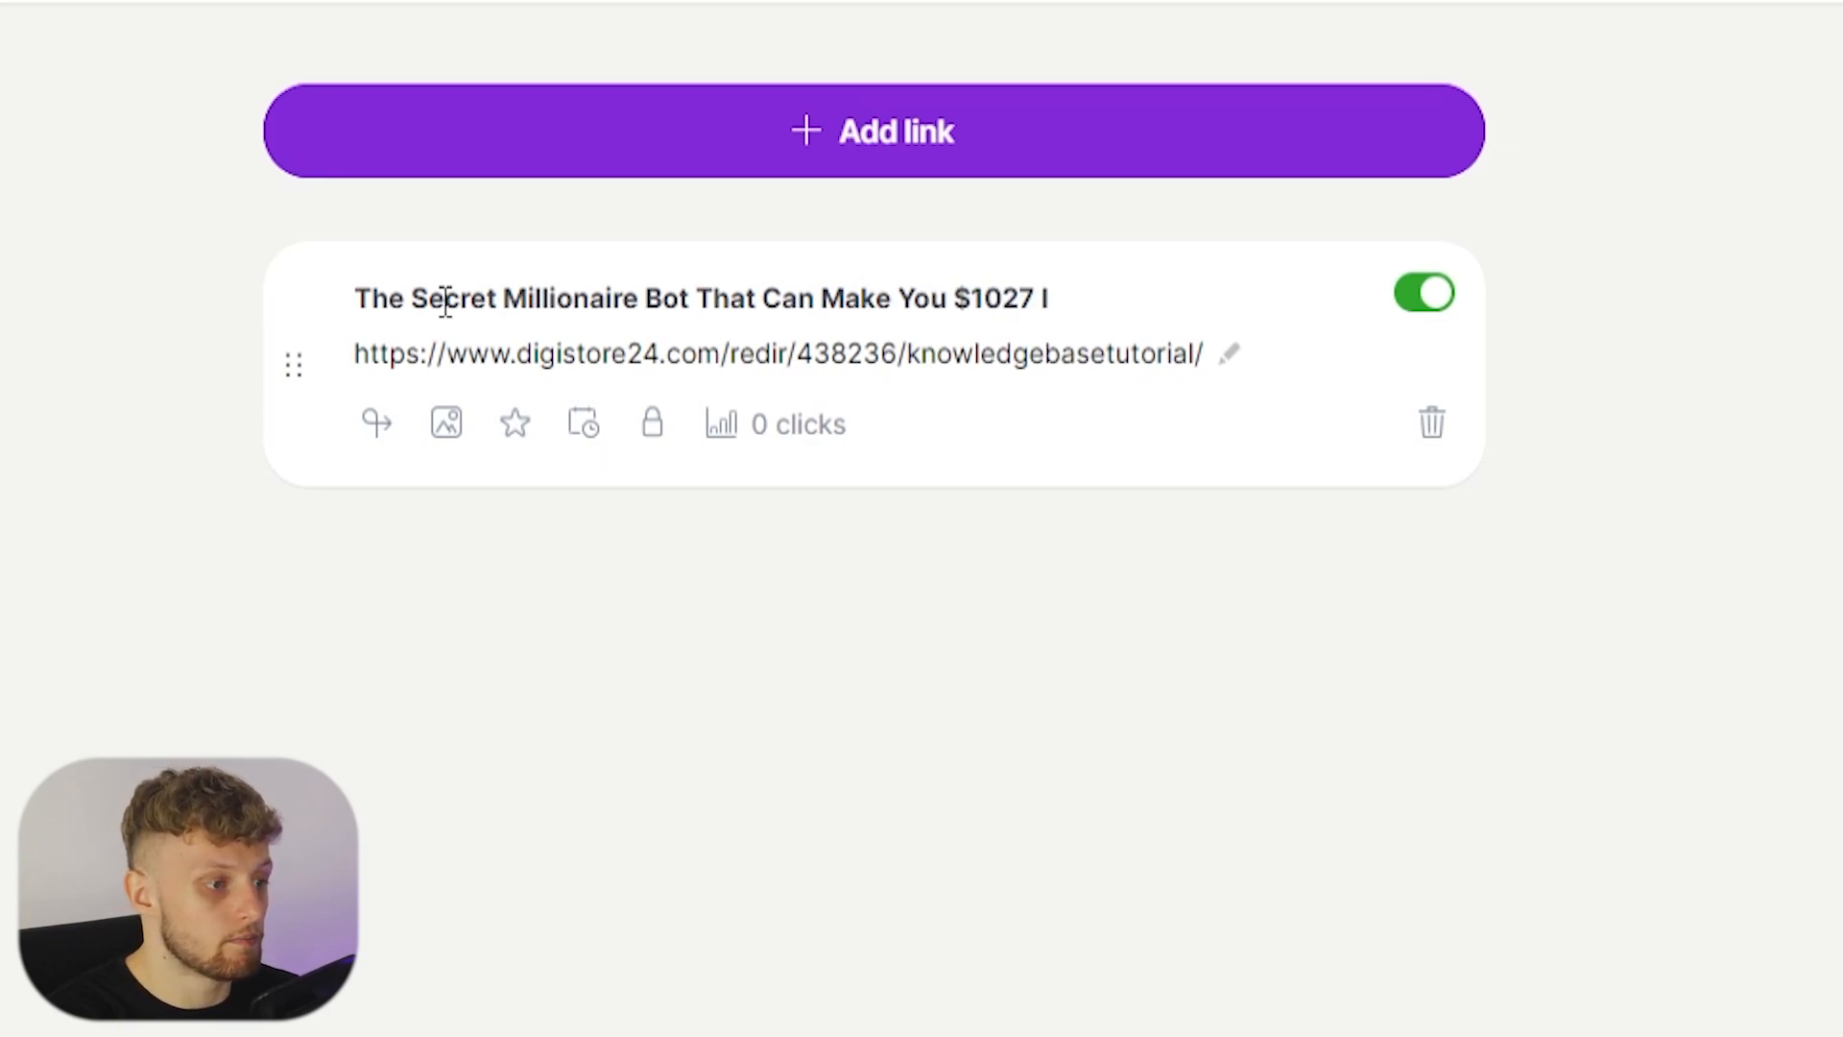
pyautogui.write('n 24')
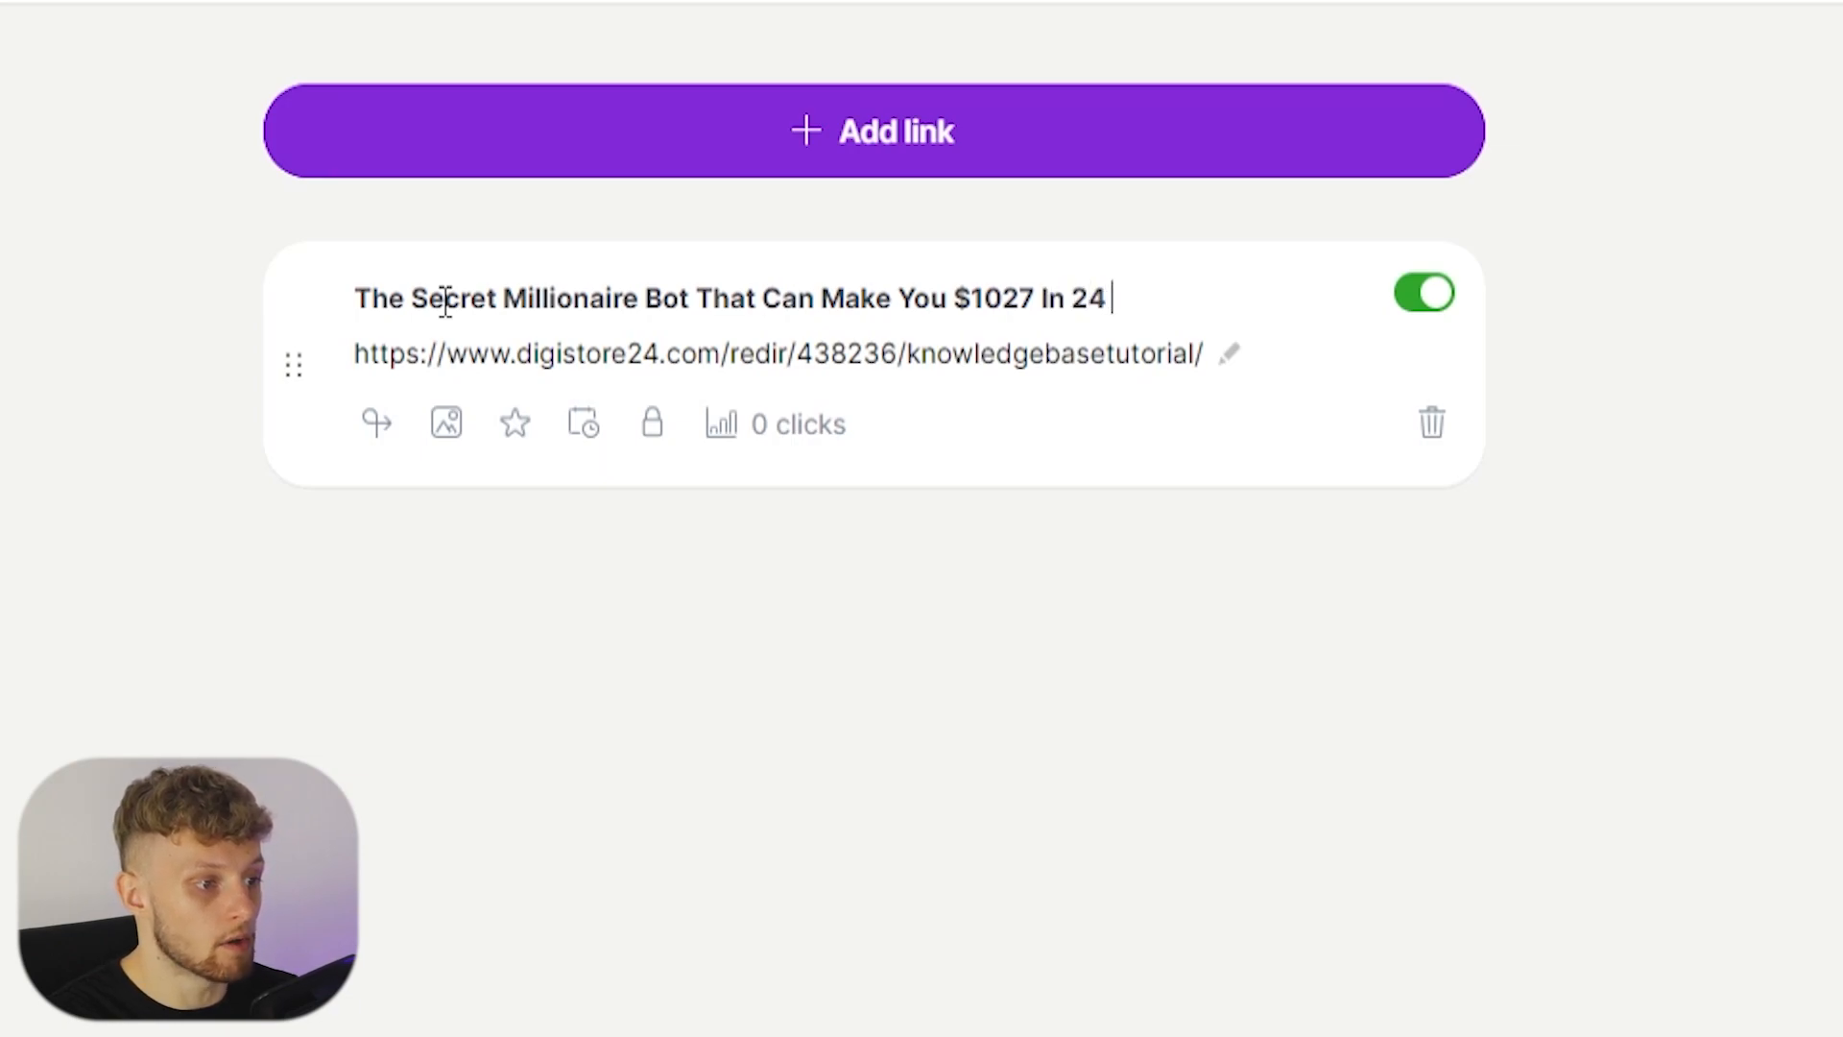
pyautogui.write('Hours')
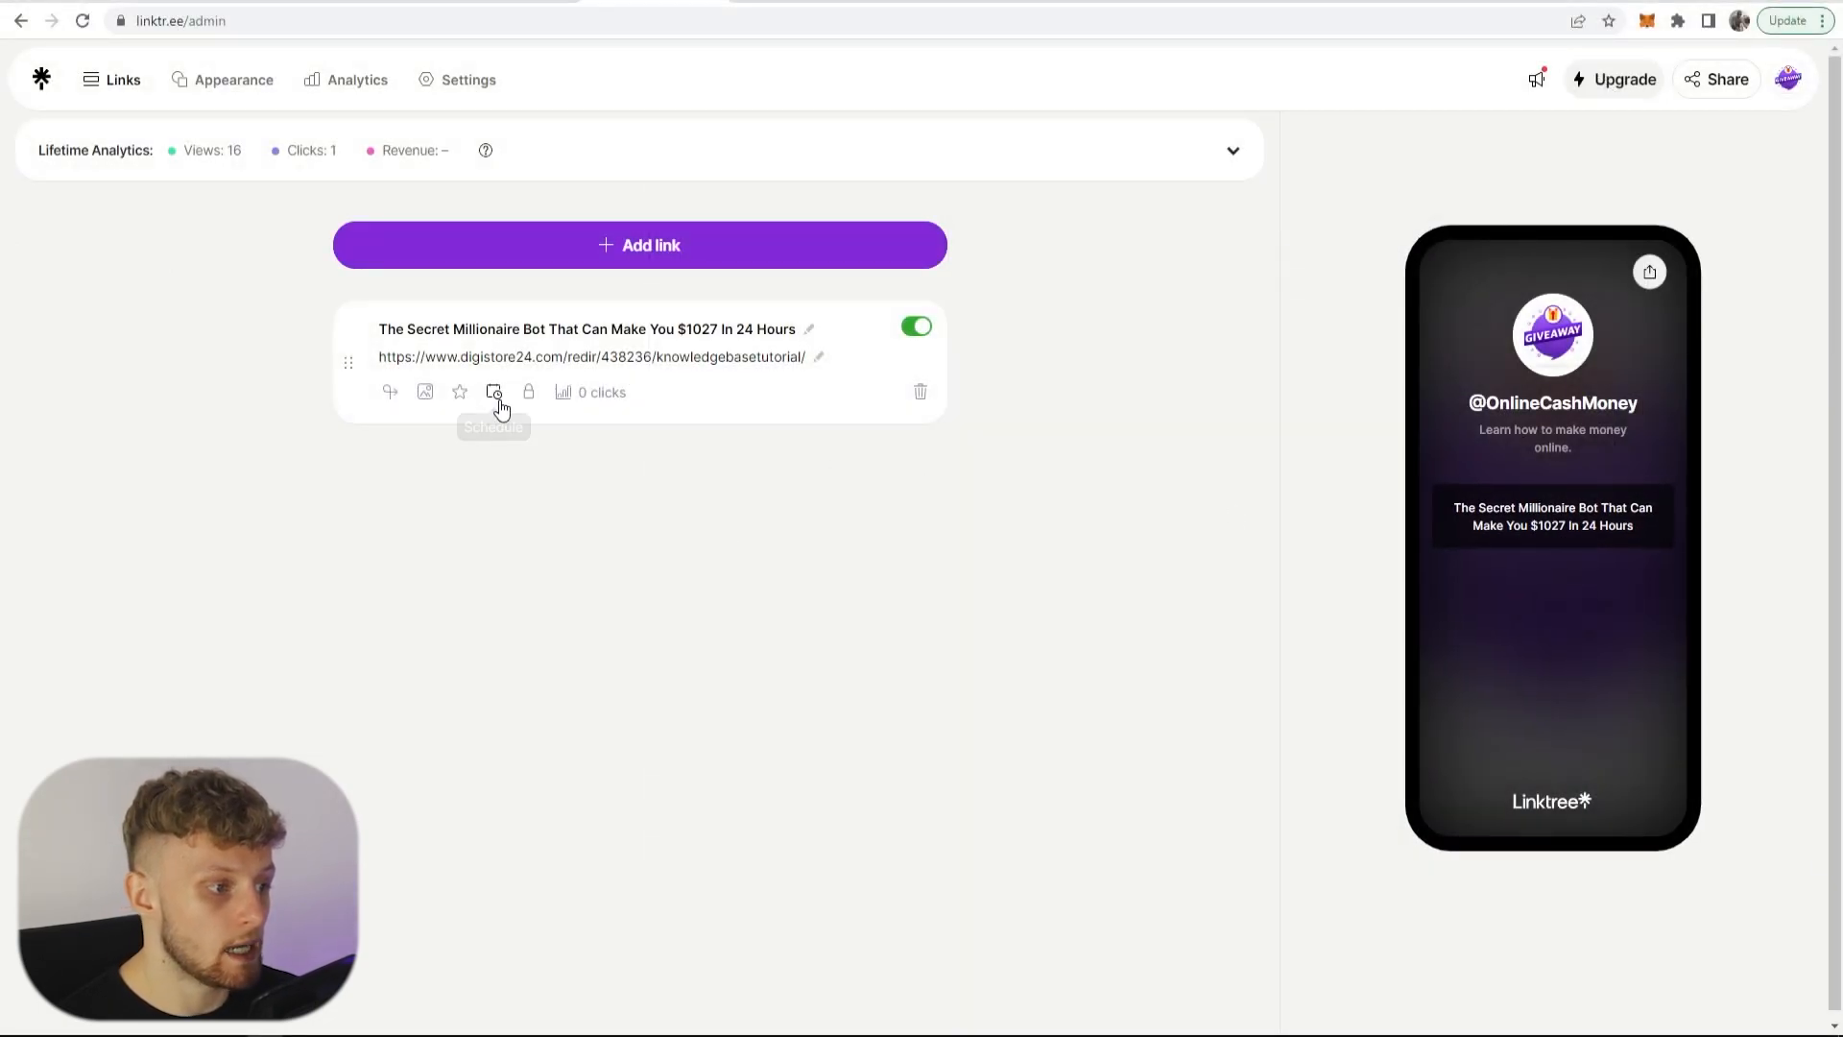
pyautogui.moveTo(424, 391)
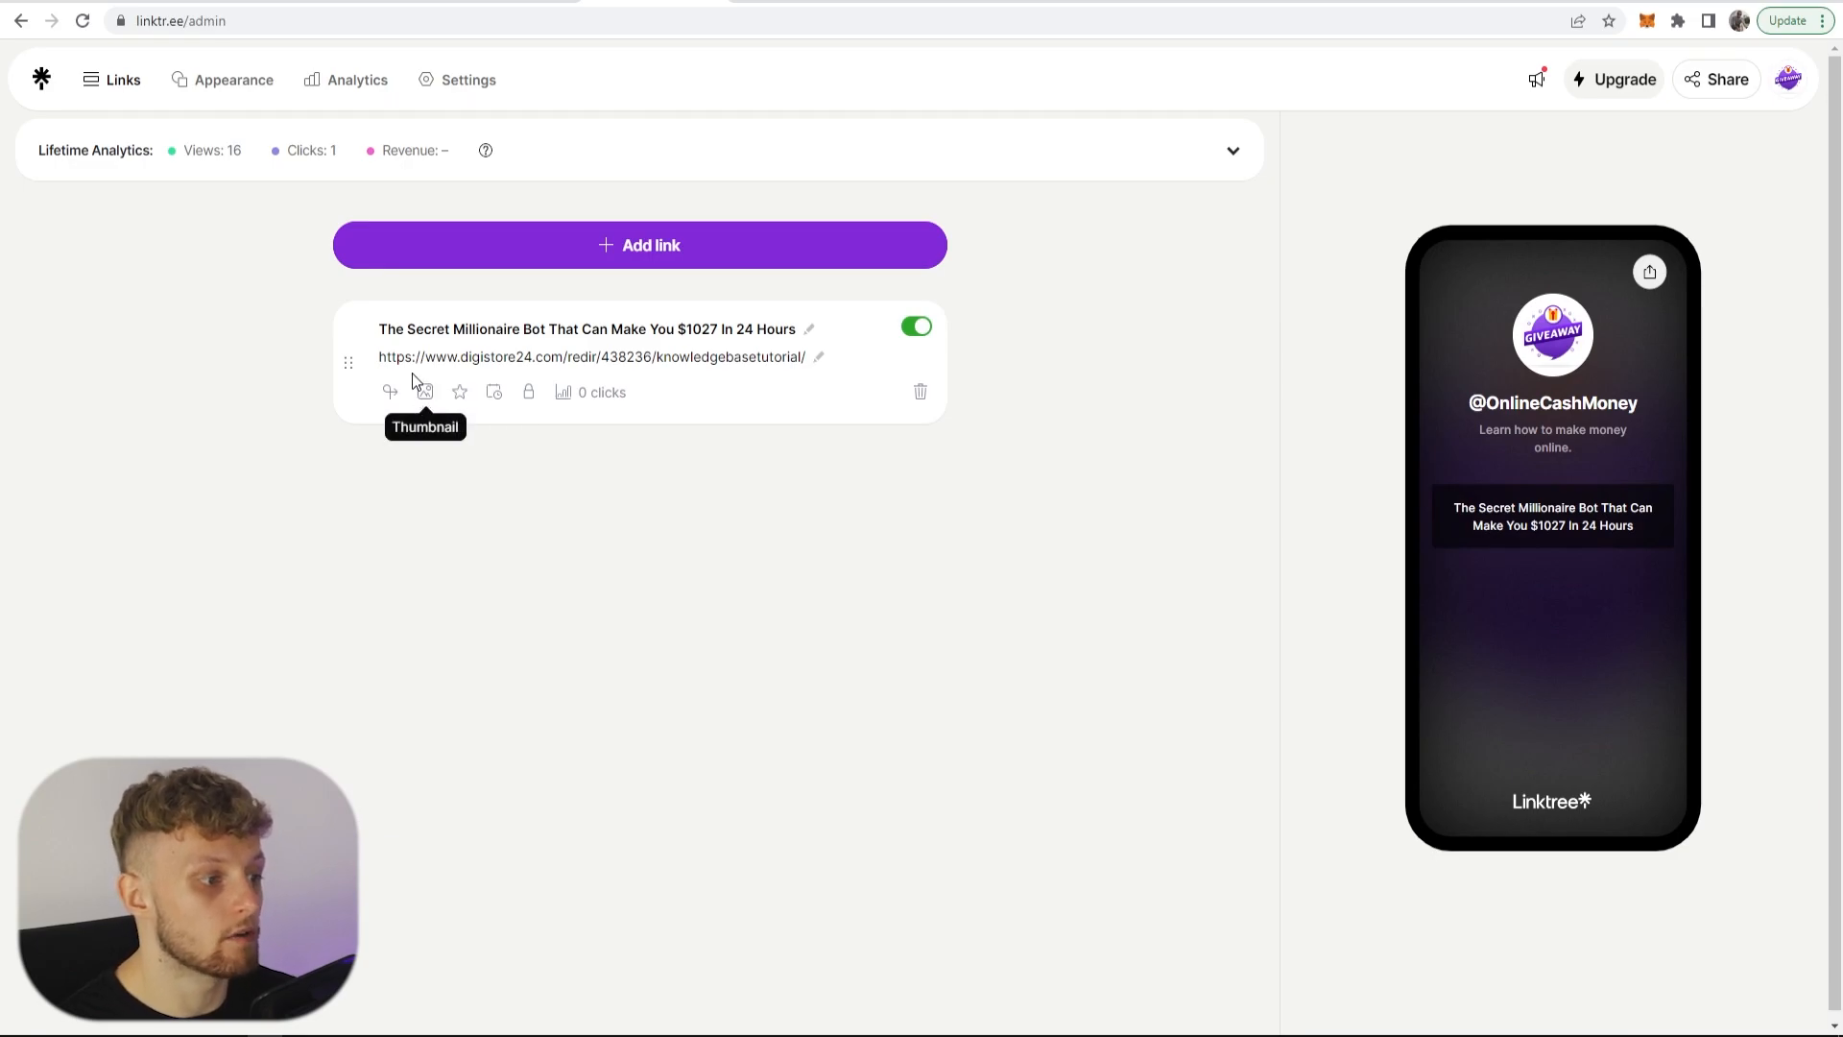
pyautogui.moveTo(1367, 363)
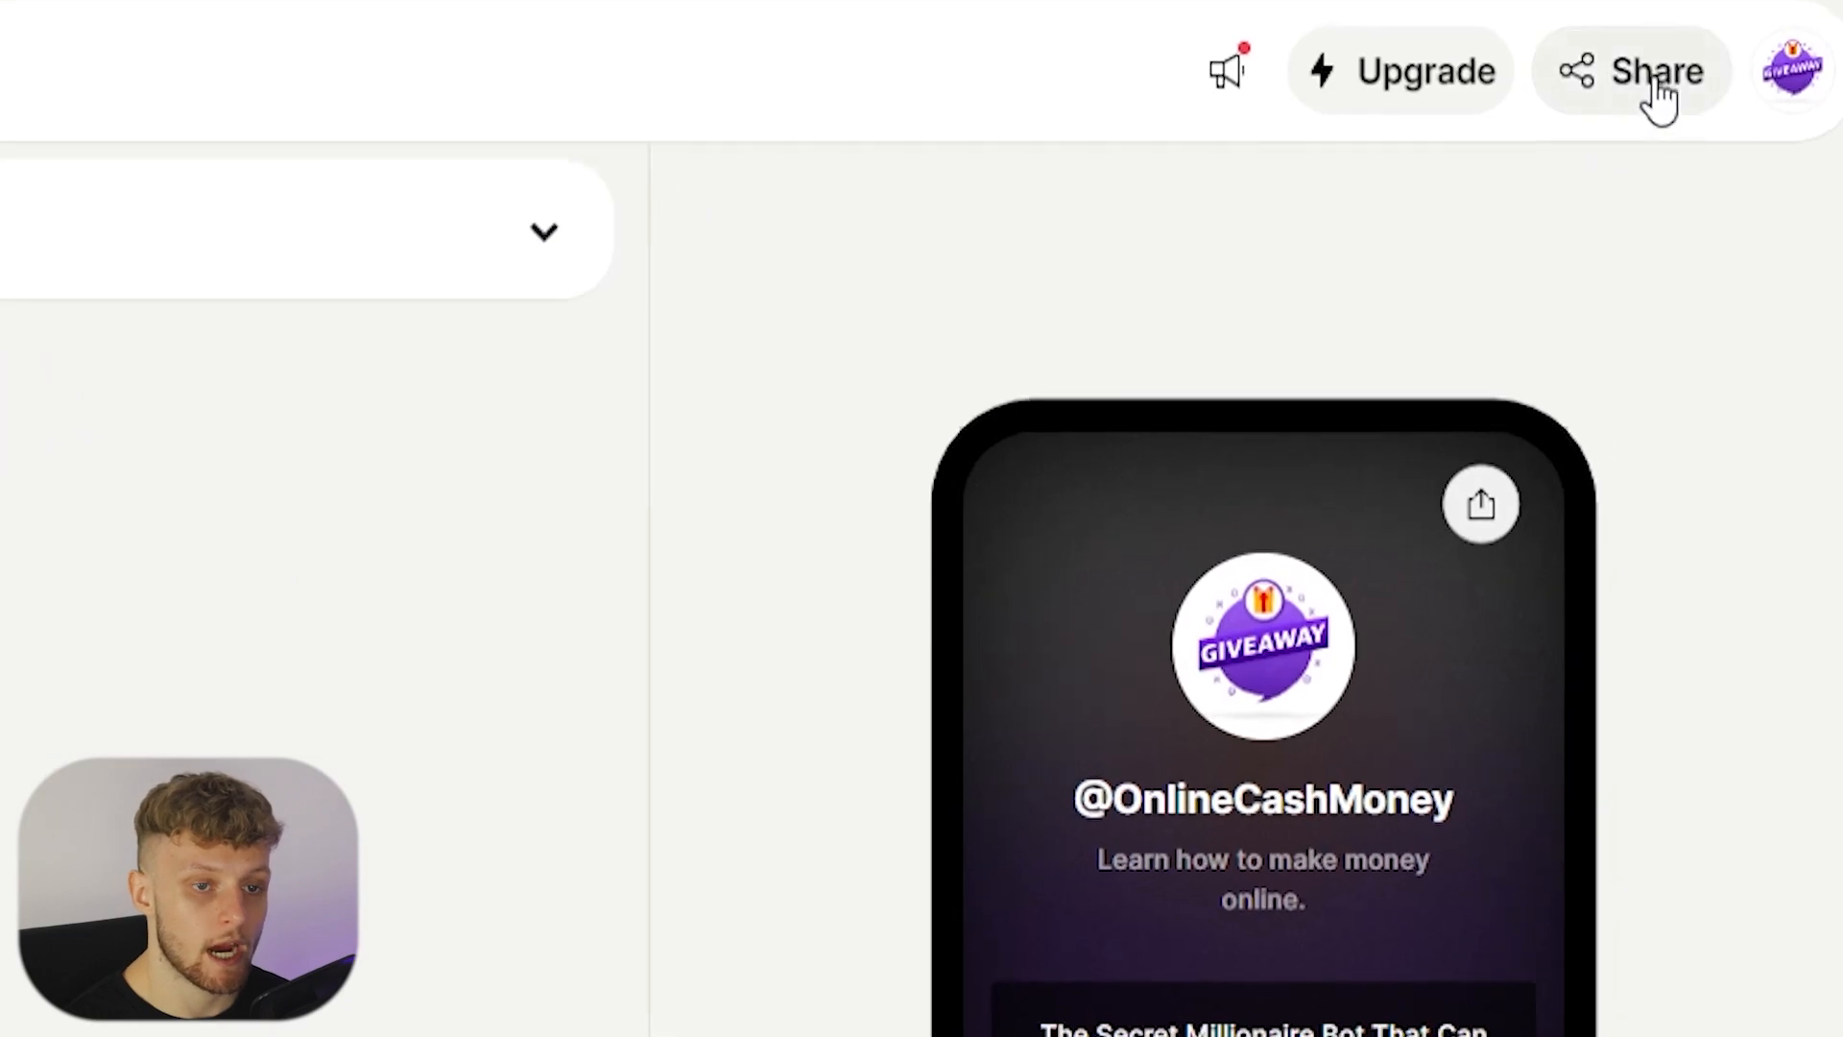
pyautogui.click(1632, 71)
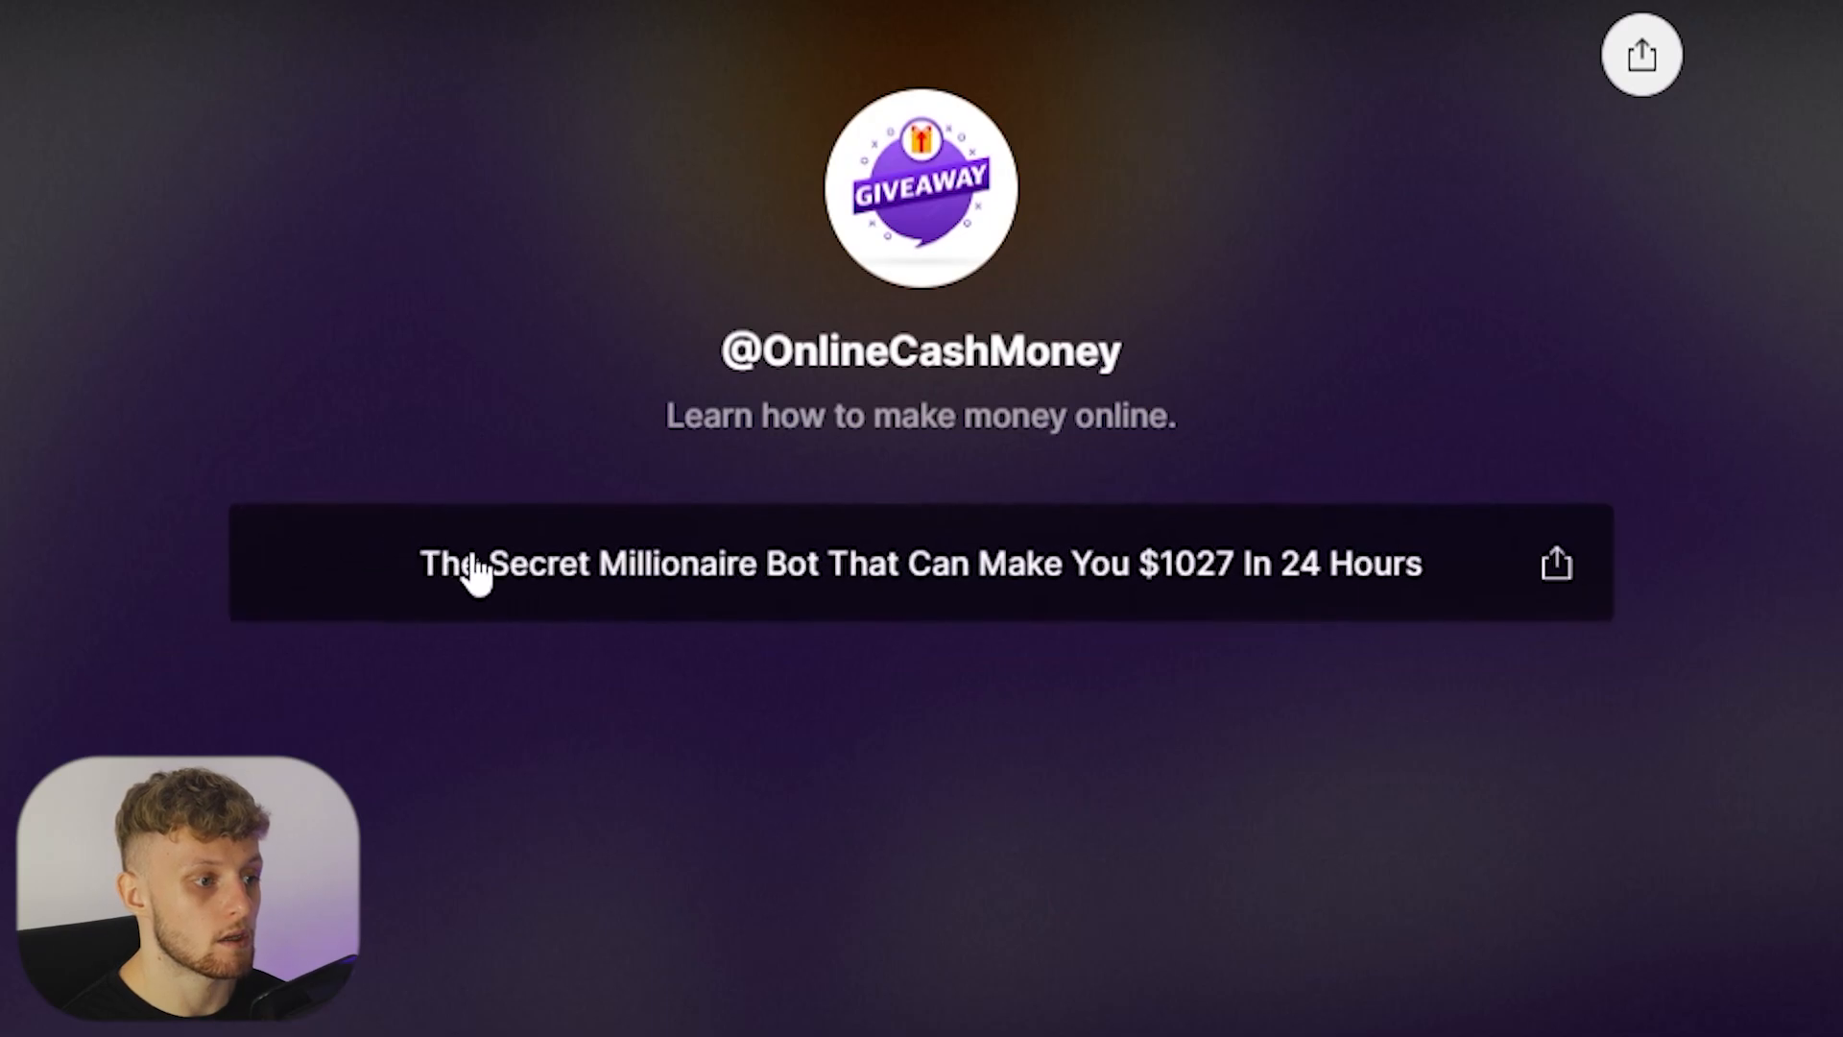
pyautogui.moveTo(1133, 574)
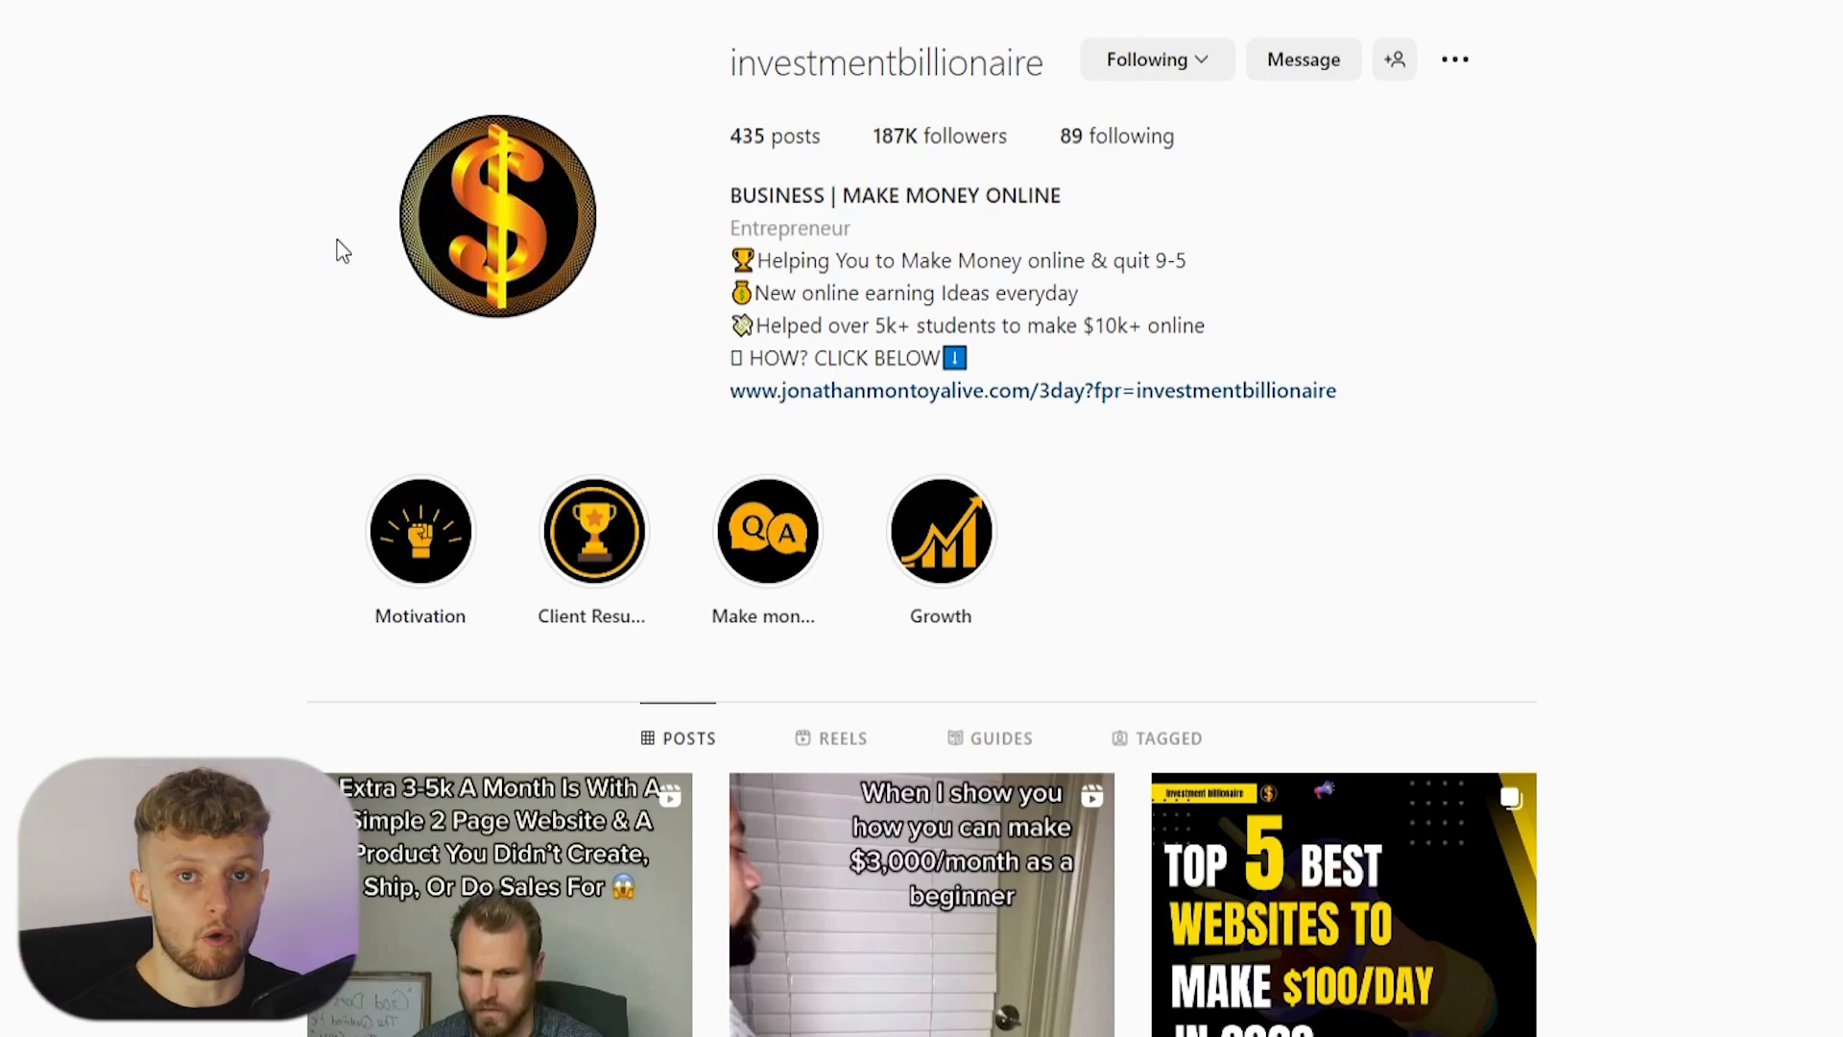
pyautogui.moveTo(938, 123)
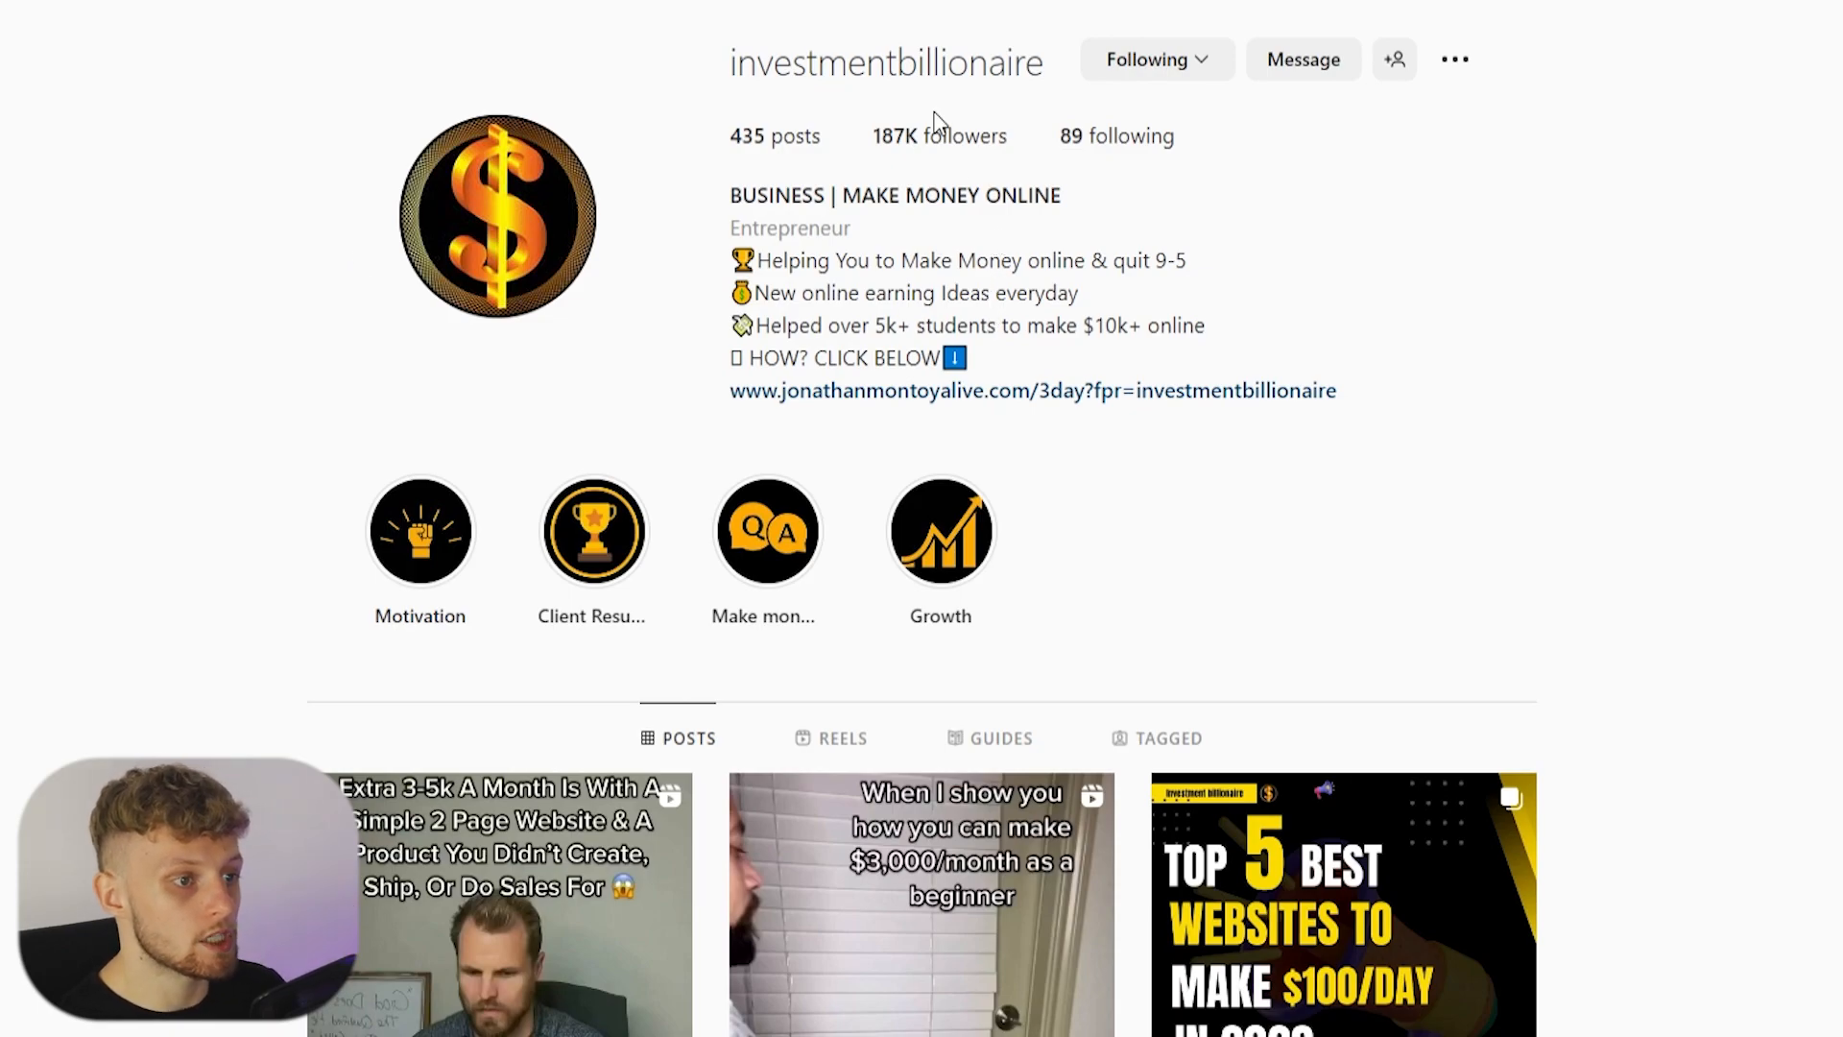
pyautogui.scroll(-3)
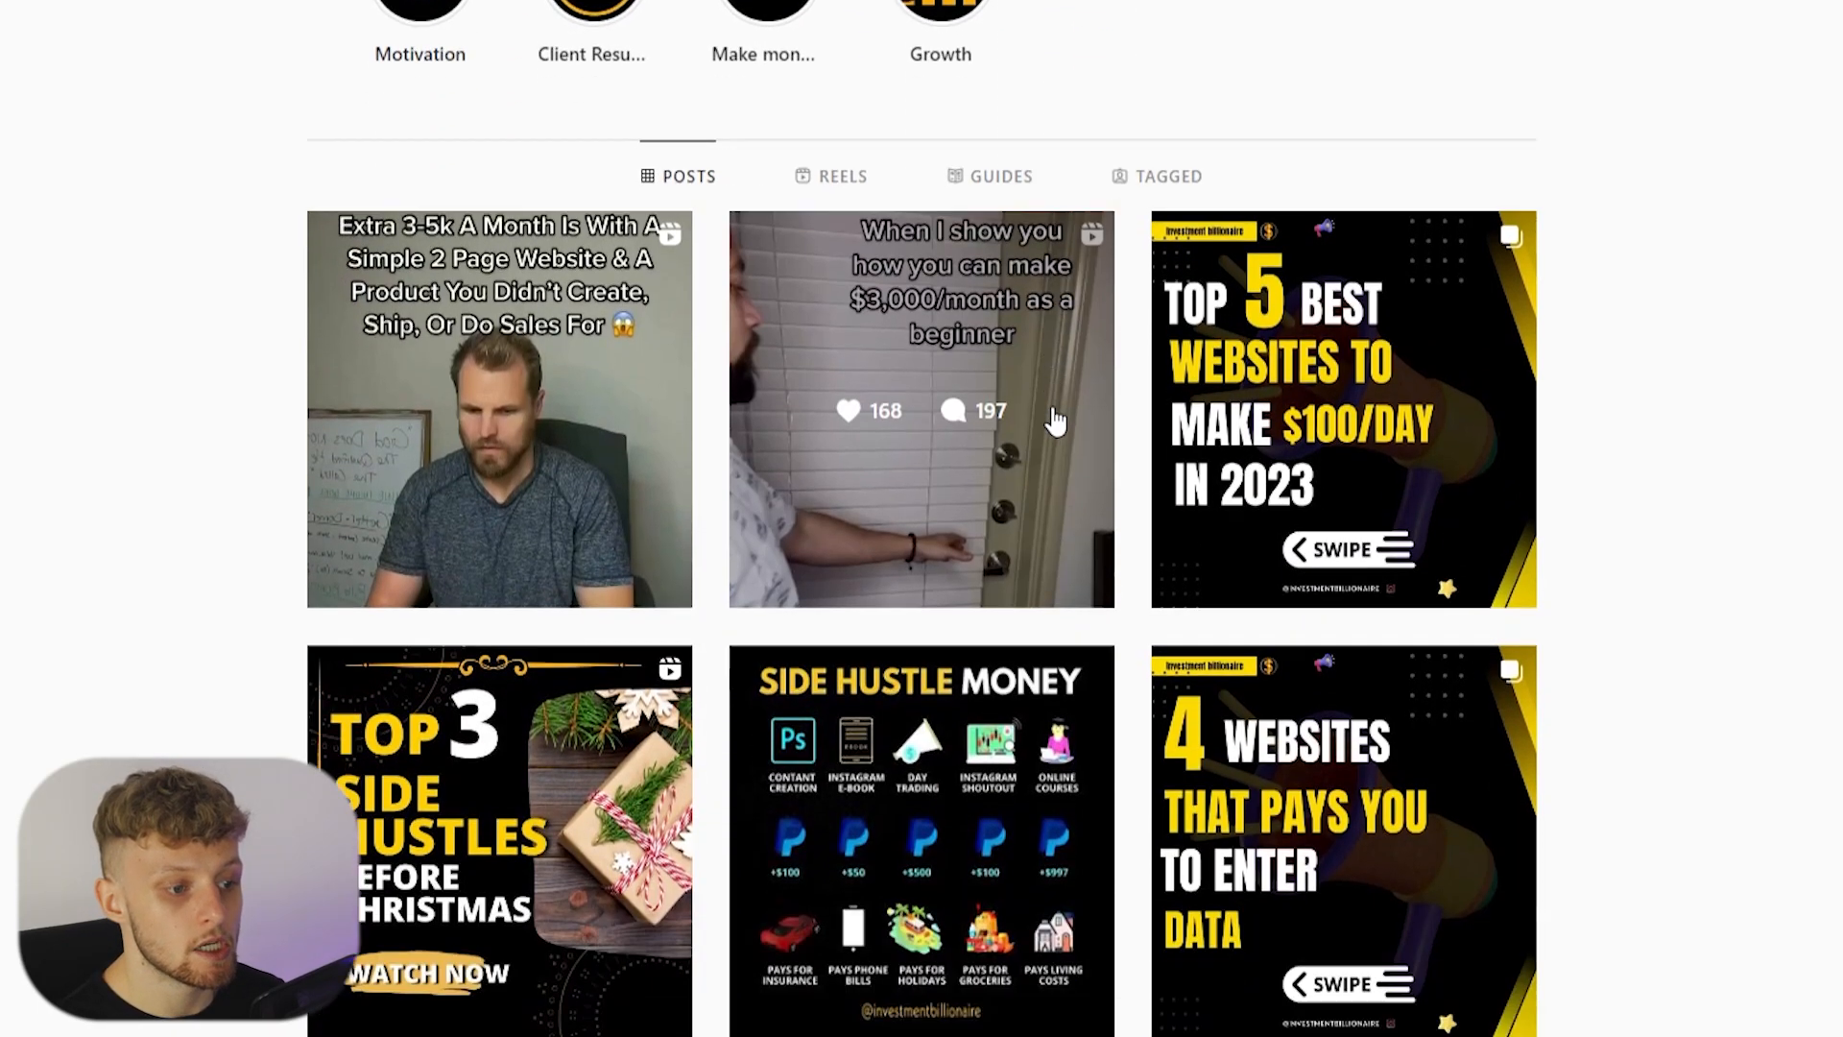
pyautogui.scroll(-3)
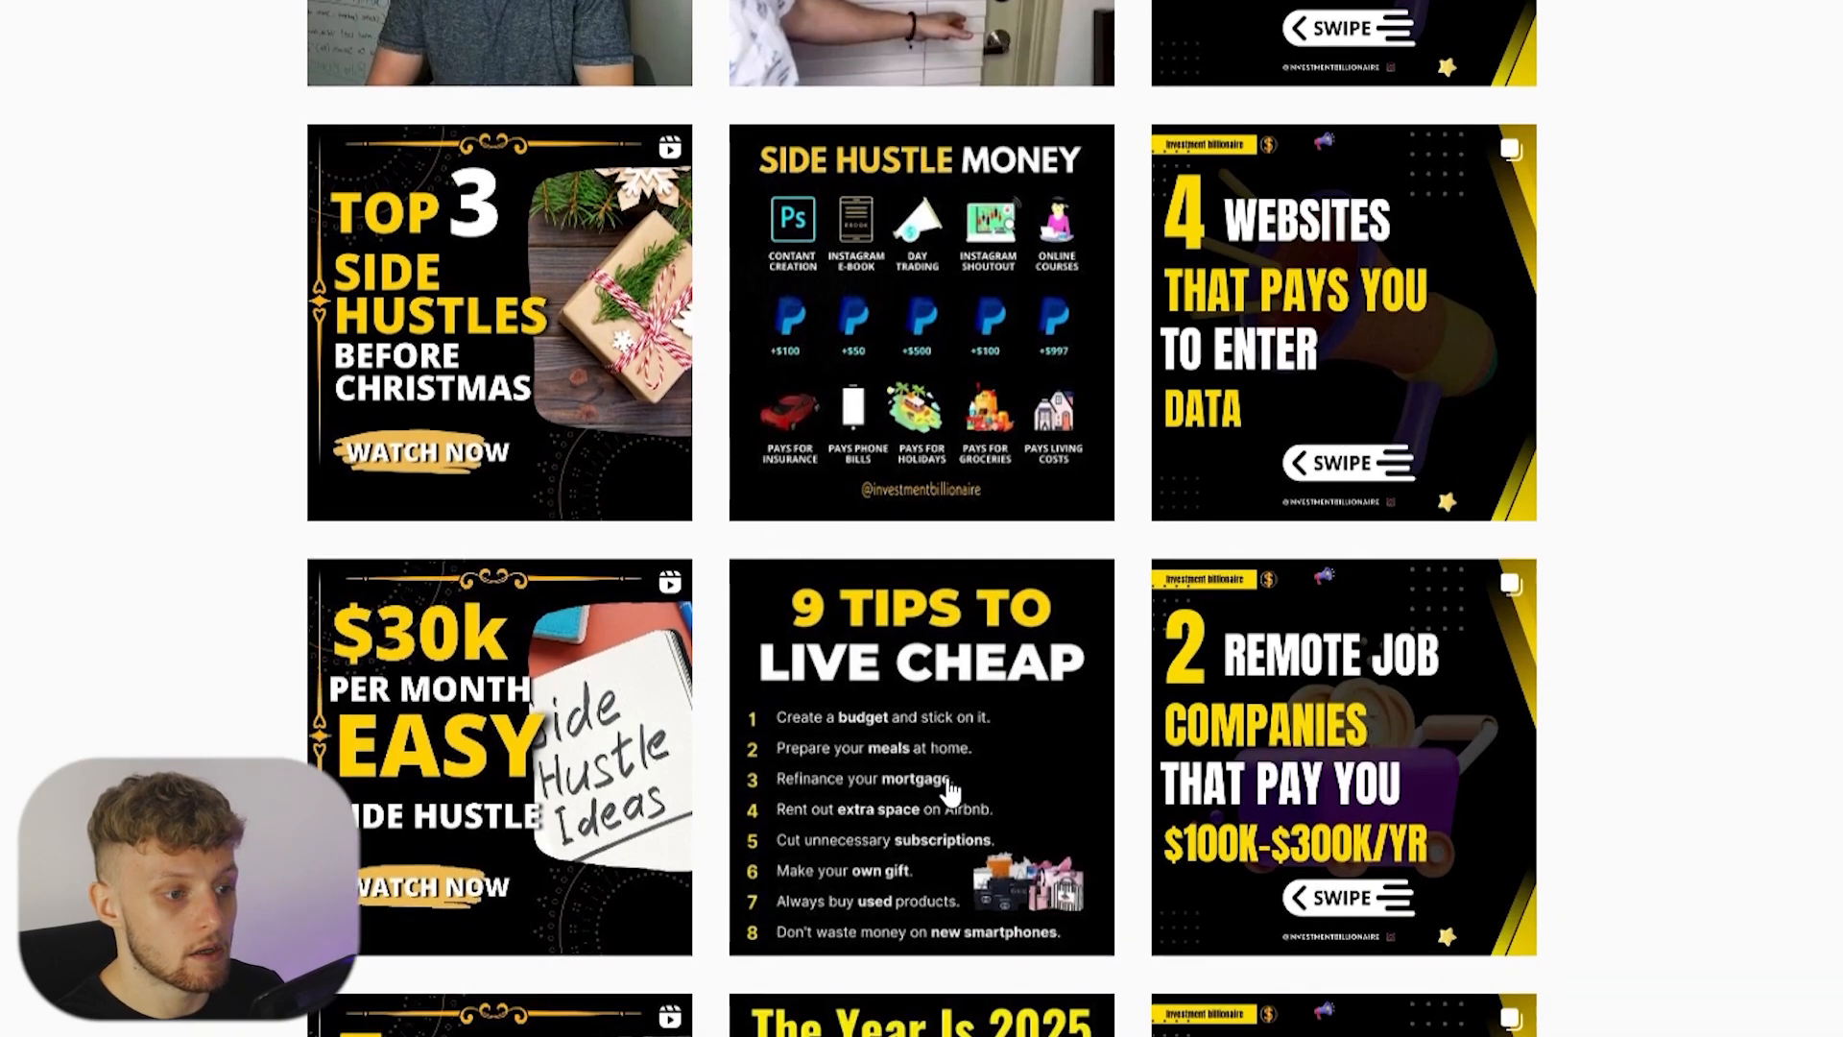
pyautogui.scroll(-3)
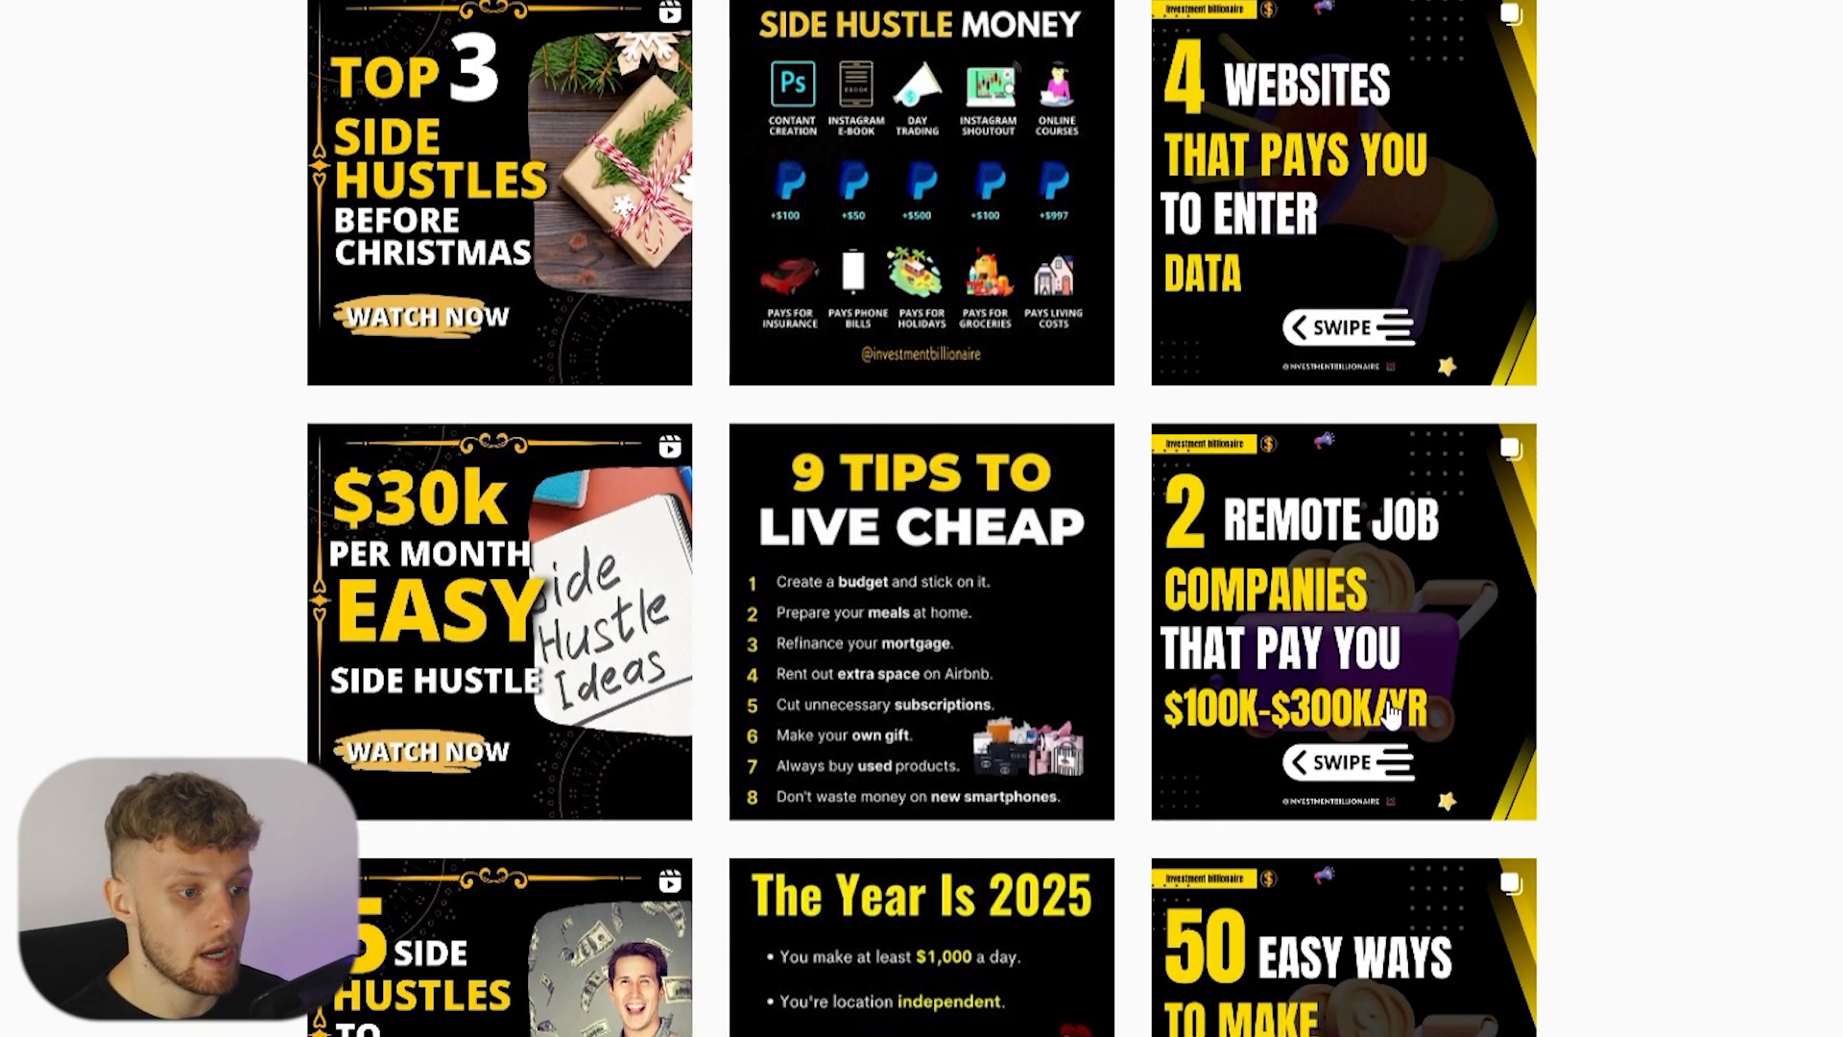
pyautogui.moveTo(862, 532)
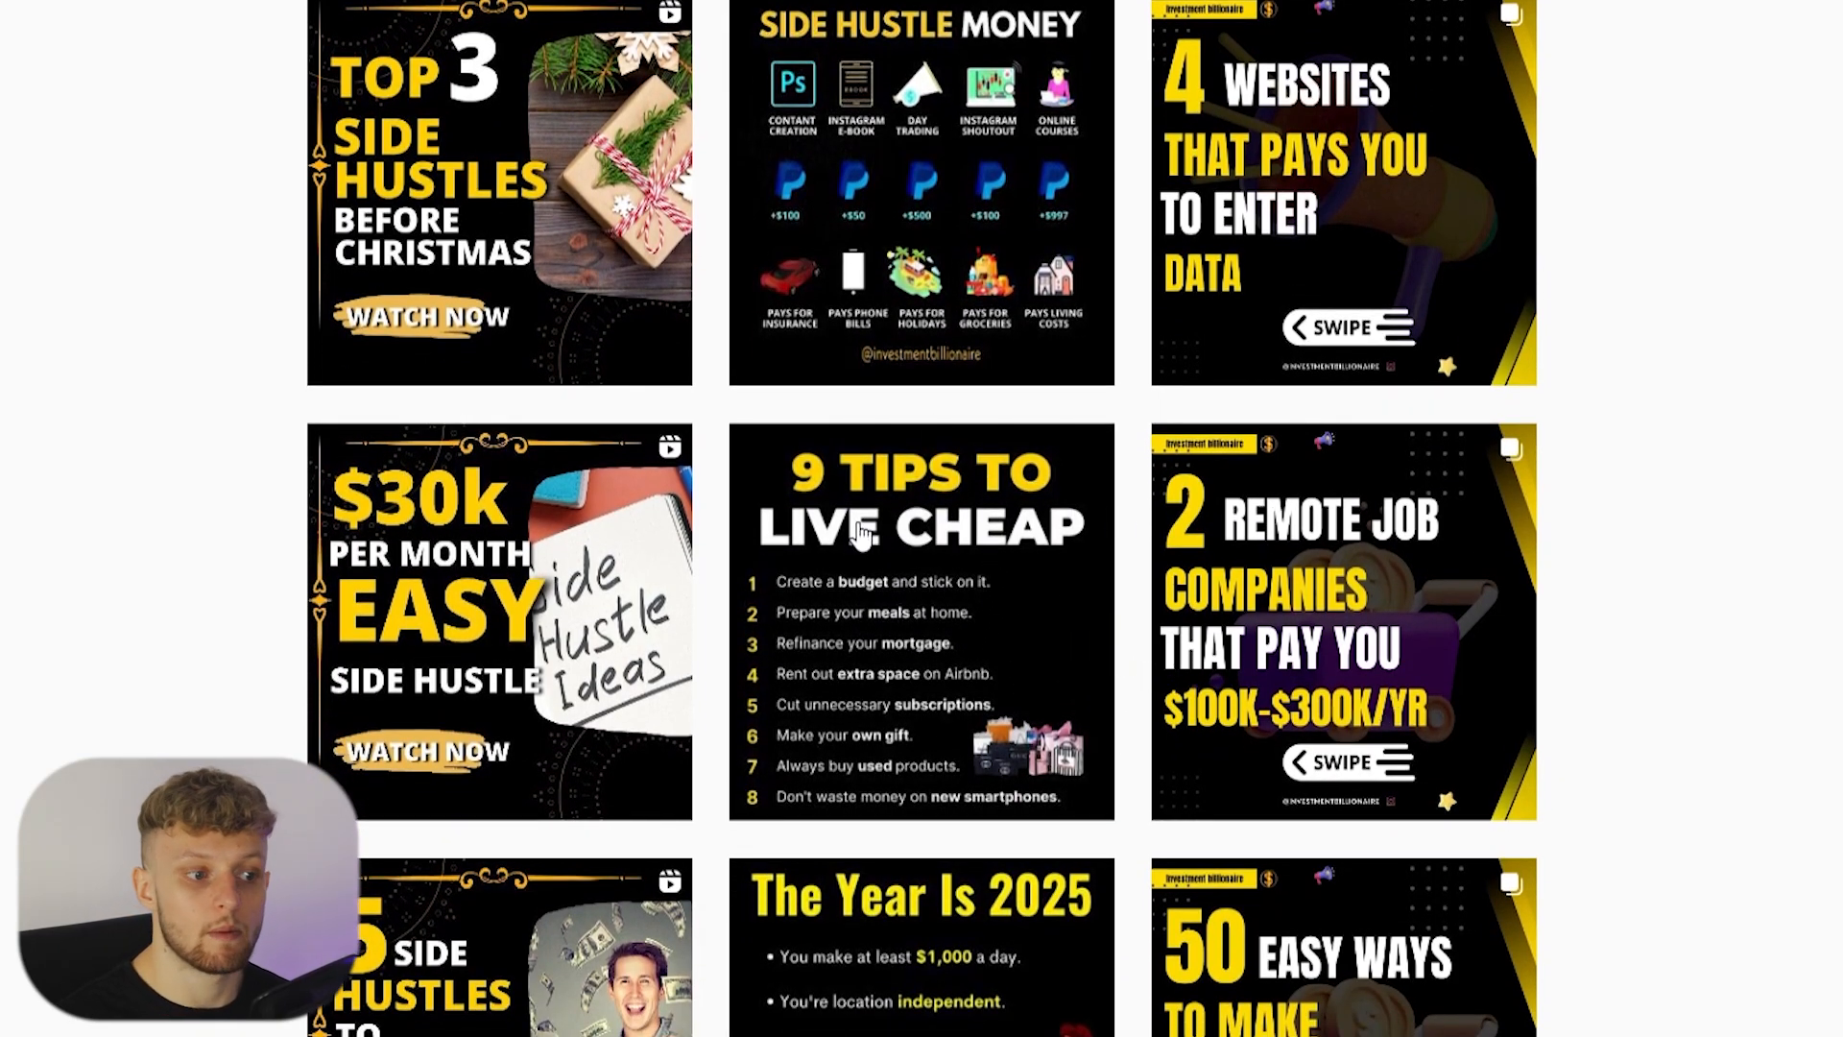
pyautogui.scroll(-3)
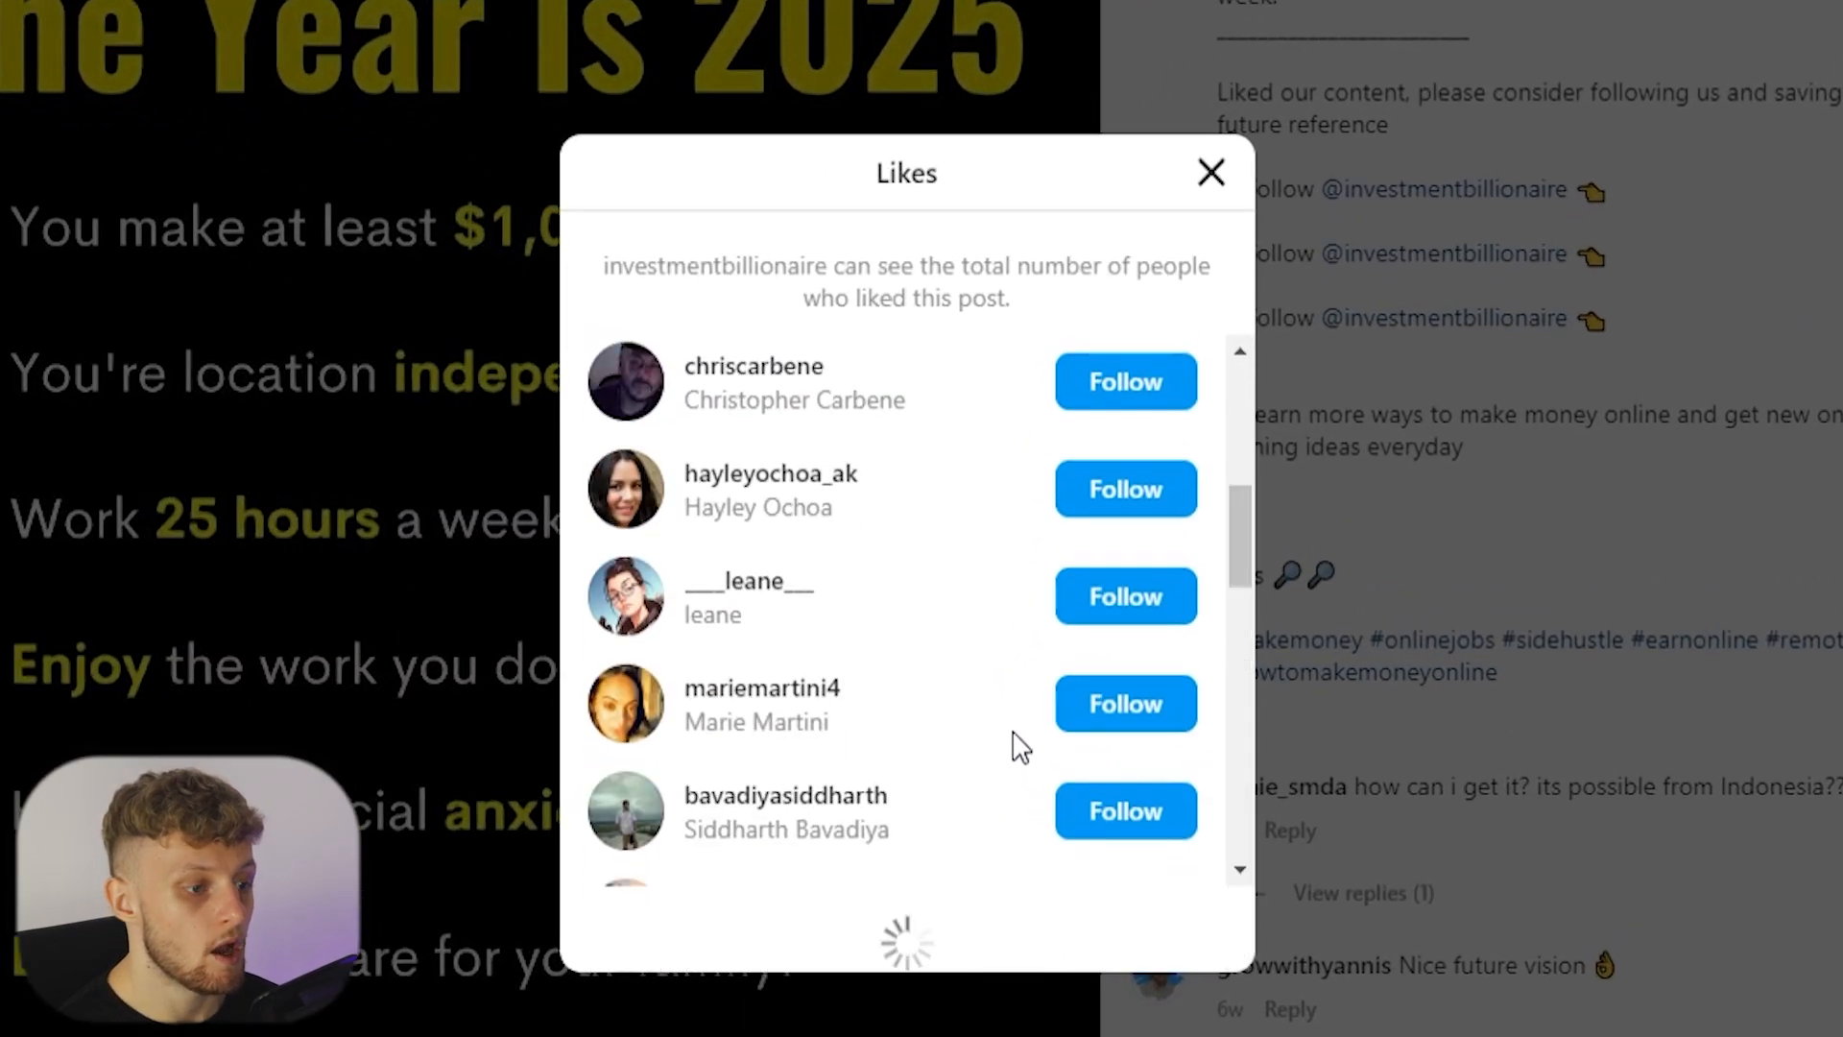
pyautogui.scroll(-3)
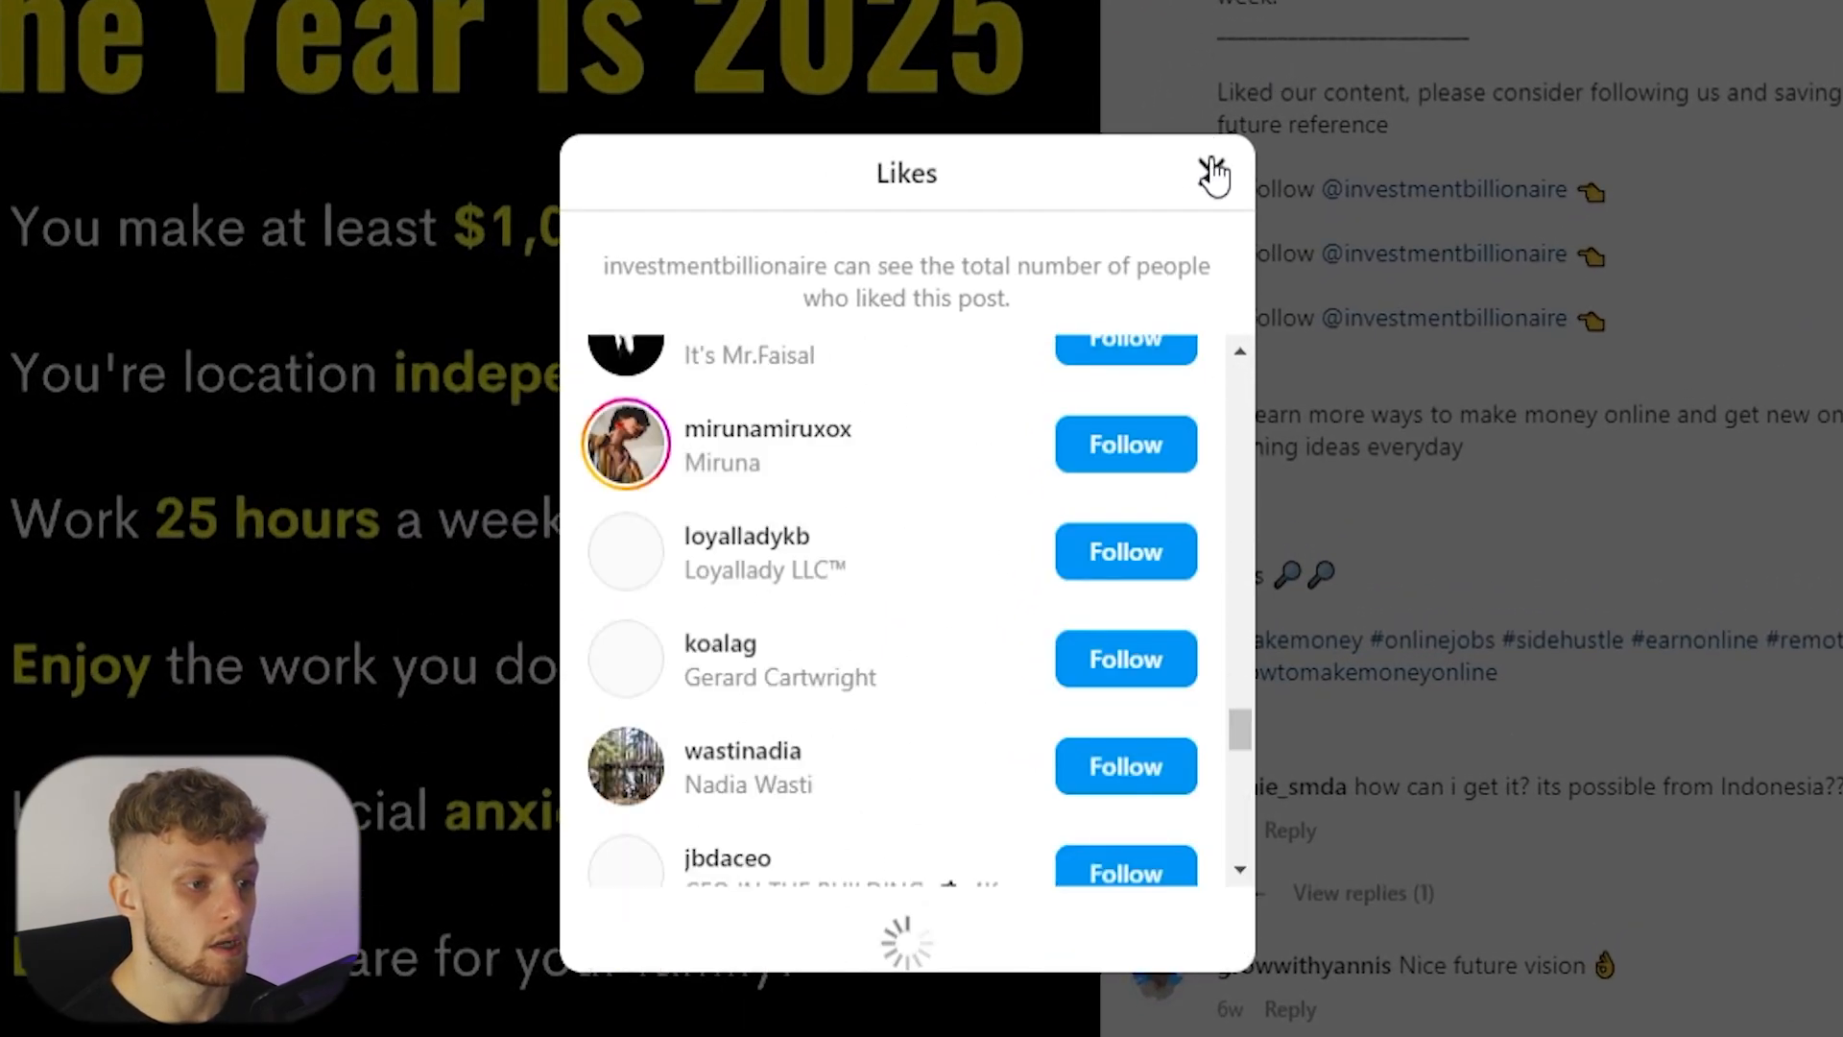
pyautogui.click(1214, 173)
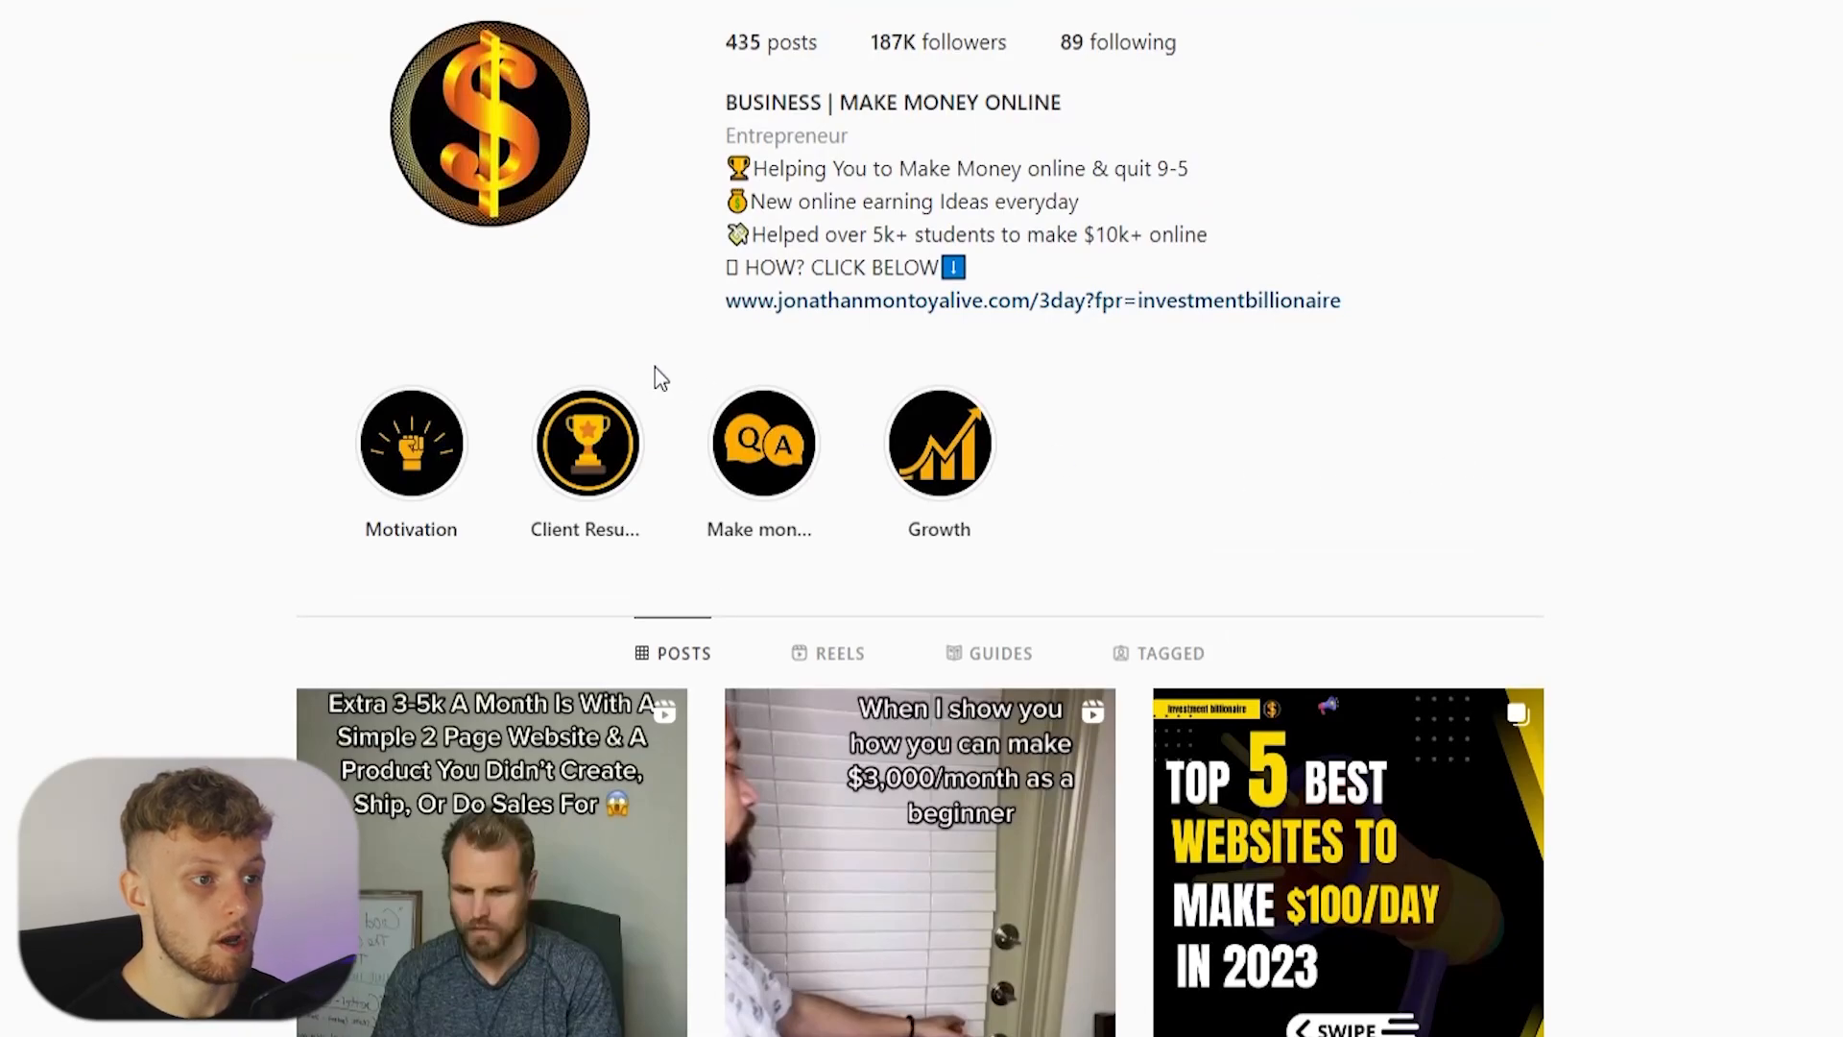
pyautogui.moveTo(1211, 402)
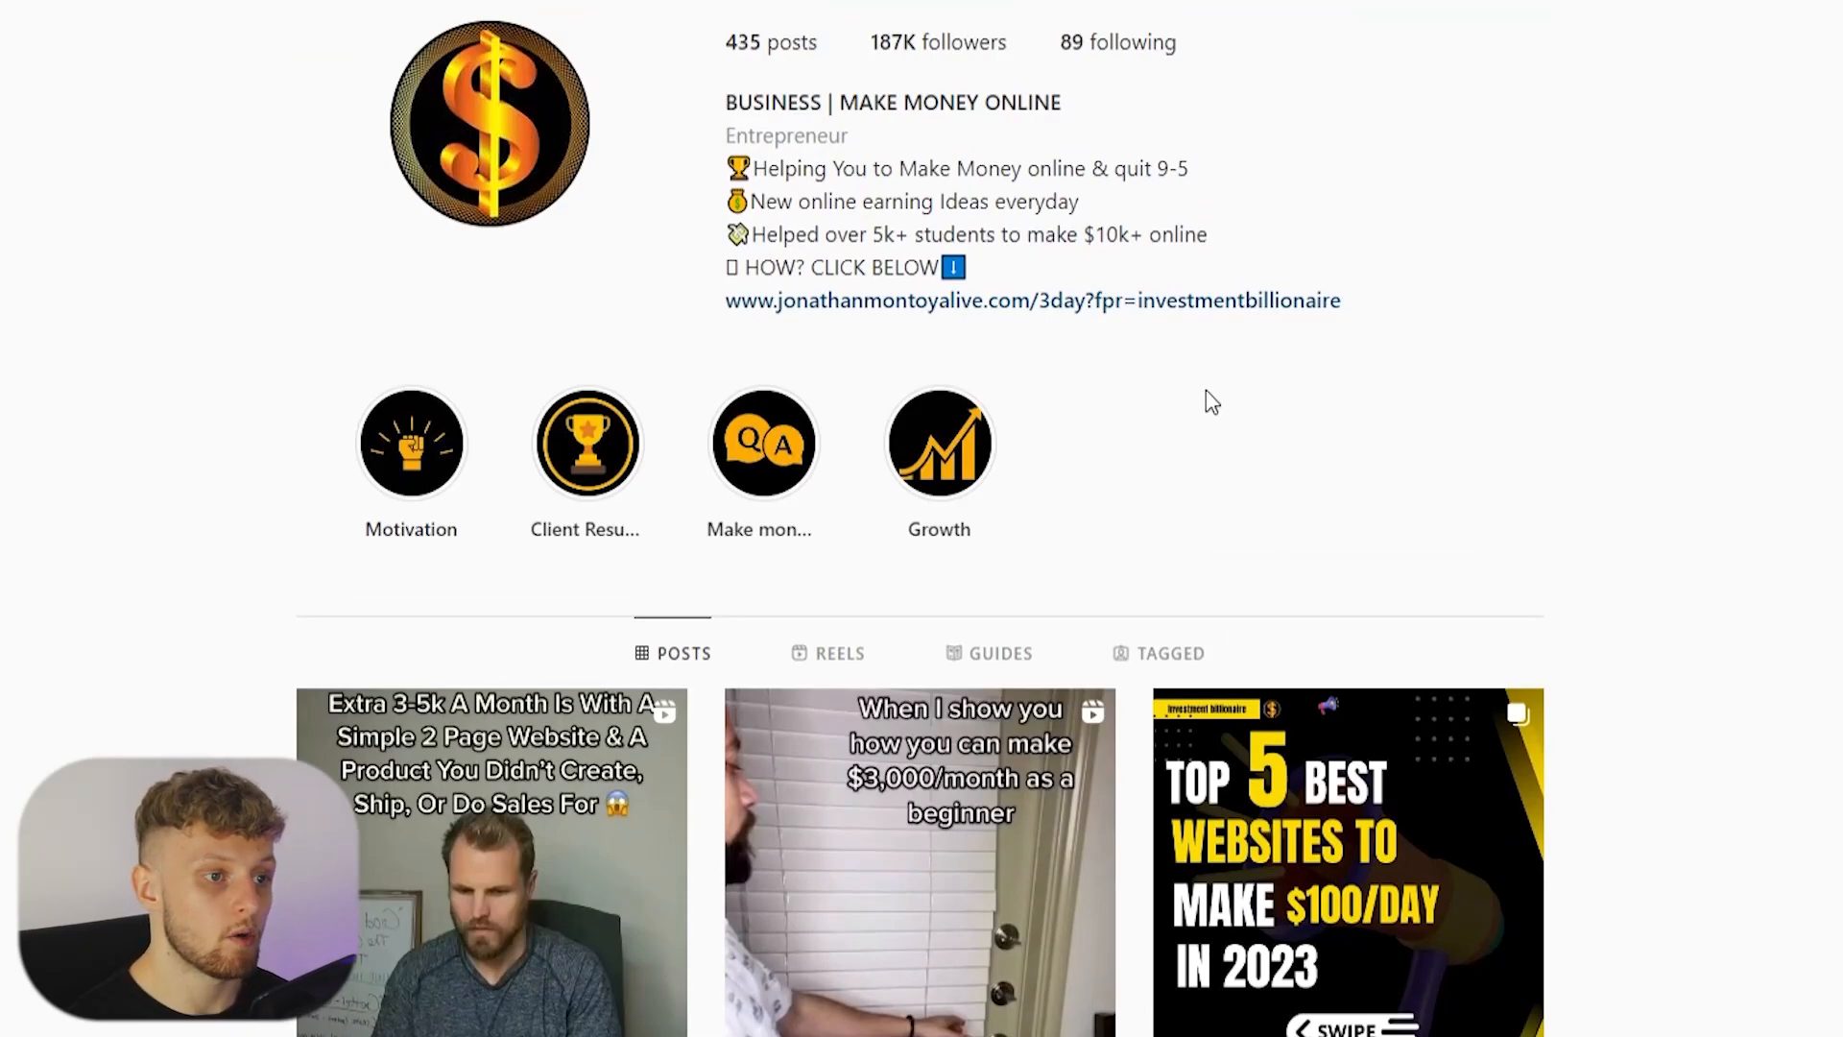
pyautogui.moveTo(877, 65)
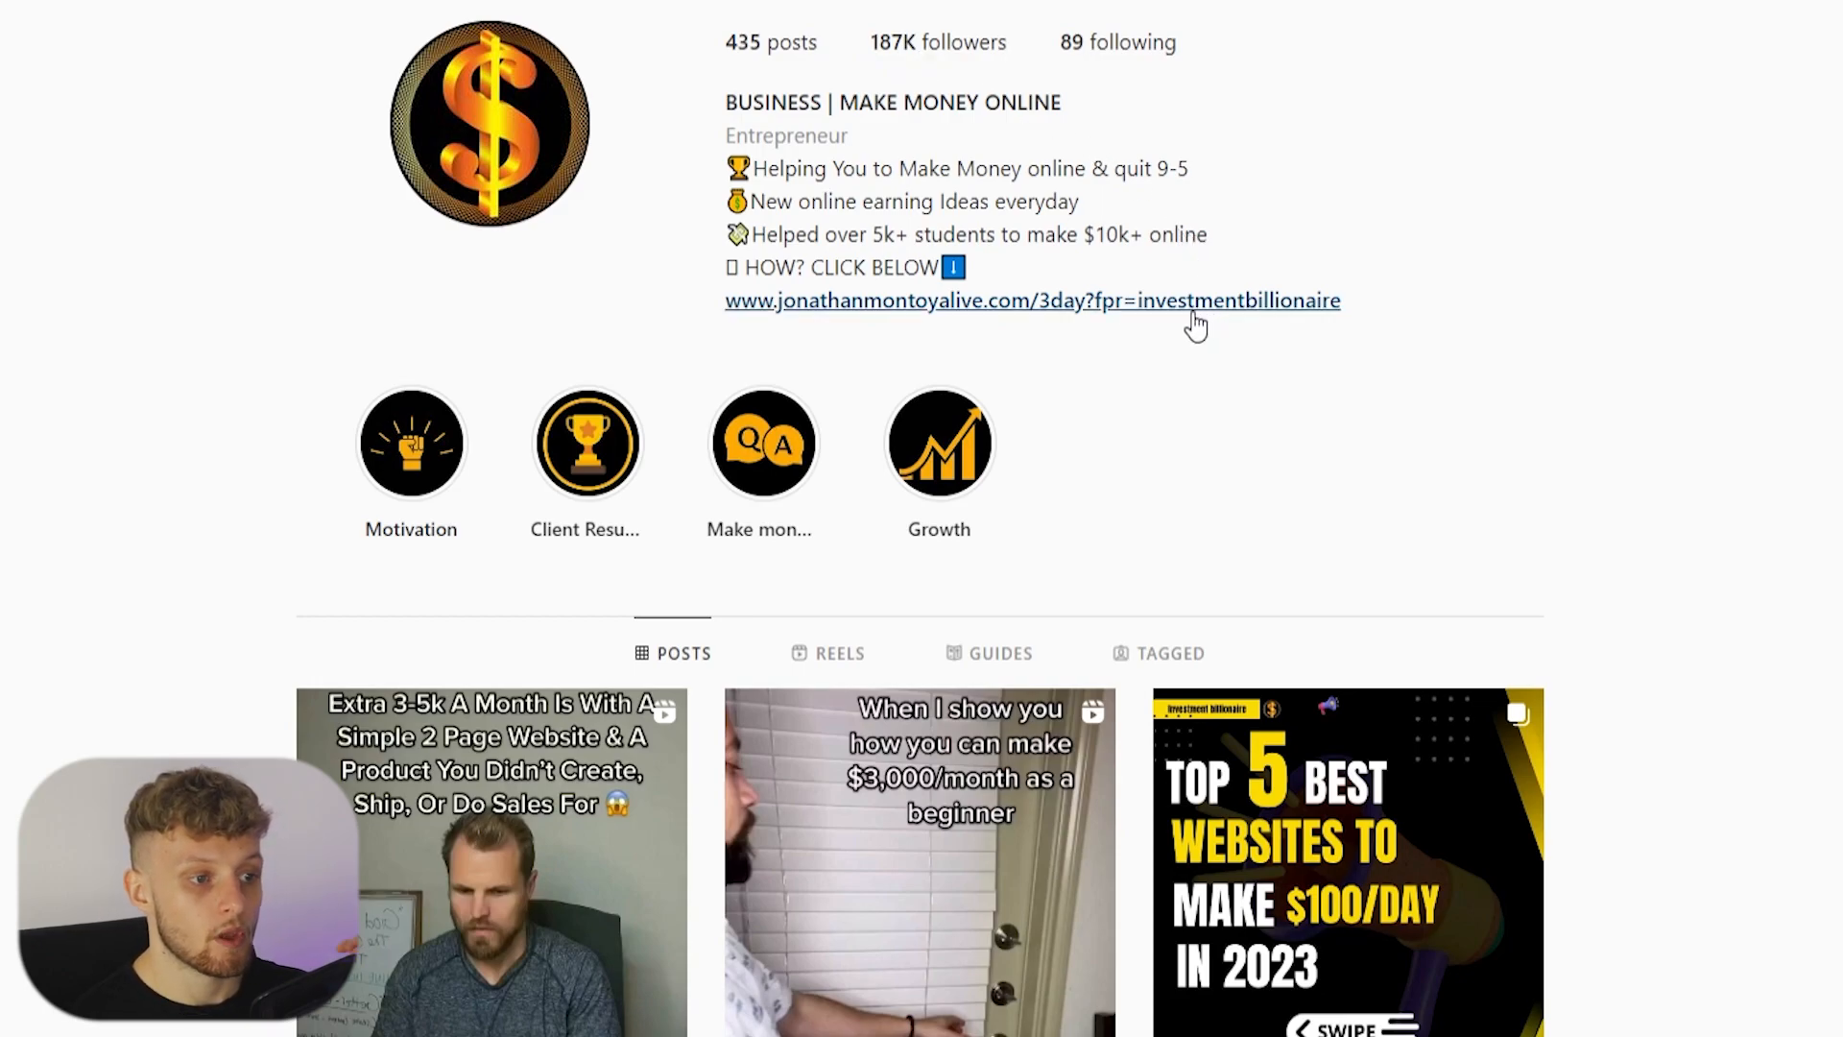
pyautogui.moveTo(914, 300)
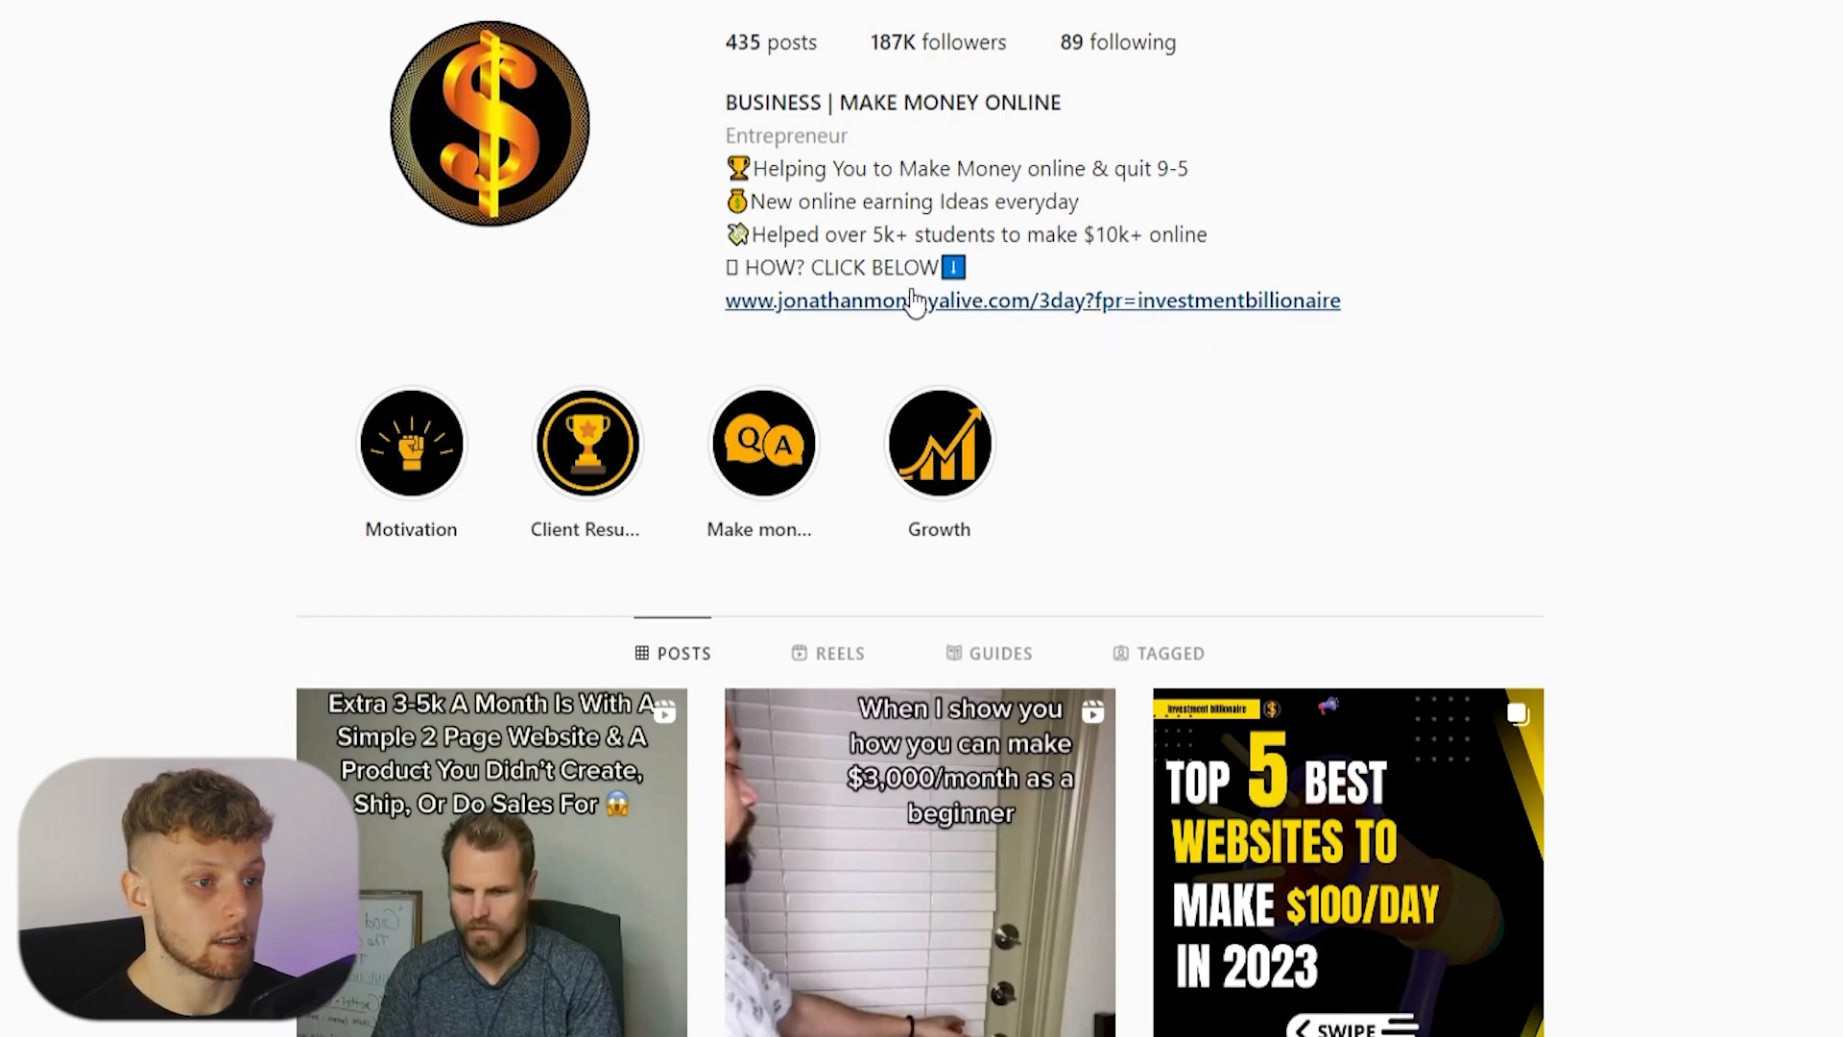
pyautogui.moveTo(1112, 303)
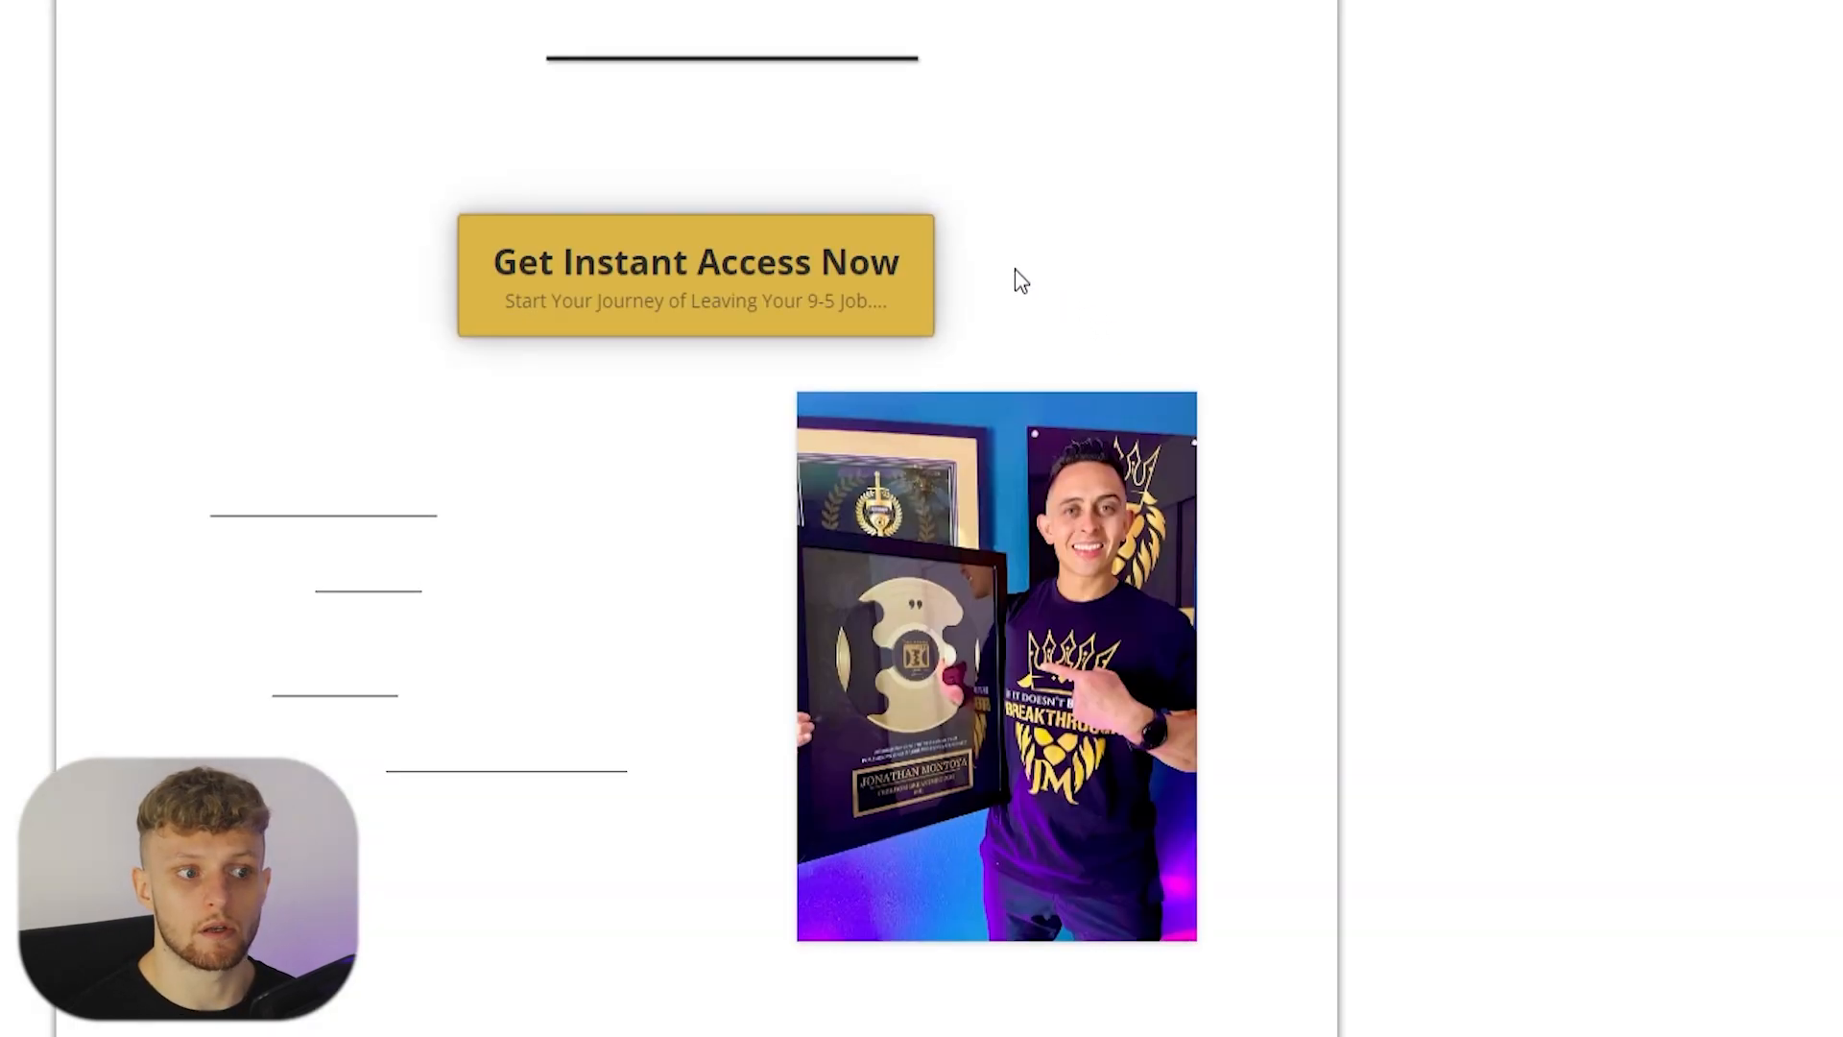
# Step: Browse Instagram money and lifestyle niche profiles, ending on the Luxury Lifestyle page
pyautogui.scroll(3)
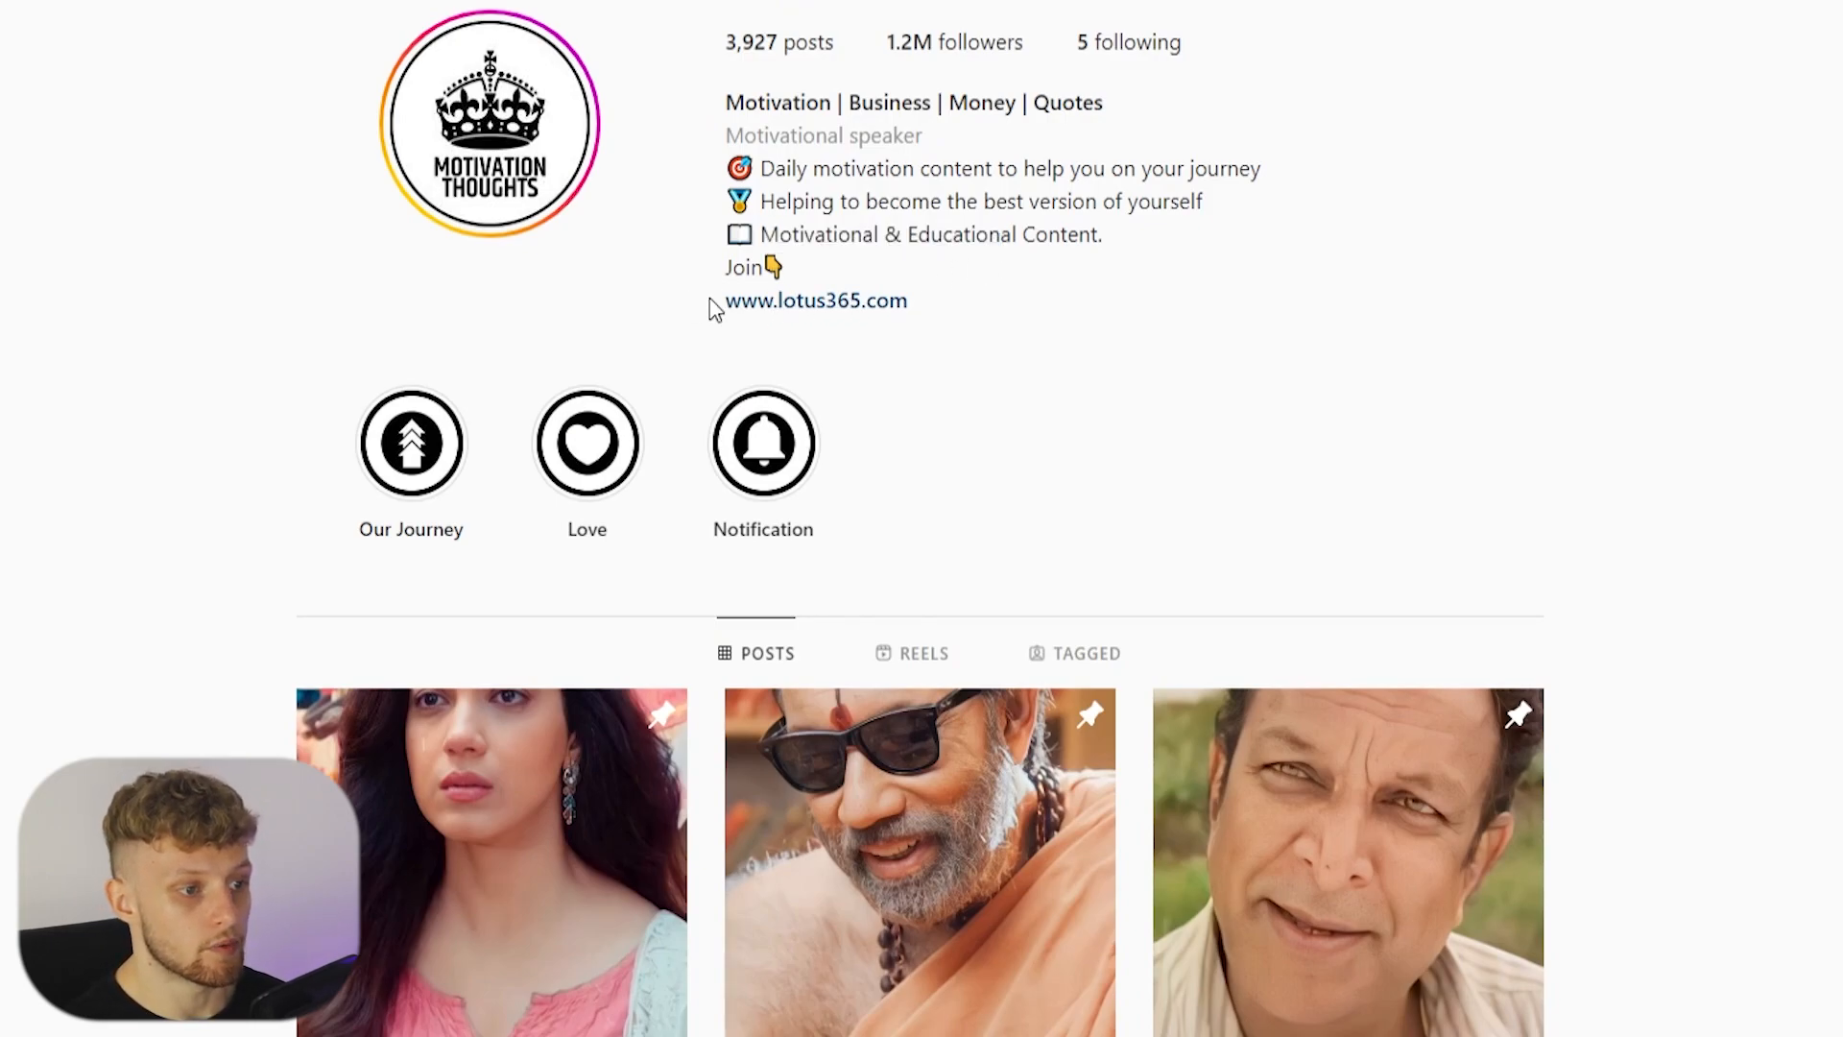
pyautogui.scroll(-3)
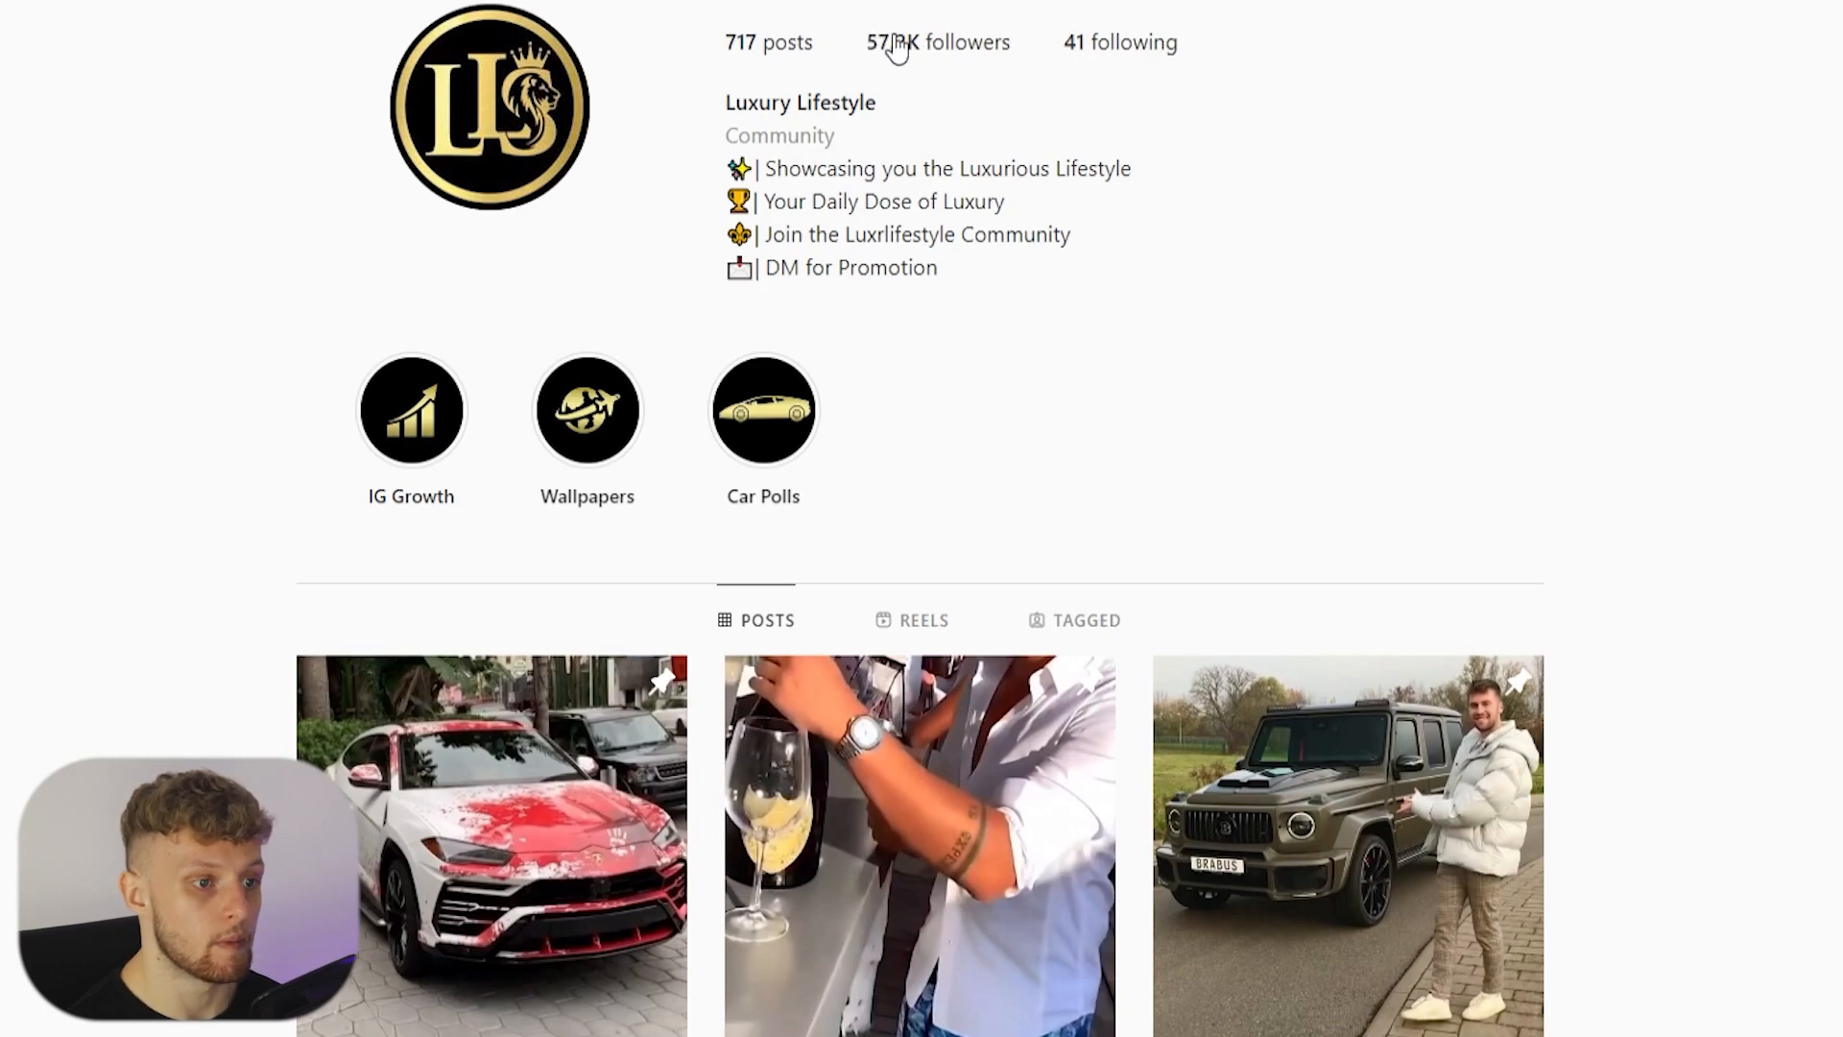
pyautogui.scroll(-3)
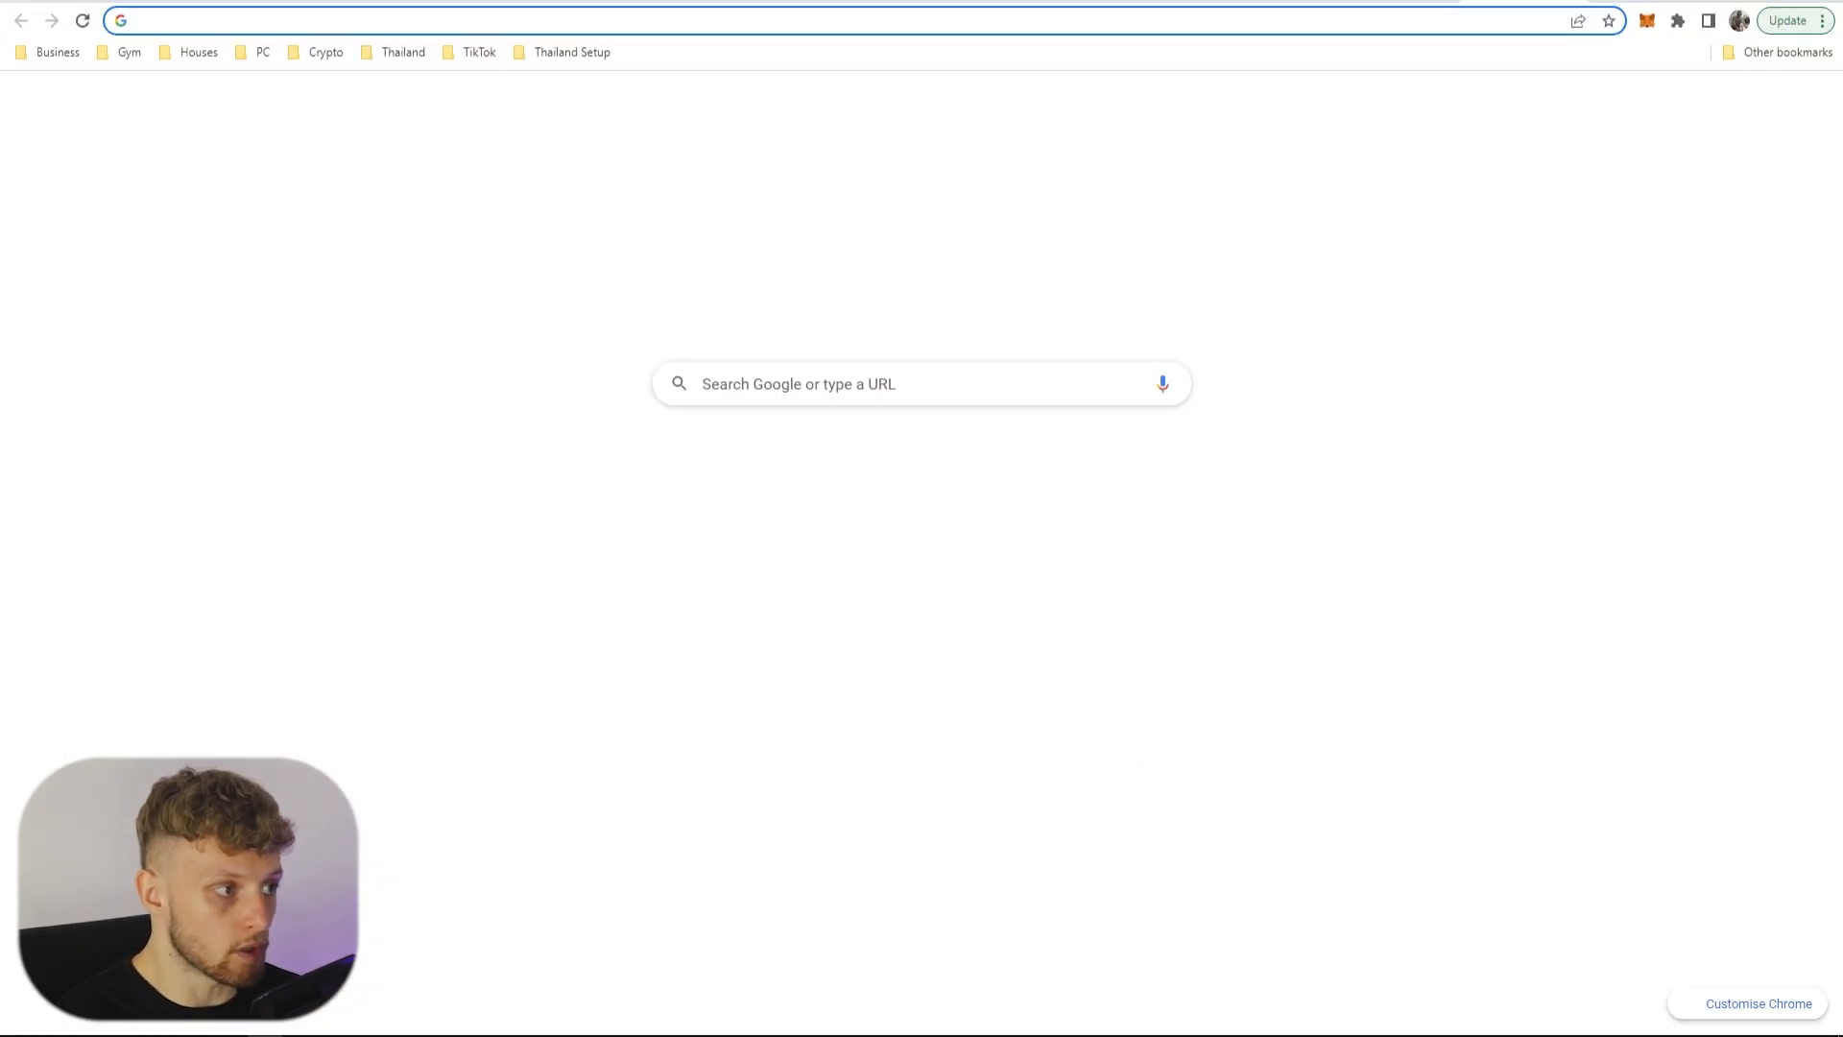
# Step: Search 'free photo', land on Unsplash and scroll through its free high-resolution photo library
pyautogui.write('free photo')
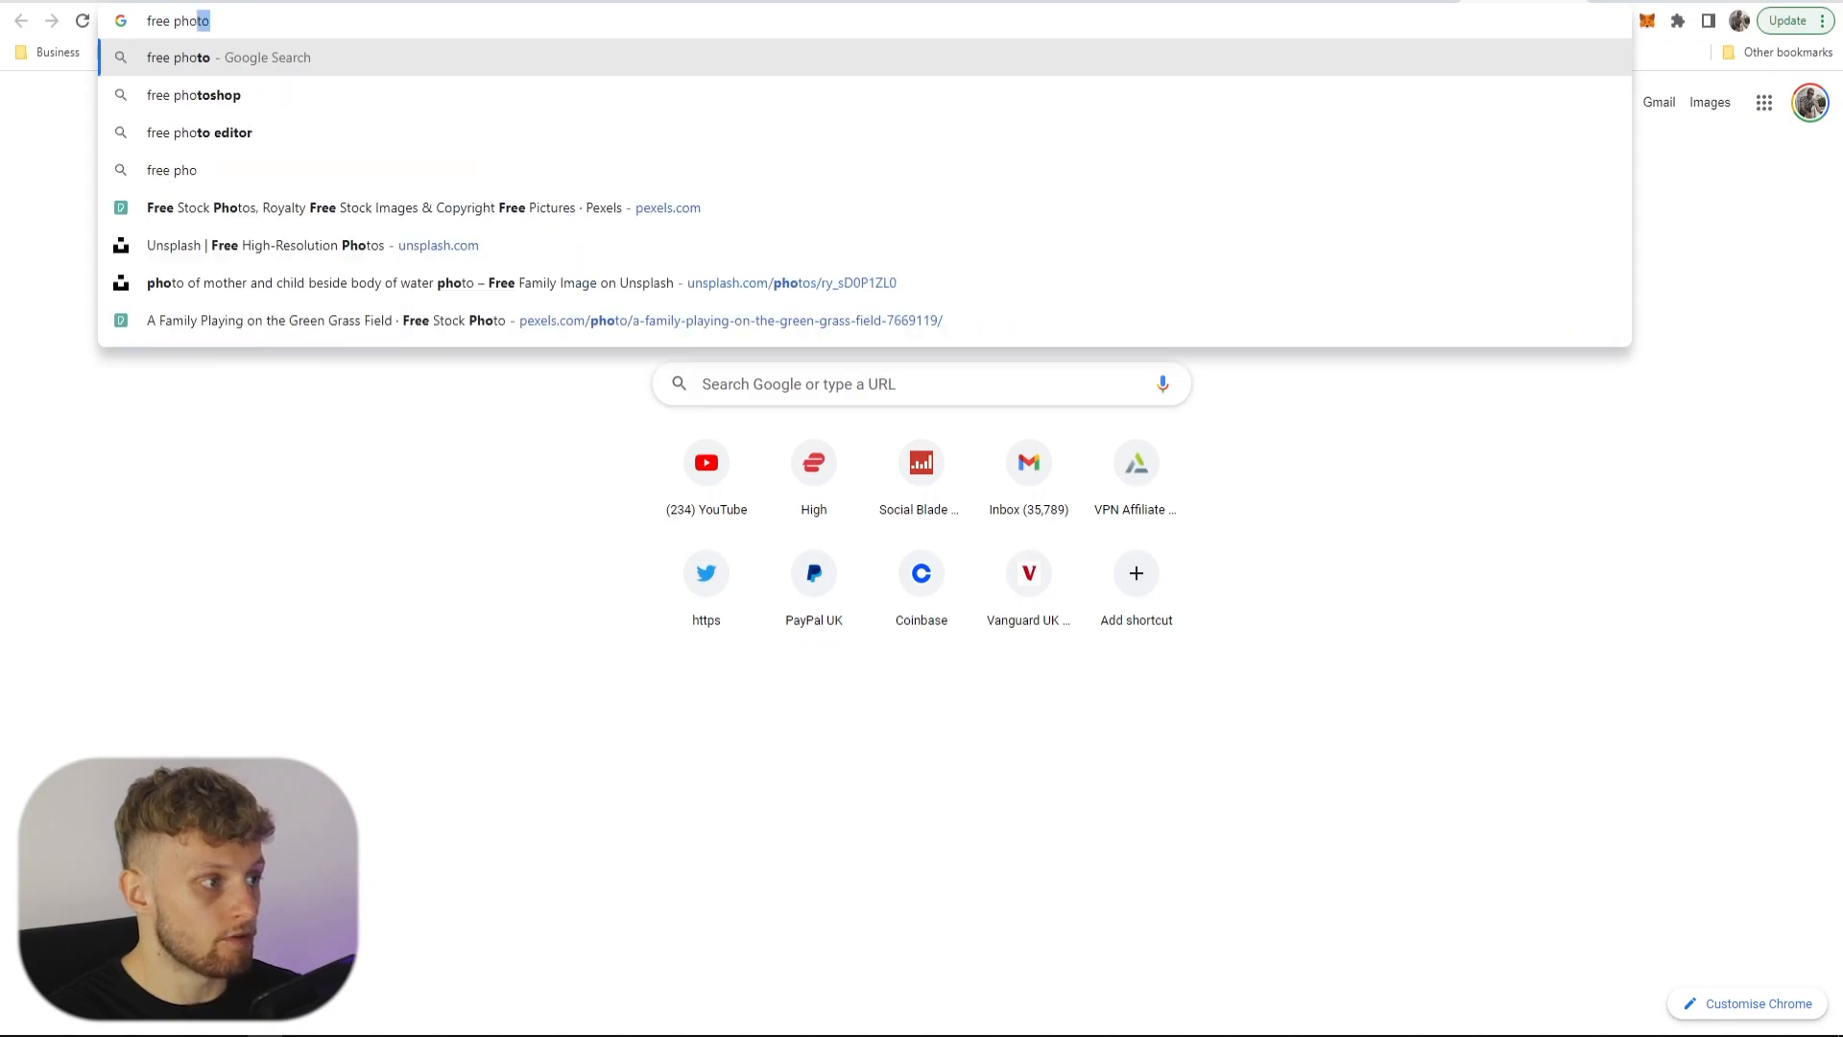
pyautogui.click(192, 94)
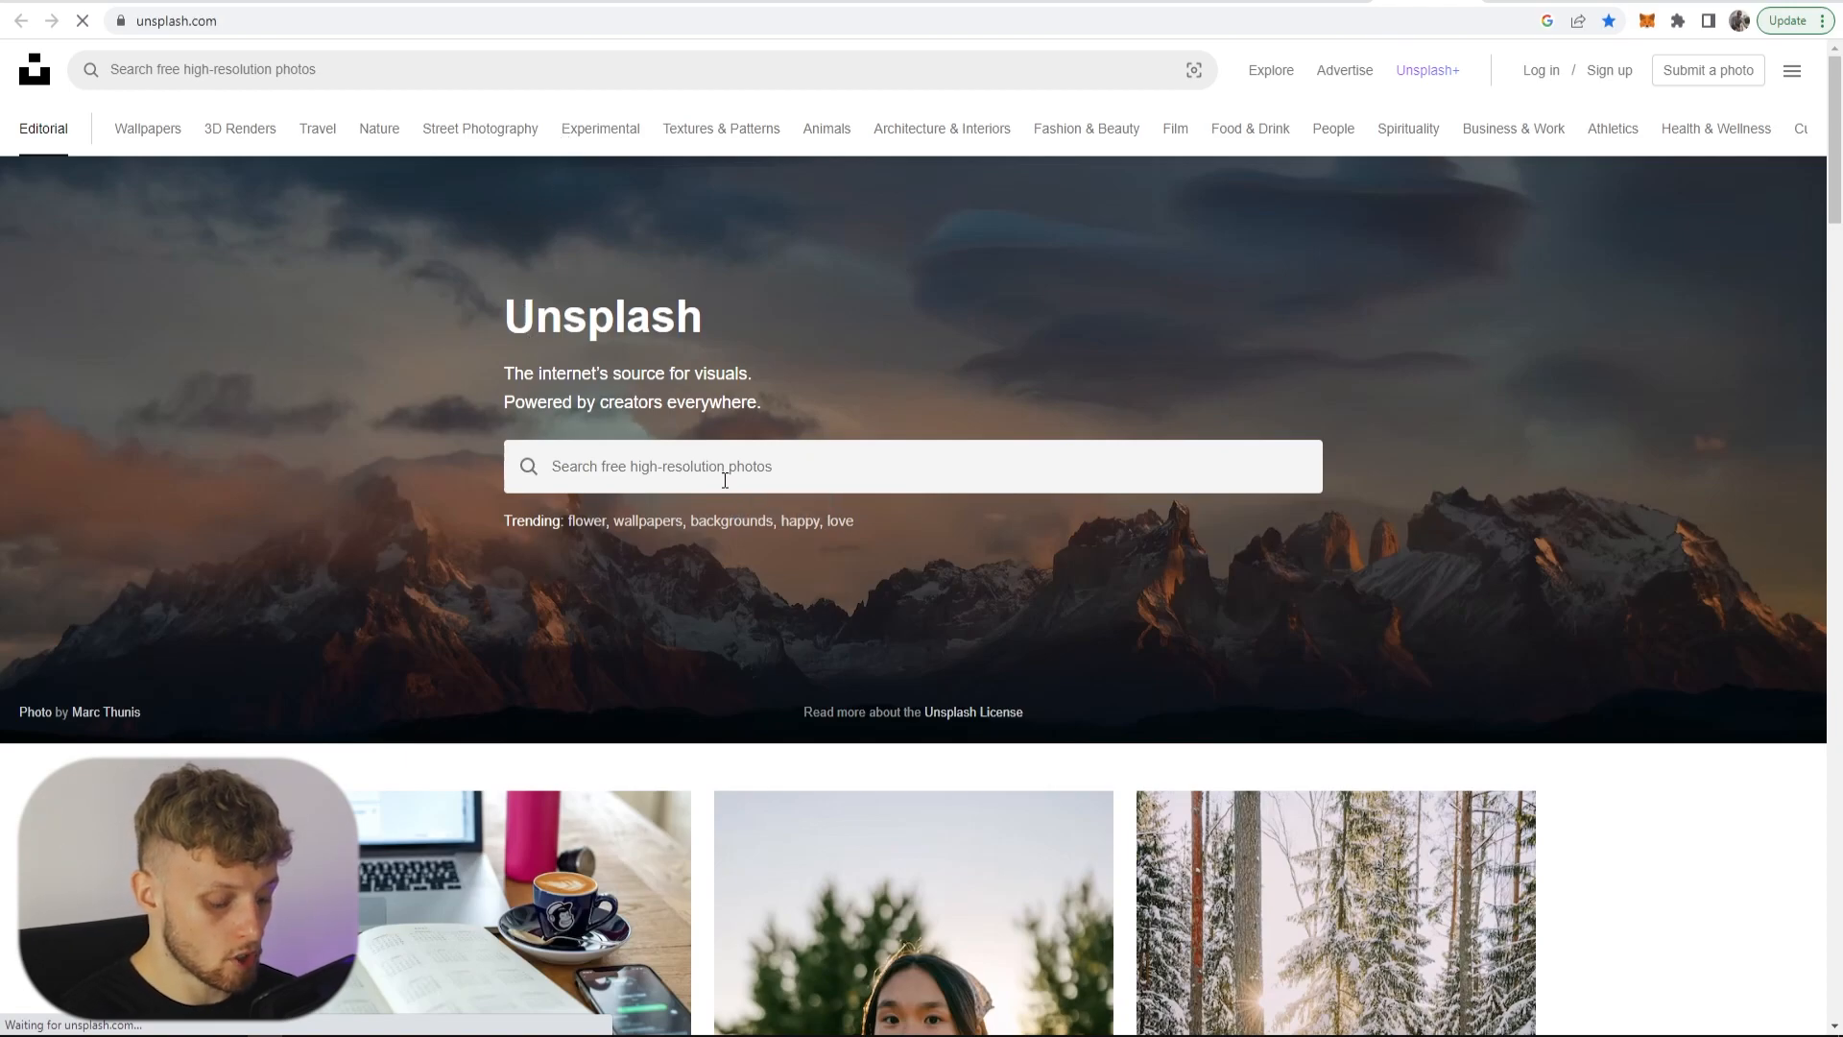
pyautogui.scroll(-3)
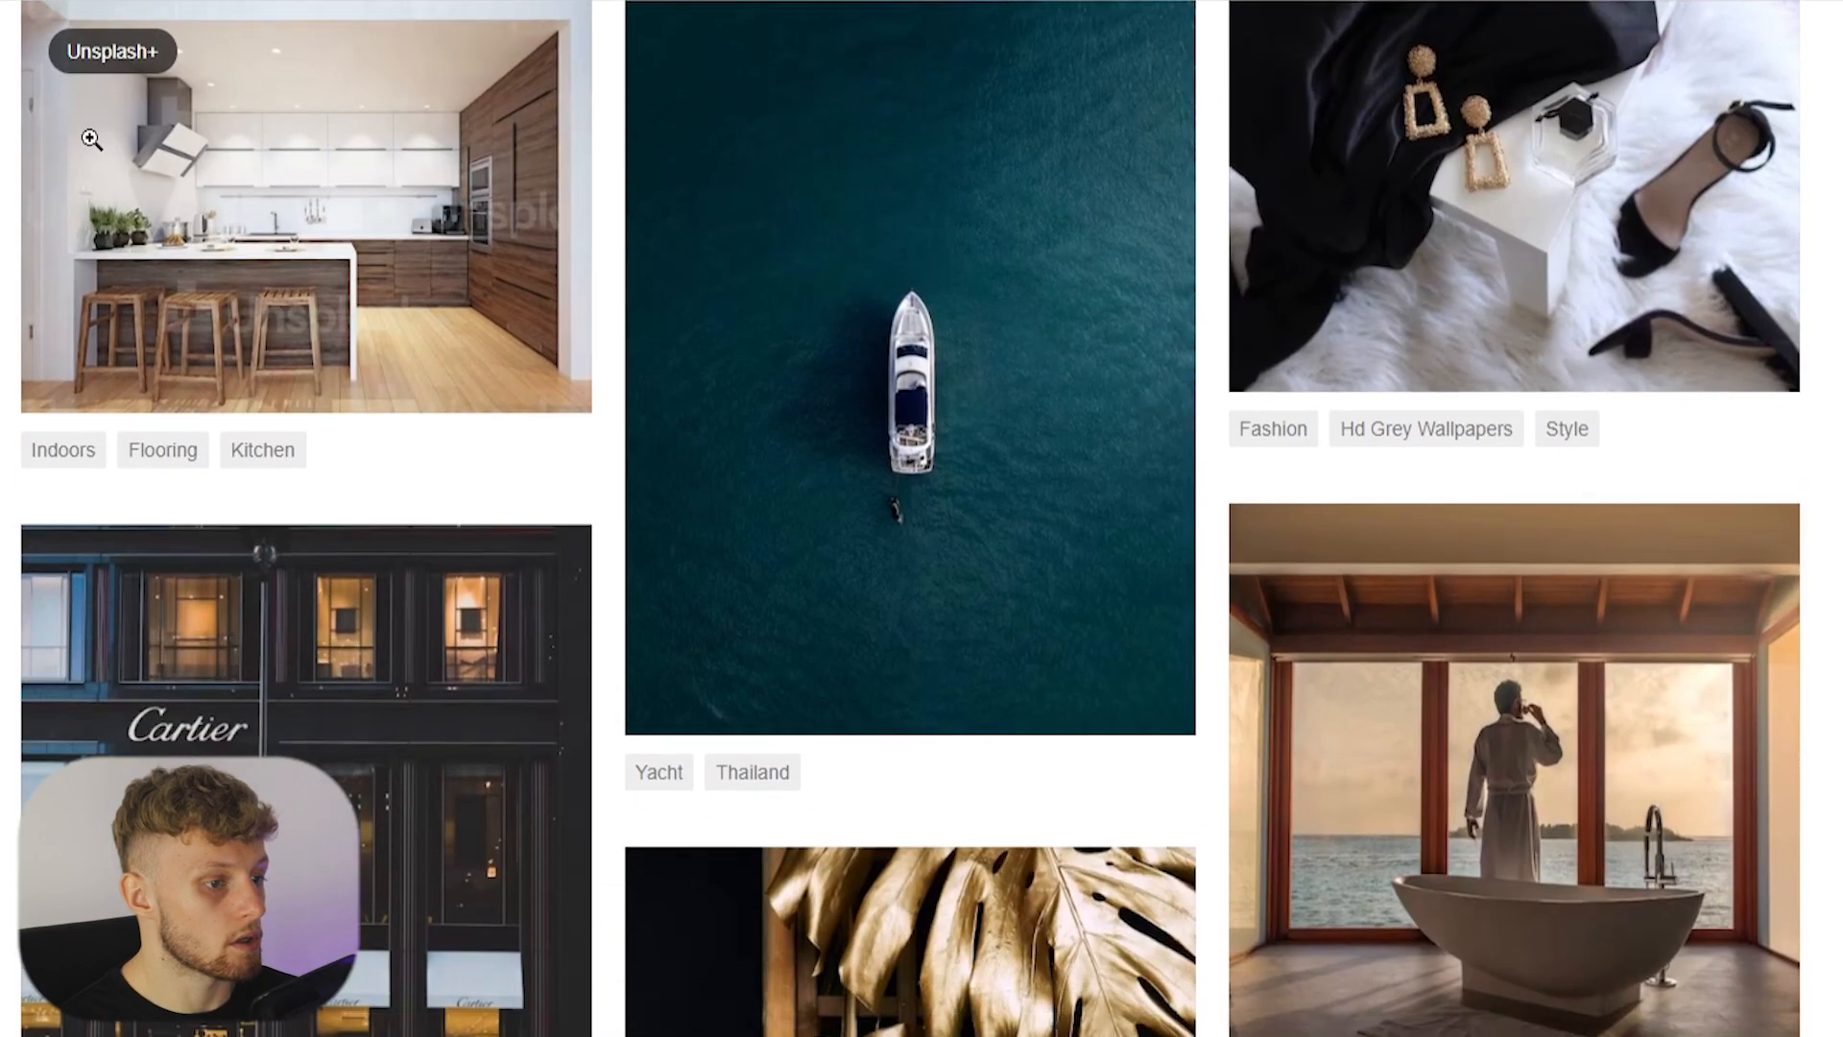
pyautogui.scroll(-3)
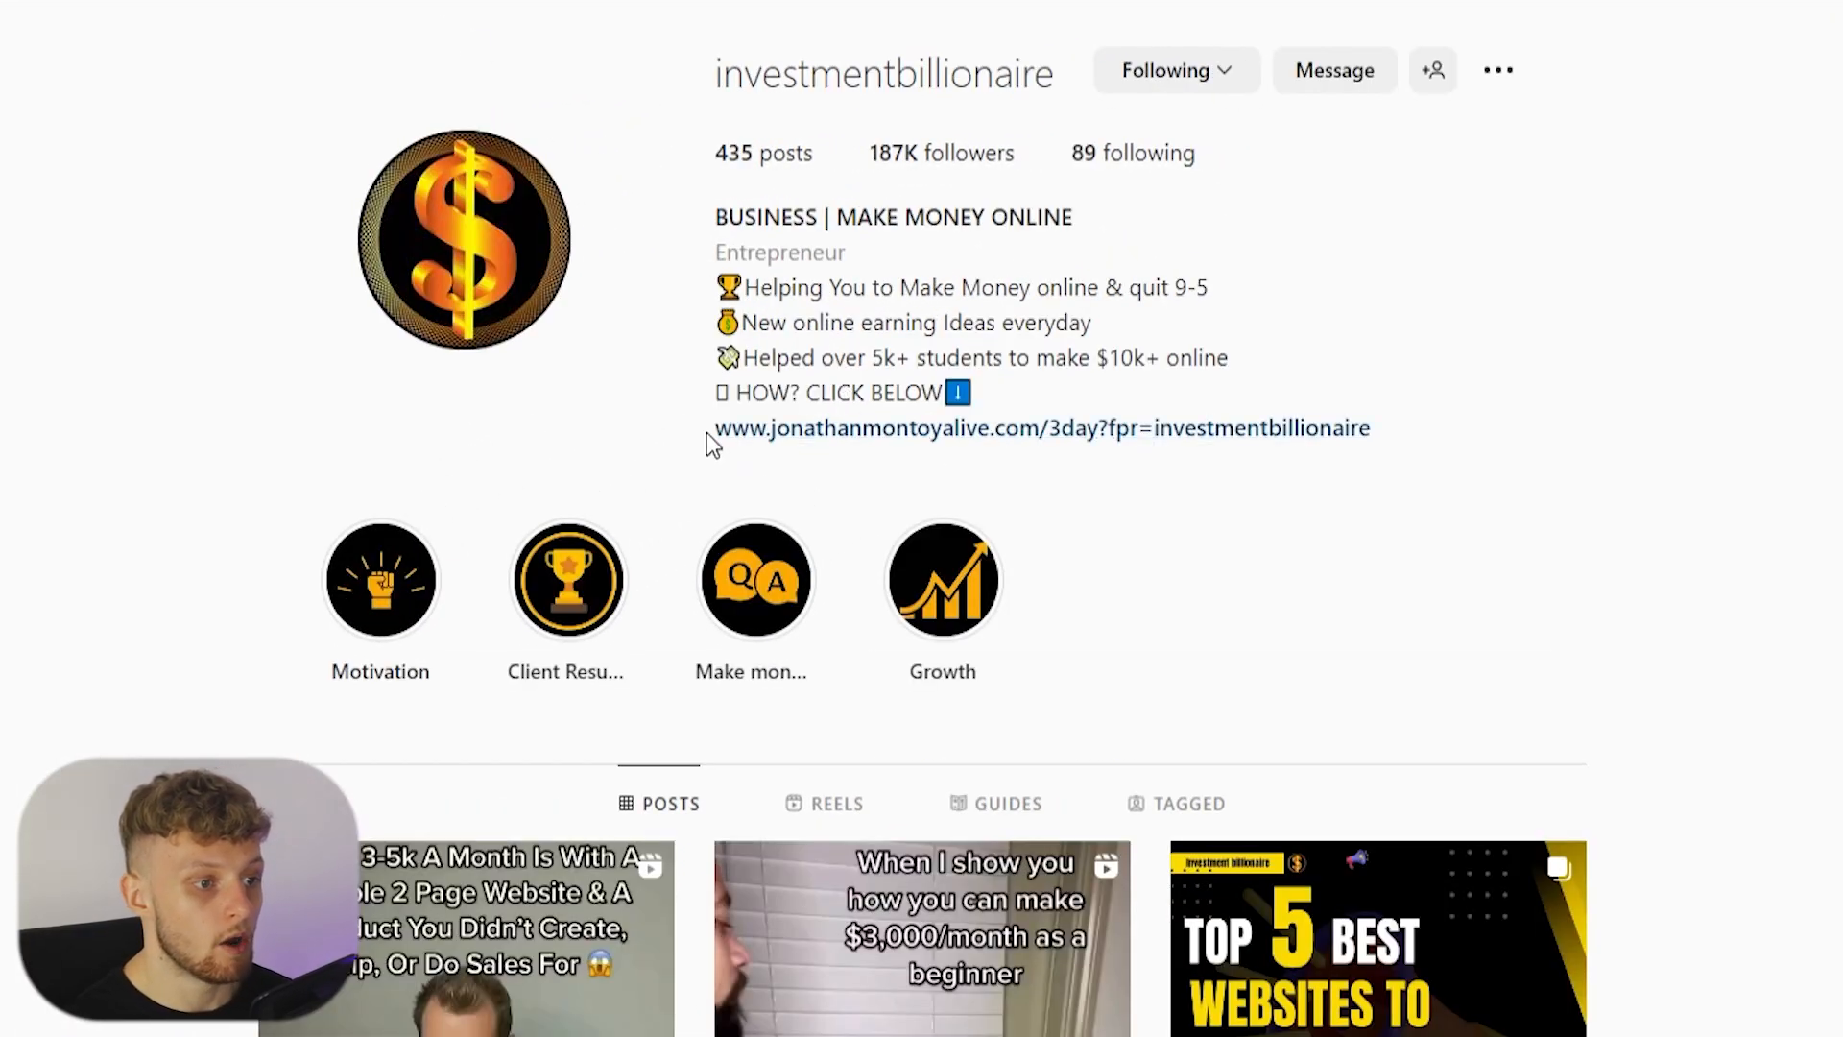
pyautogui.moveTo(963, 470)
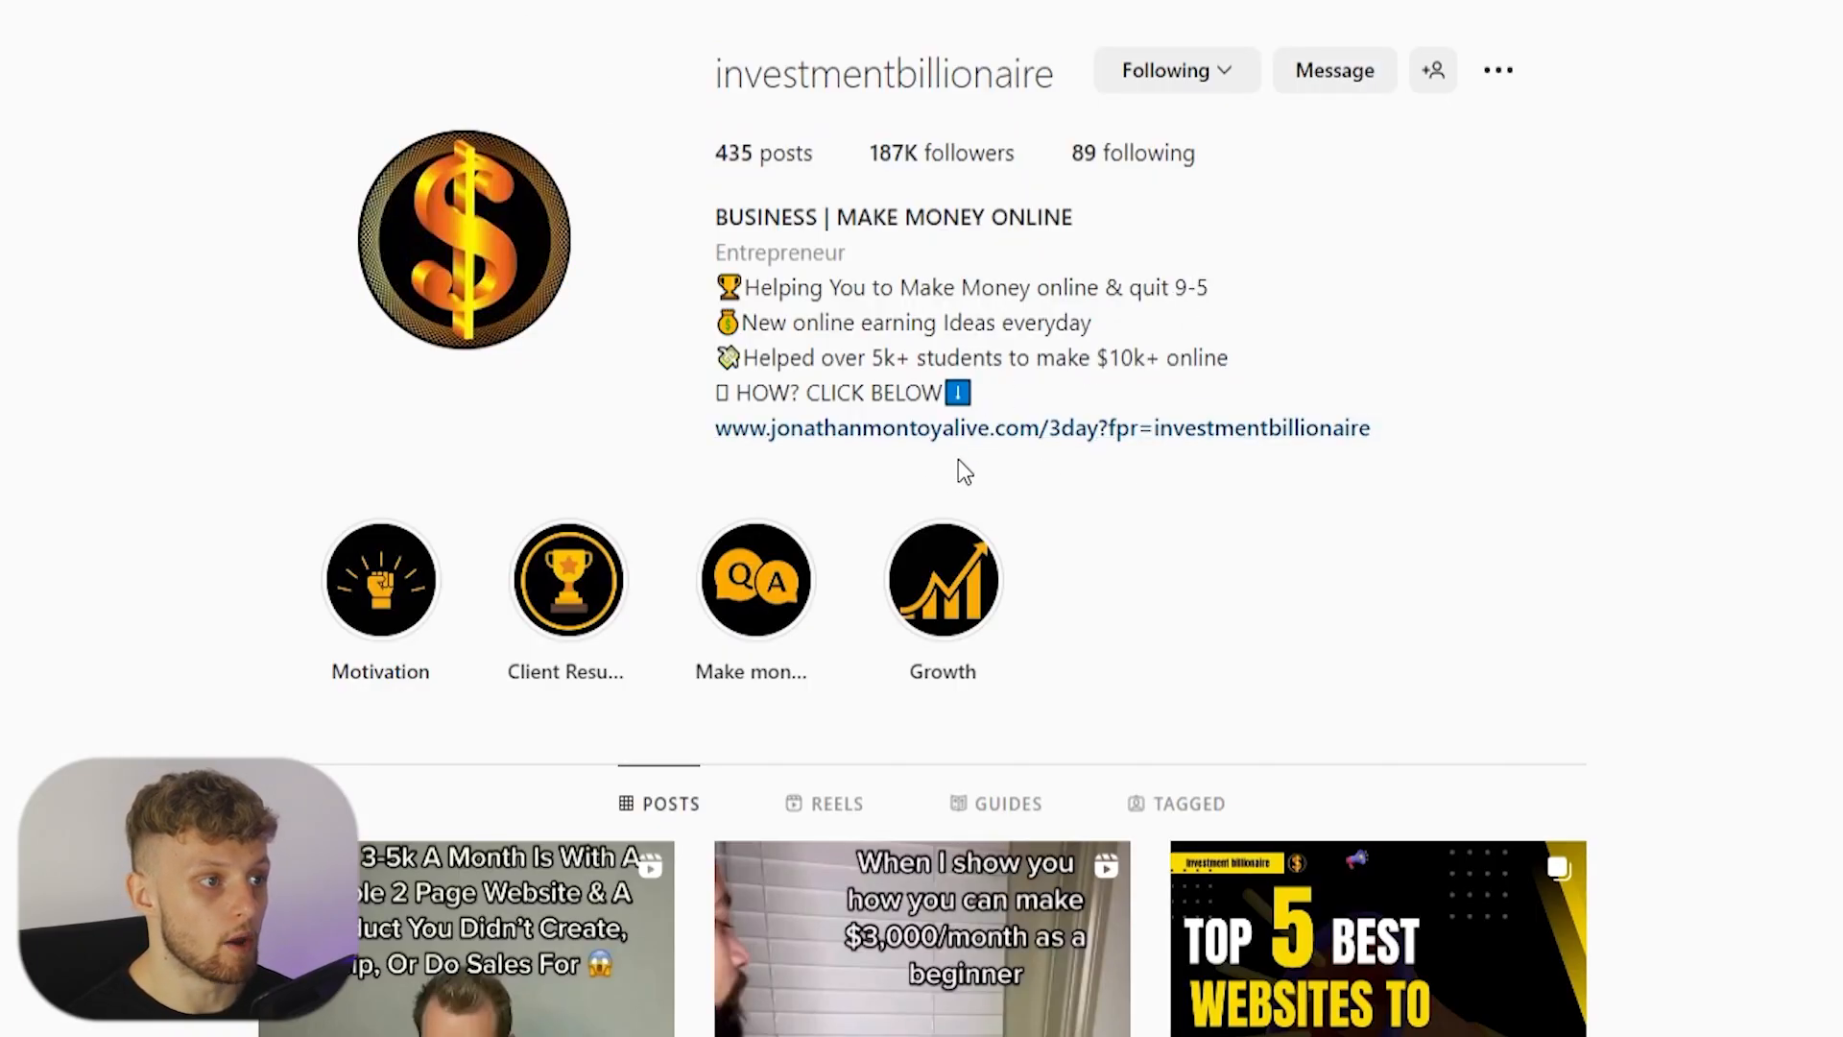